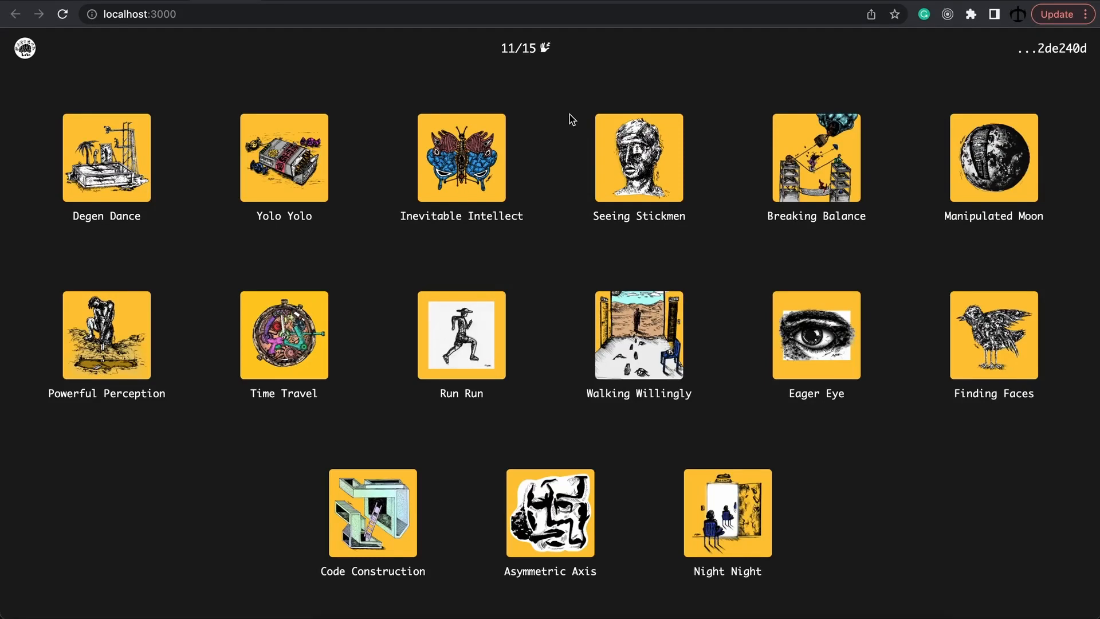
pyautogui.moveTo(662, 90)
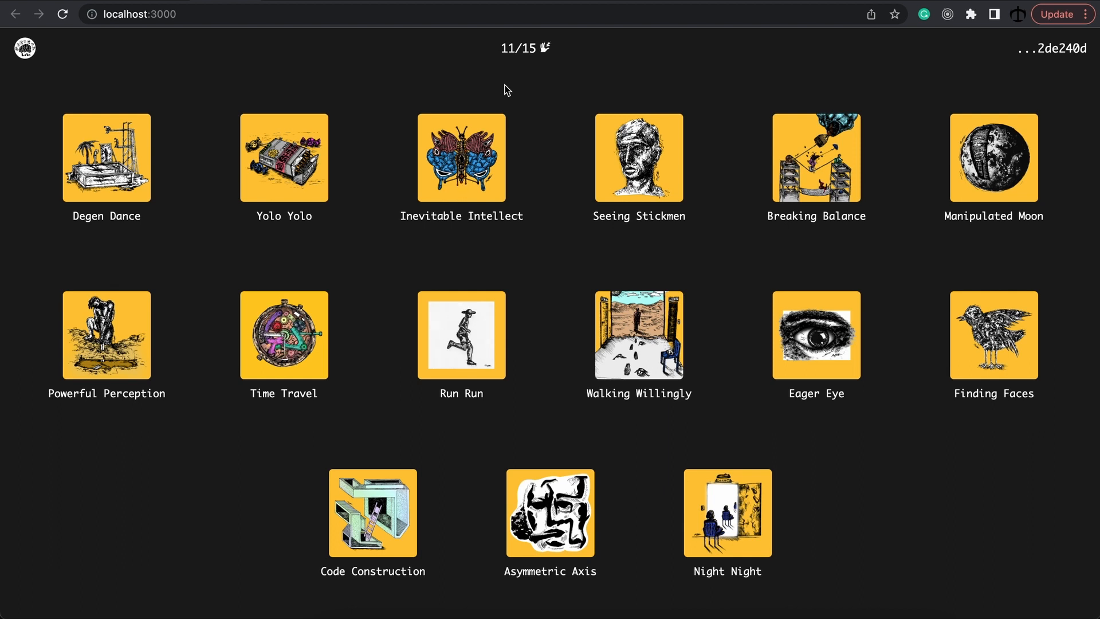
pyautogui.moveTo(514, 86)
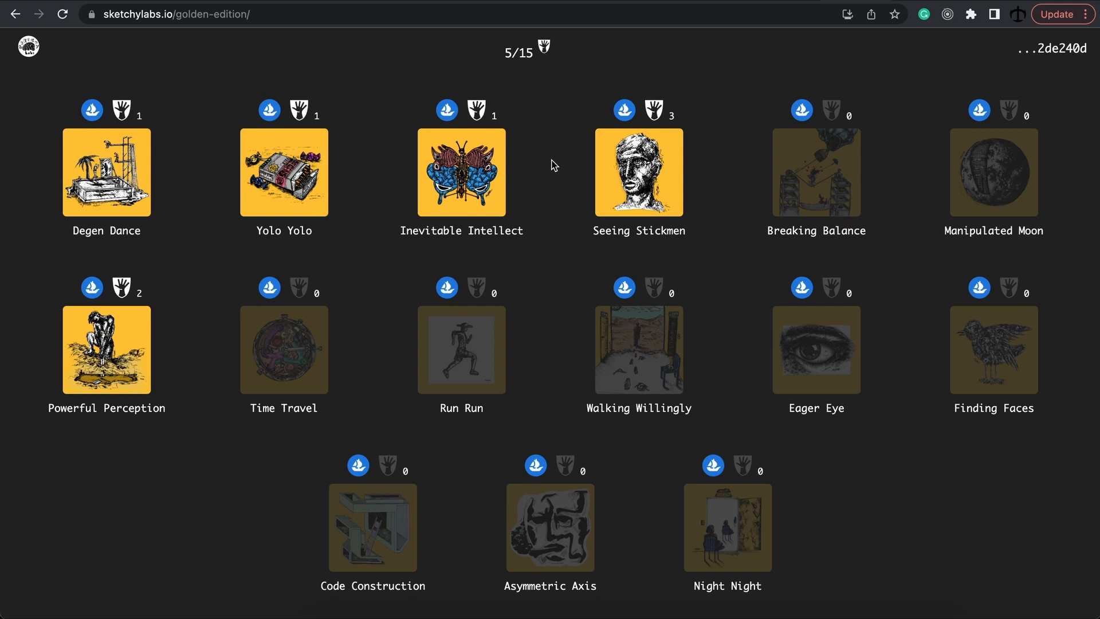
pyautogui.moveTo(520, 120)
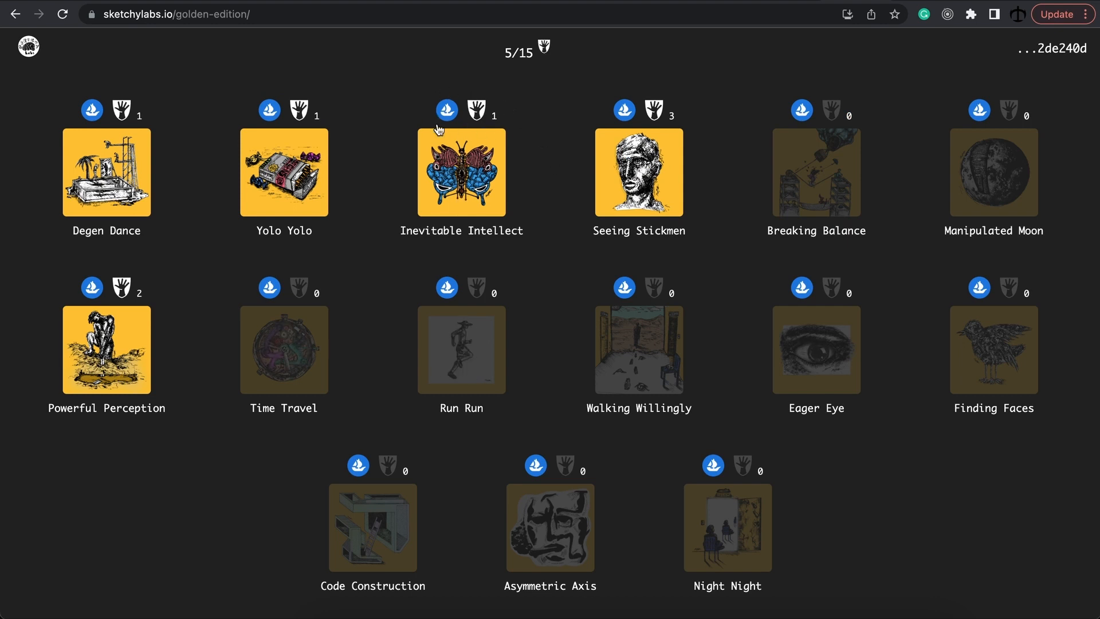
pyautogui.moveTo(496, 118)
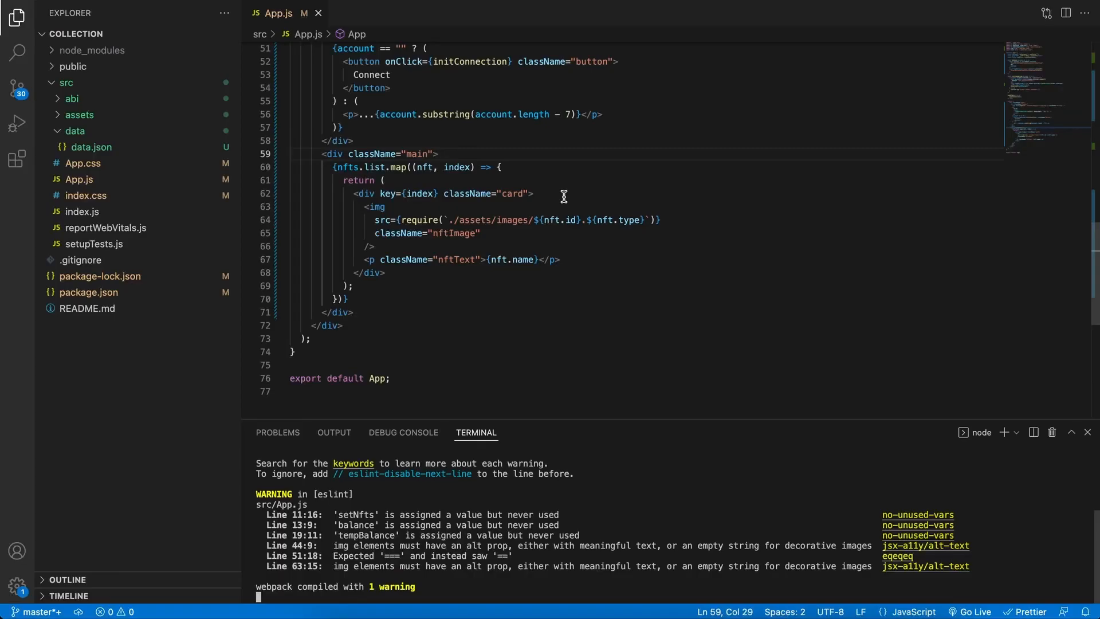
# Insert a new wrapper div at the top of each NFT card's markup
pyautogui.press('Enter')
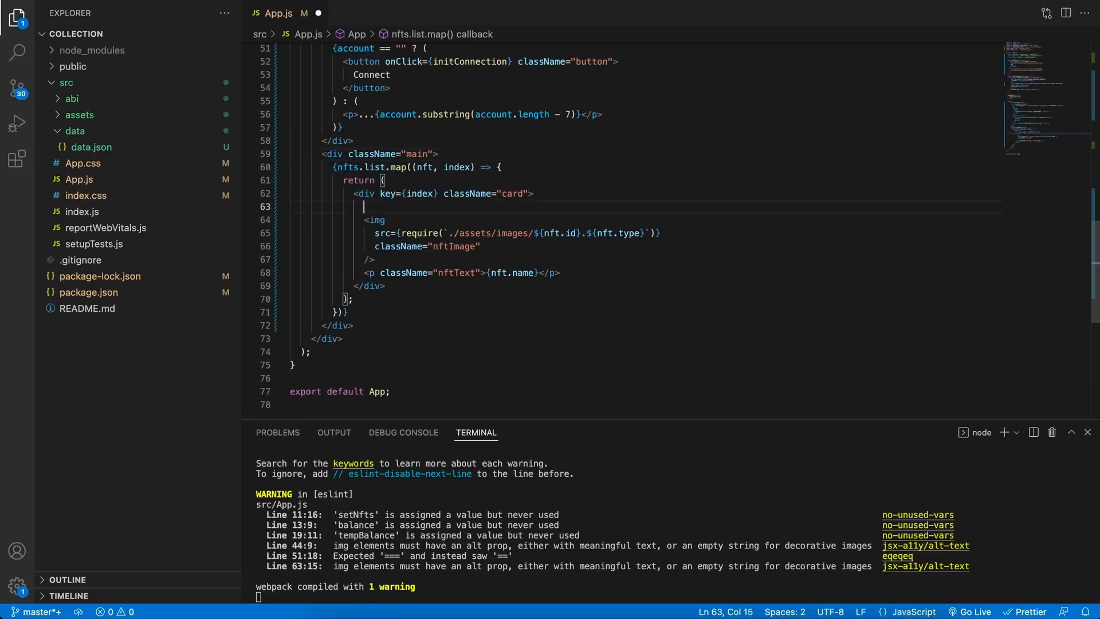
pyautogui.write('<div>')
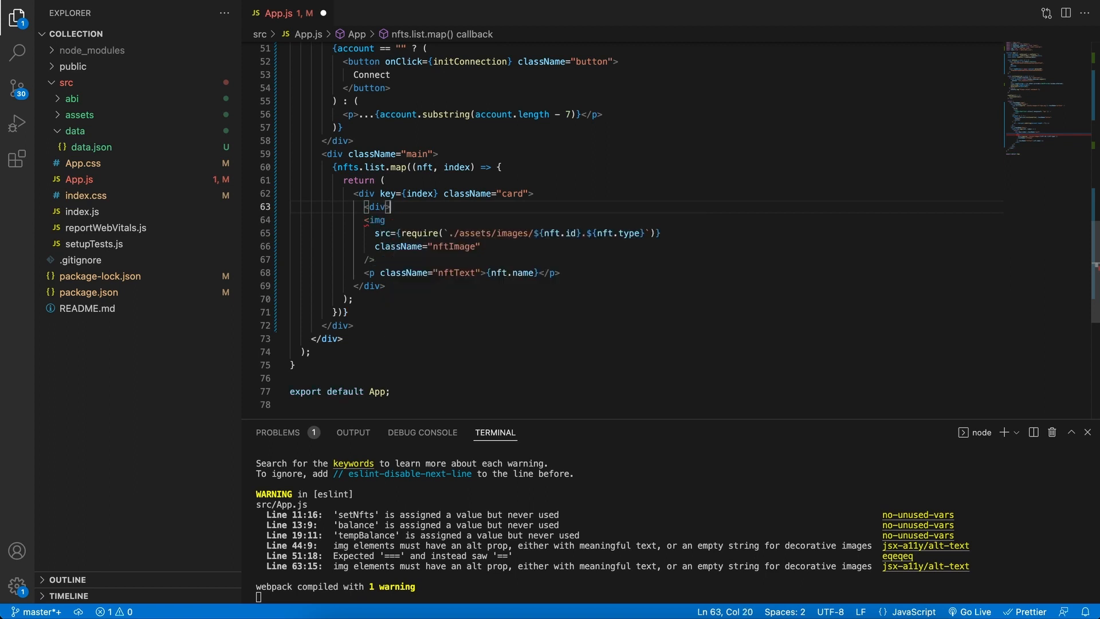
pyautogui.write('</div>')
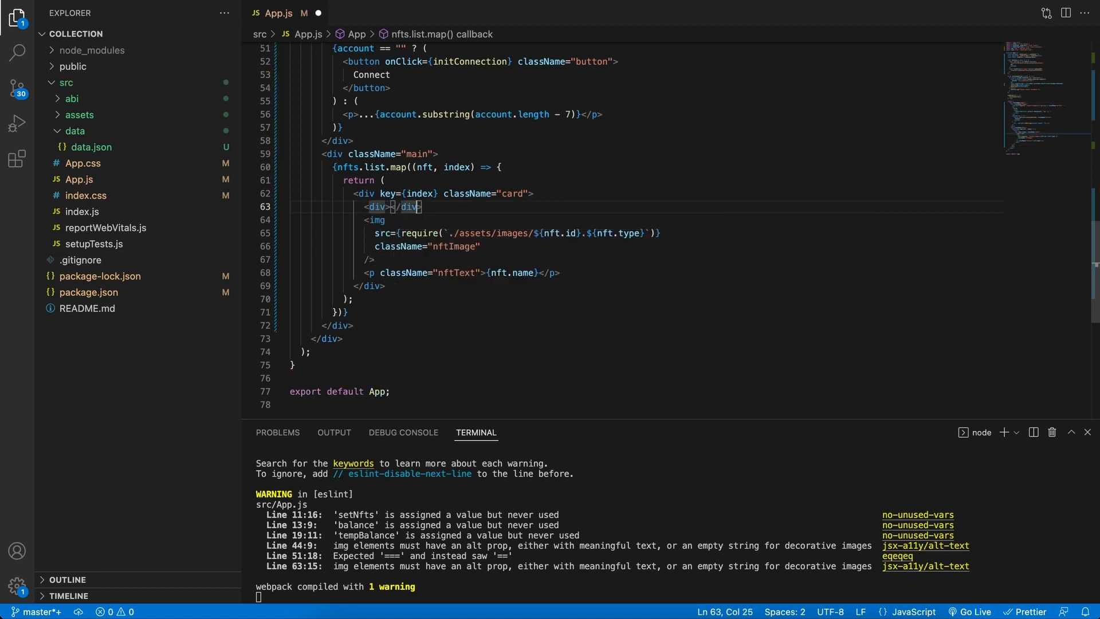
pyautogui.press('Enter')
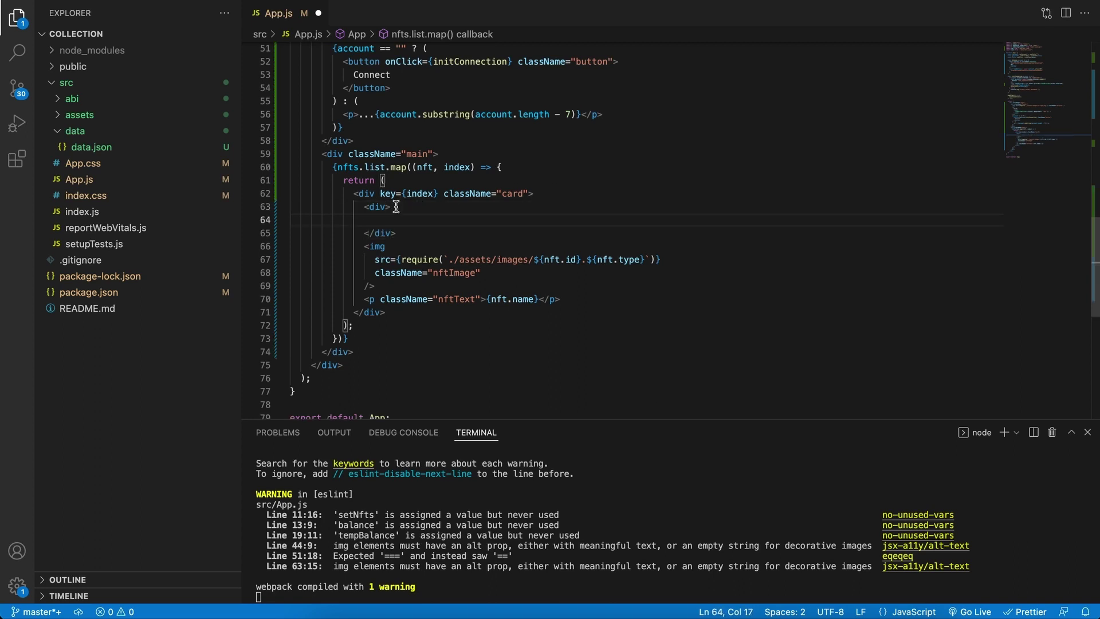
# Give the wrapper an inline style of position: "relative" and save
pyautogui.write('style={{')
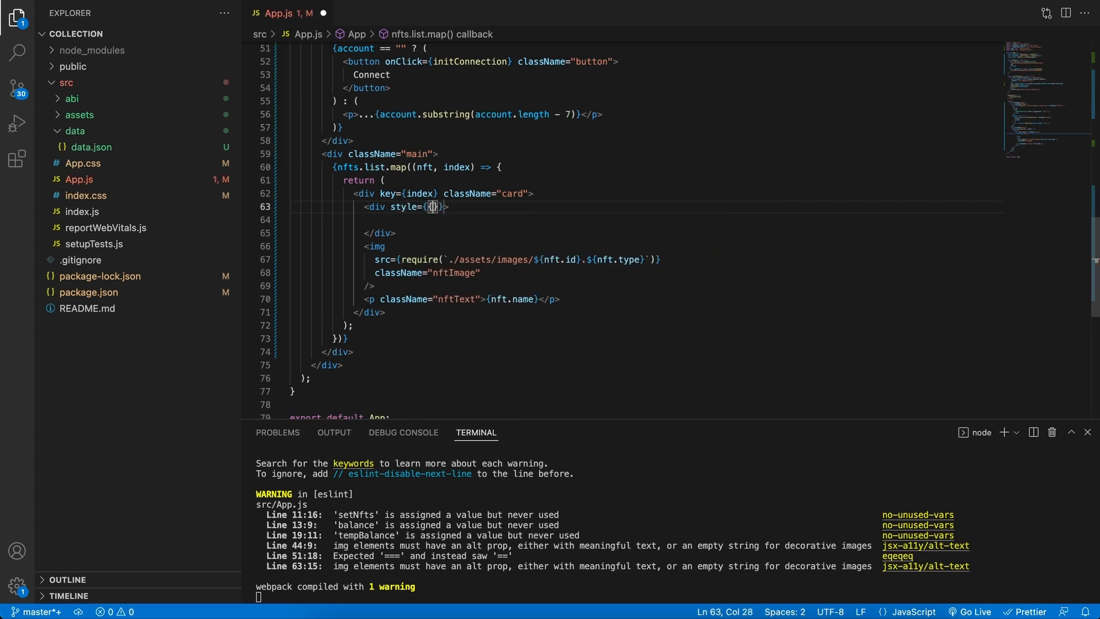
pyautogui.write('po')
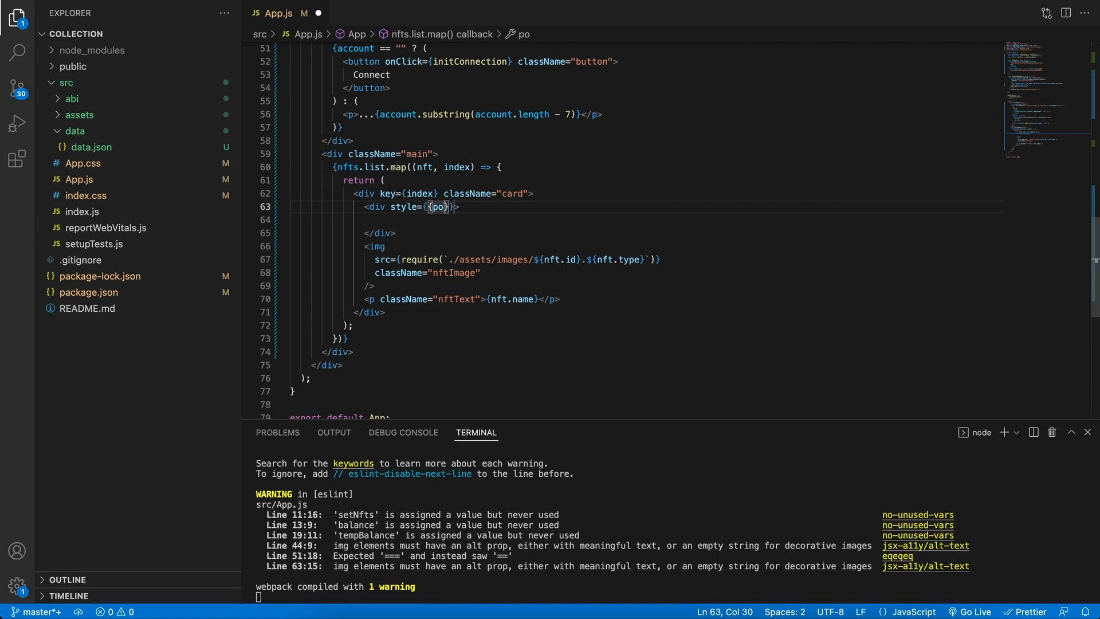
pyautogui.write('sition')
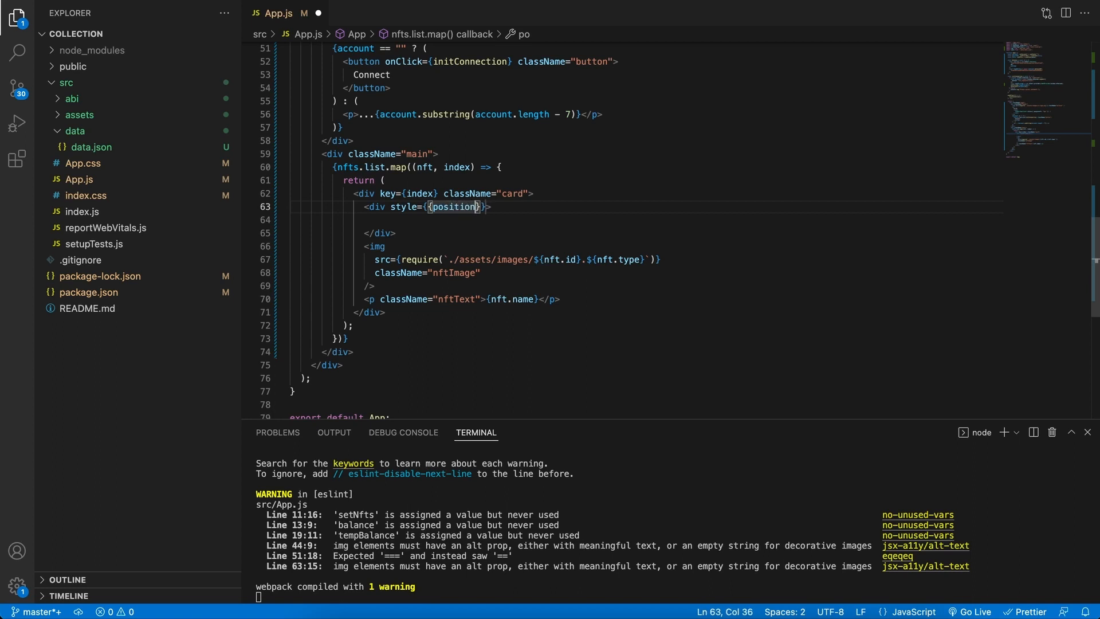
pyautogui.write(': "relative')
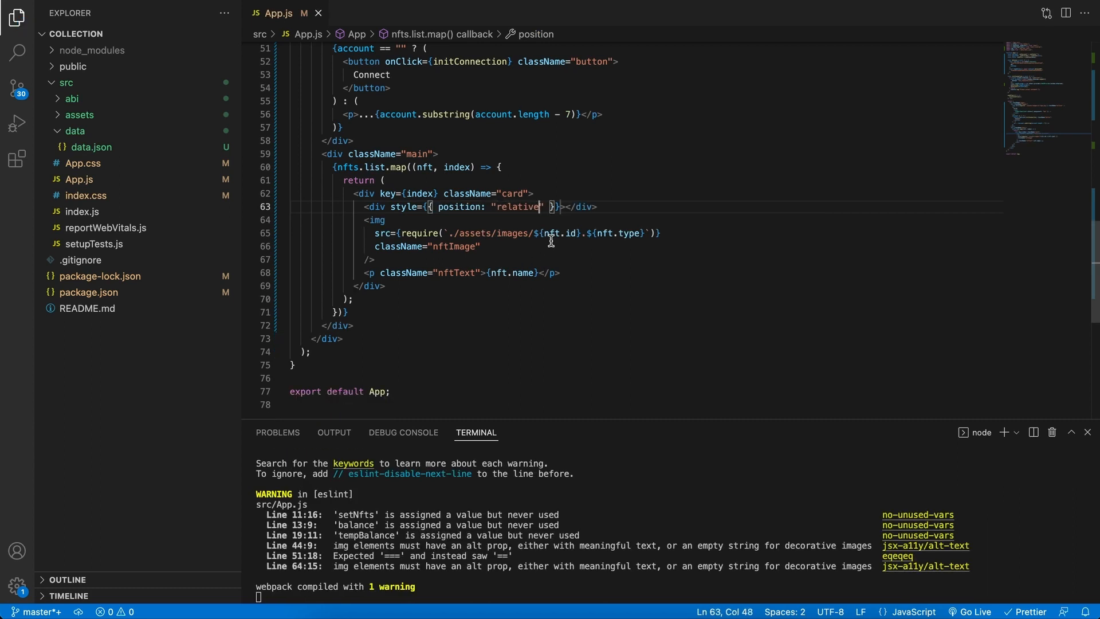
pyautogui.press('Enter')
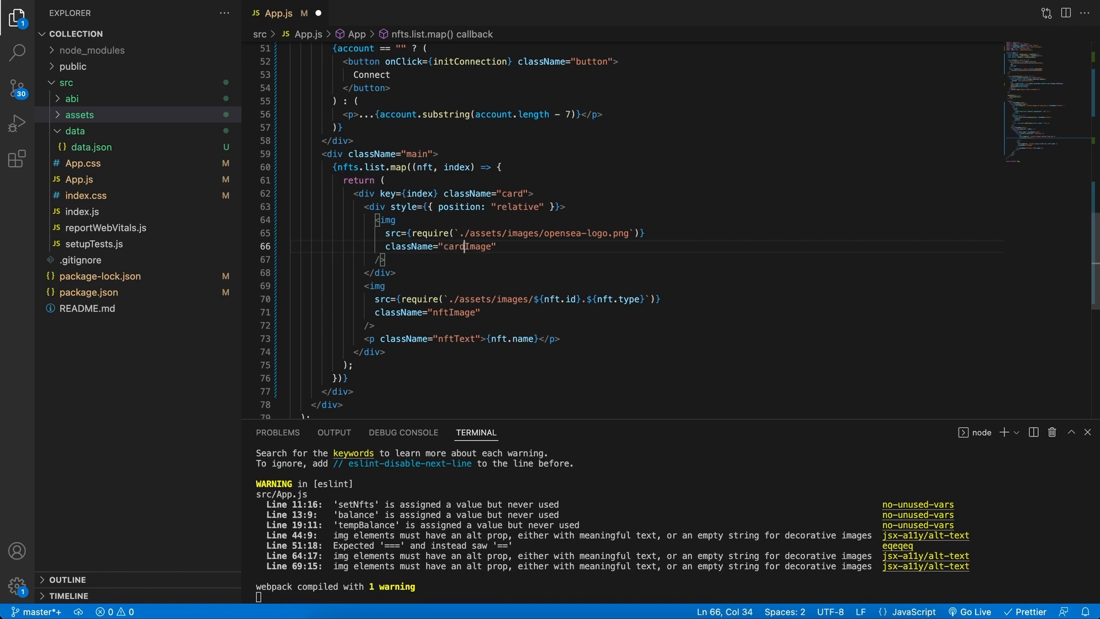
pyautogui.click(529, 259)
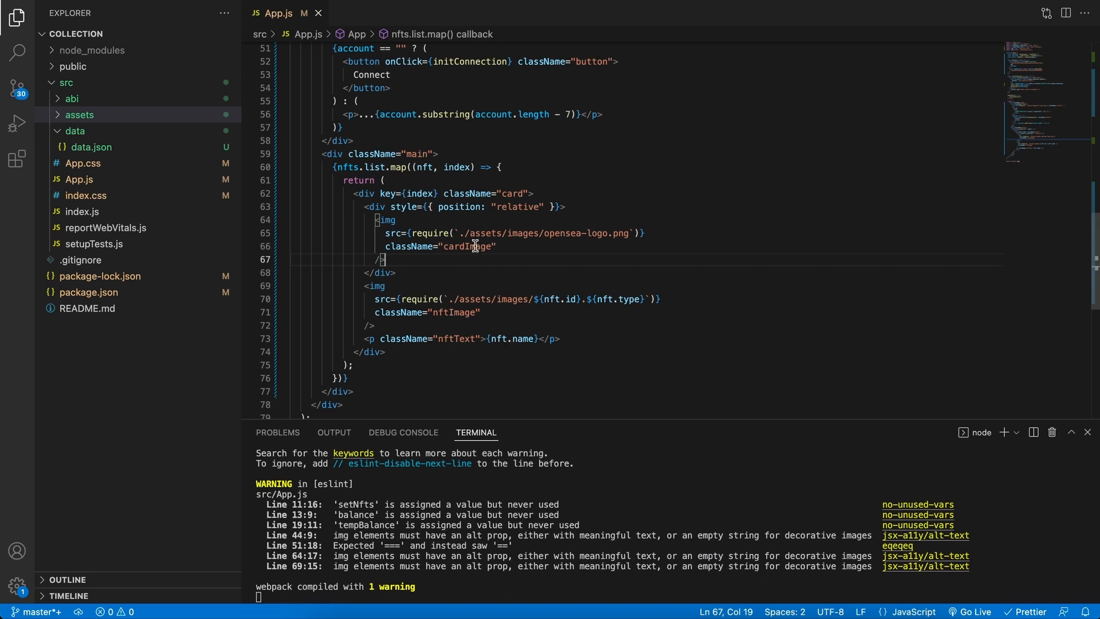
pyautogui.moveTo(478, 84)
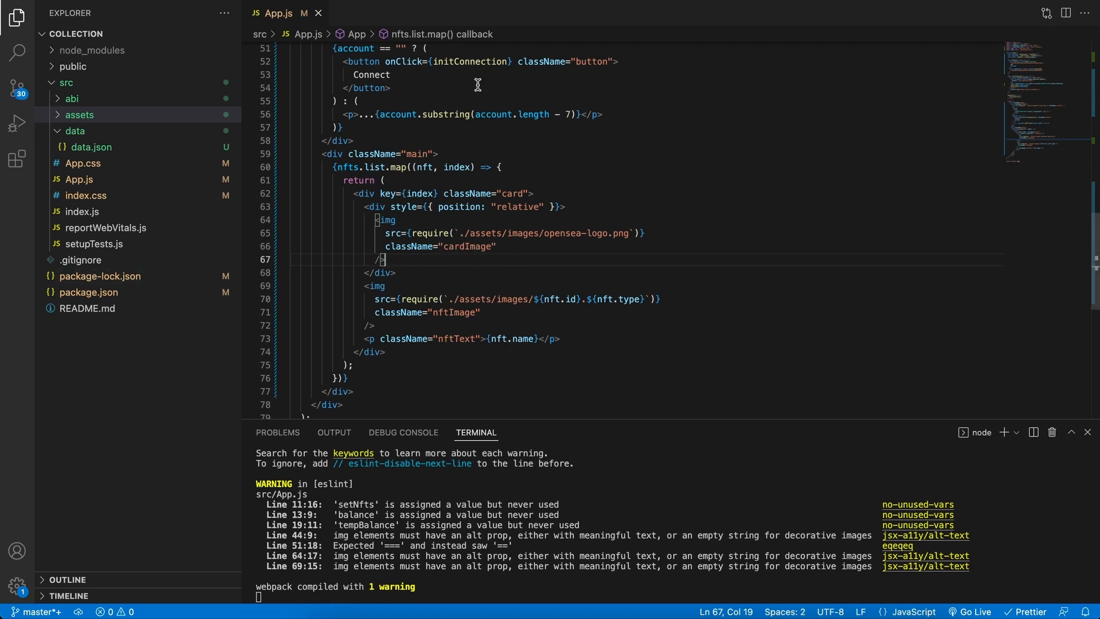
# In App.css, start a .cardImage rule with width: 30px
pyautogui.click(83, 162)
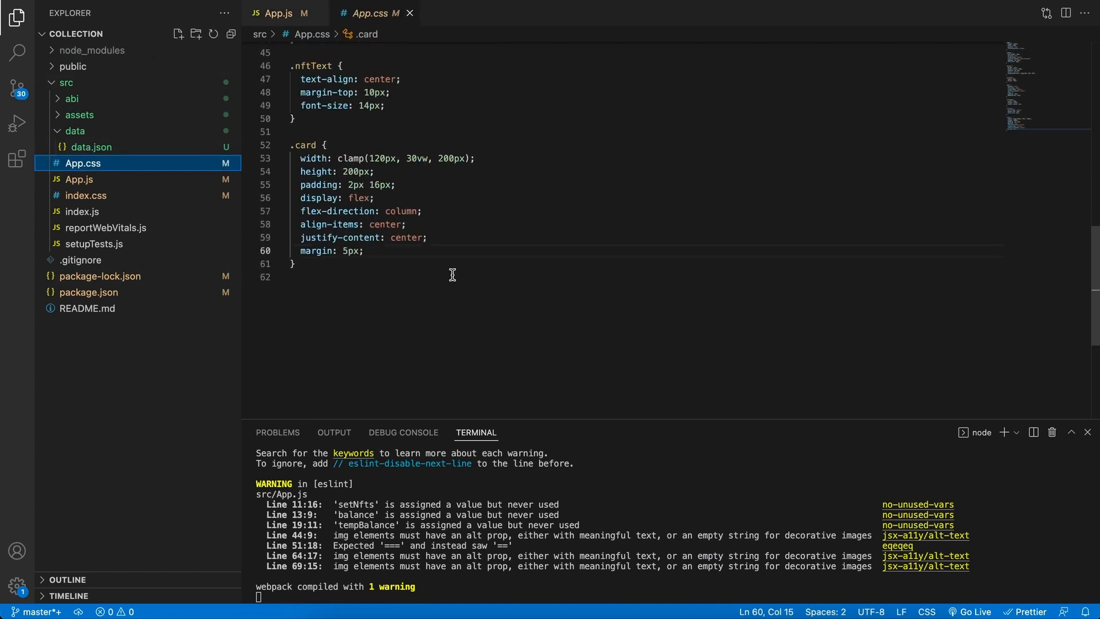
pyautogui.write('.')
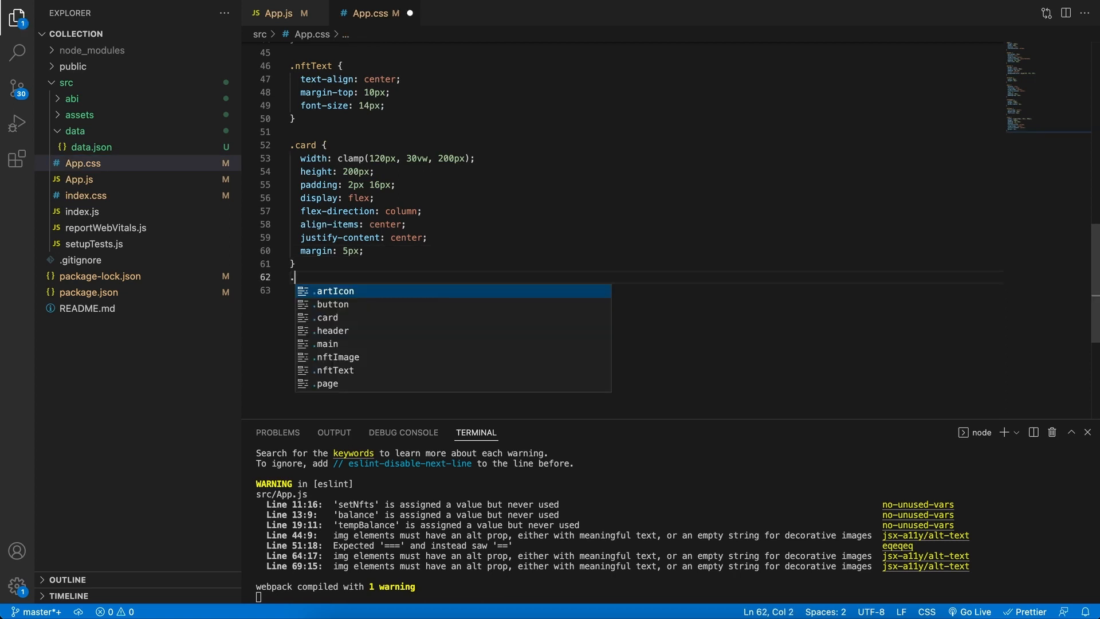
pyautogui.write('cardImage {')
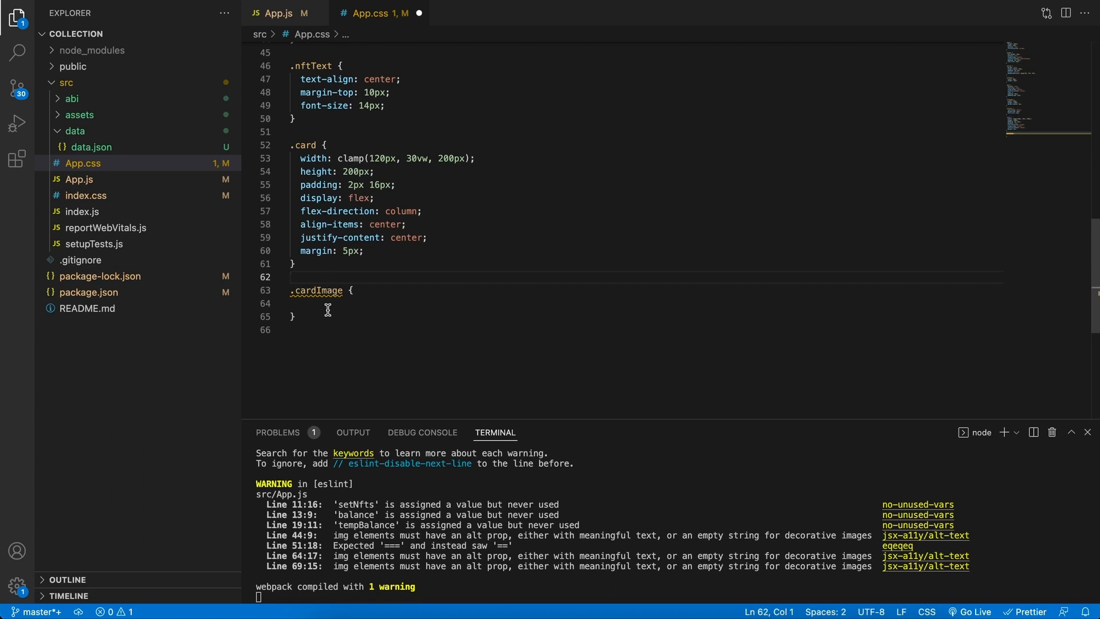
pyautogui.write('width')
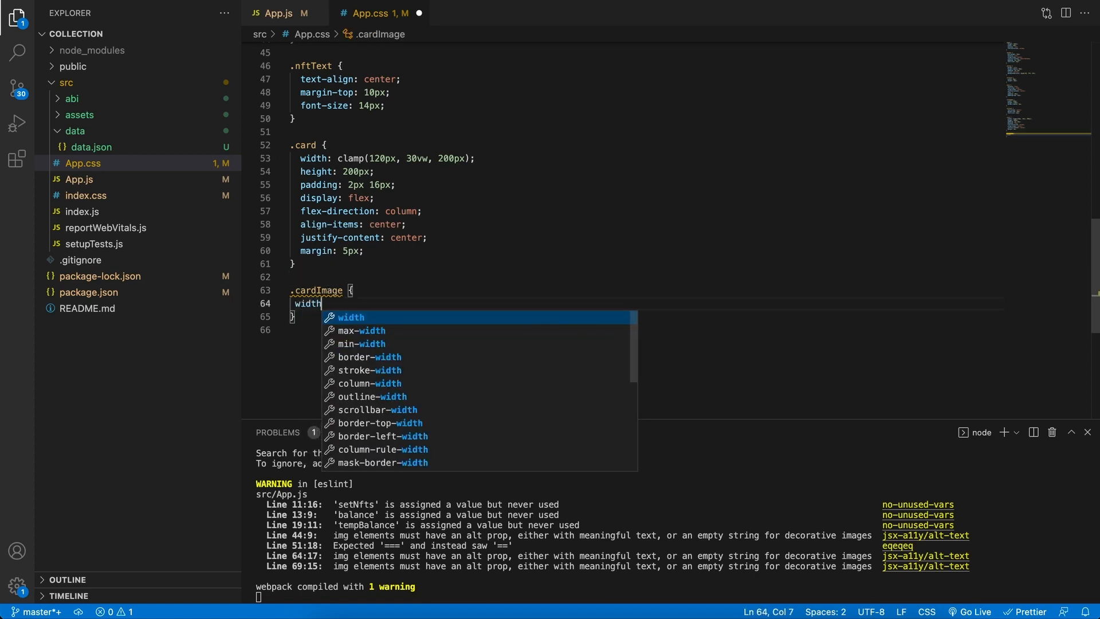
pyautogui.write(': 30px;')
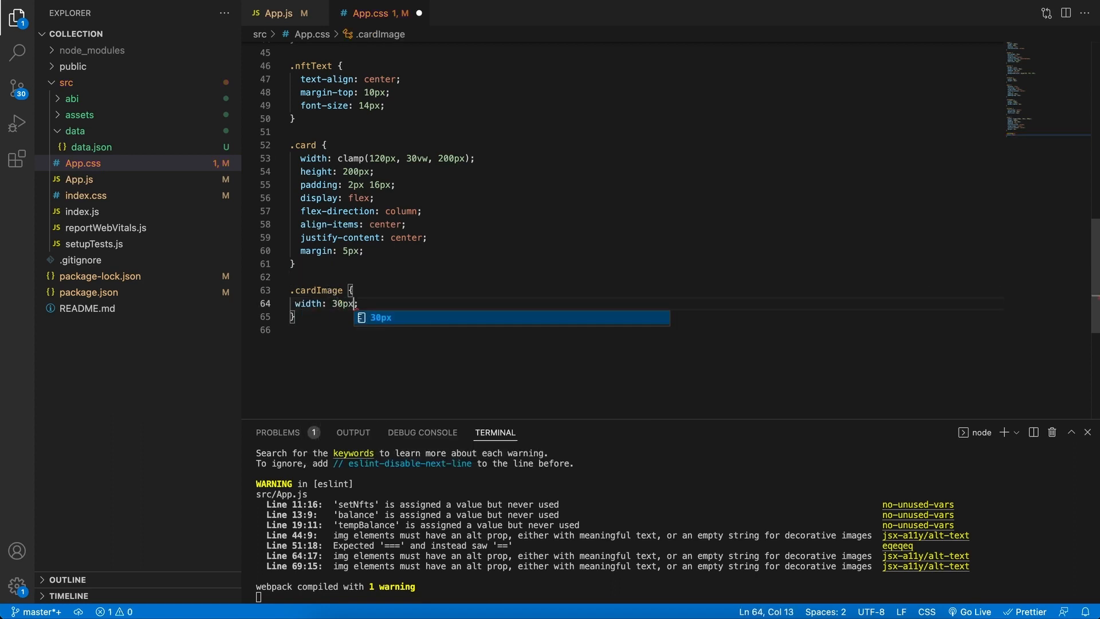
# Complete .cardImage with height: 30px and margin: 0px 5px 5px
pyautogui.write('wi')
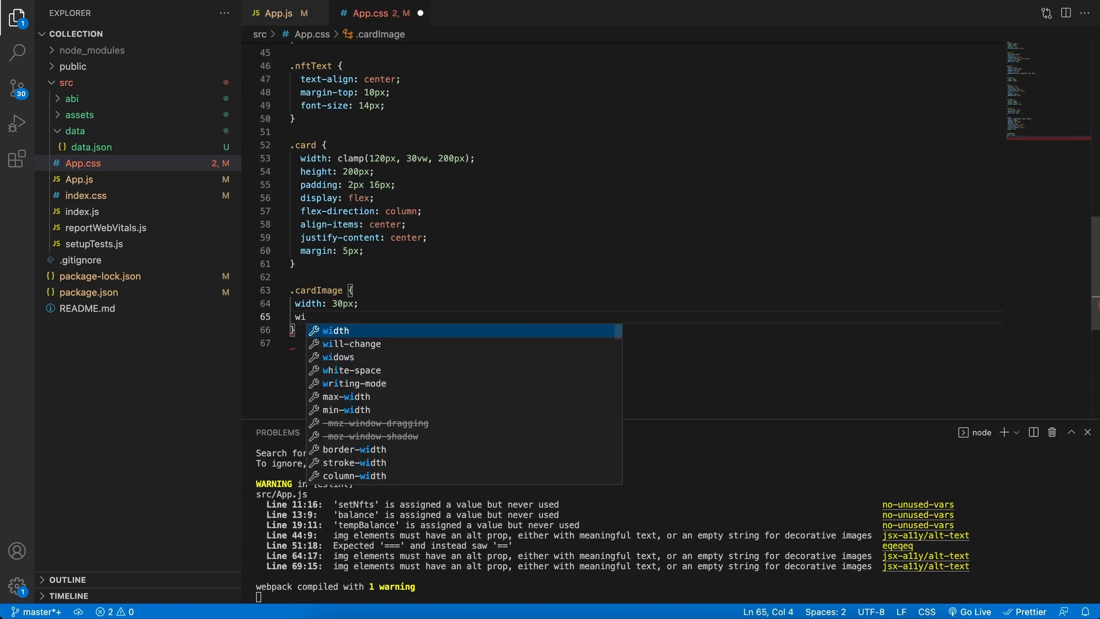
pyautogui.write('eight: 30px;')
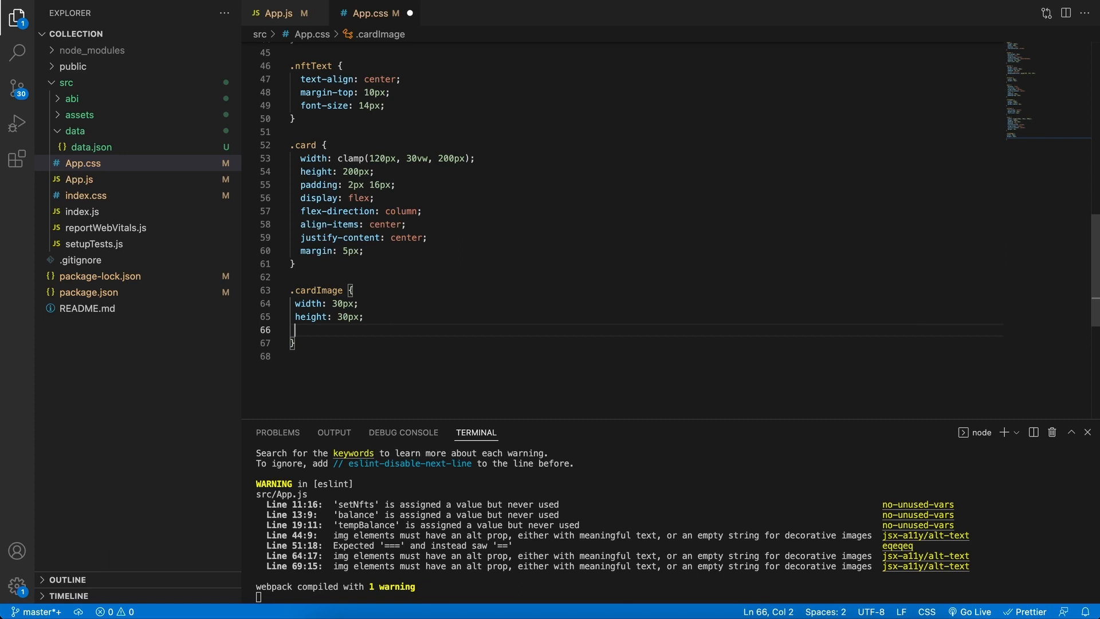
pyautogui.write('mag')
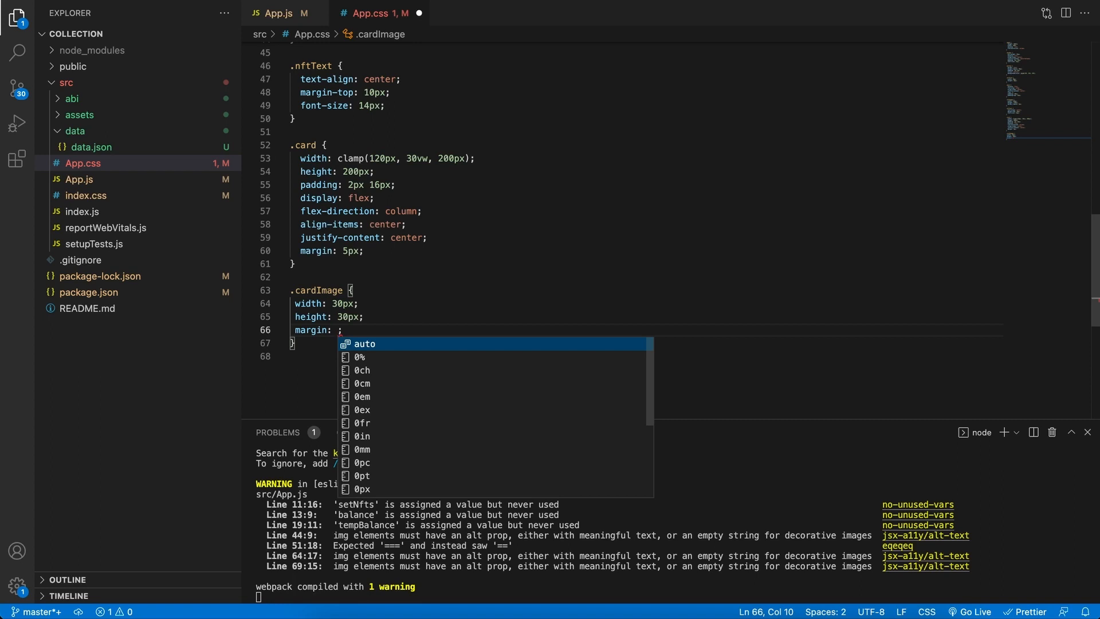
pyautogui.write('0px')
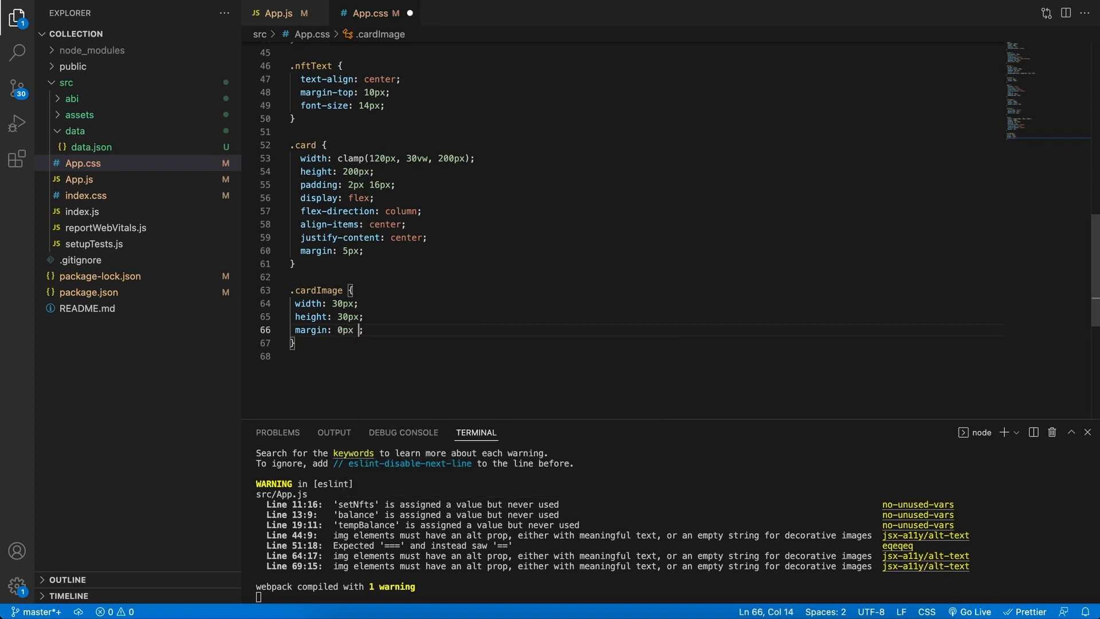
pyautogui.write('5px 5')
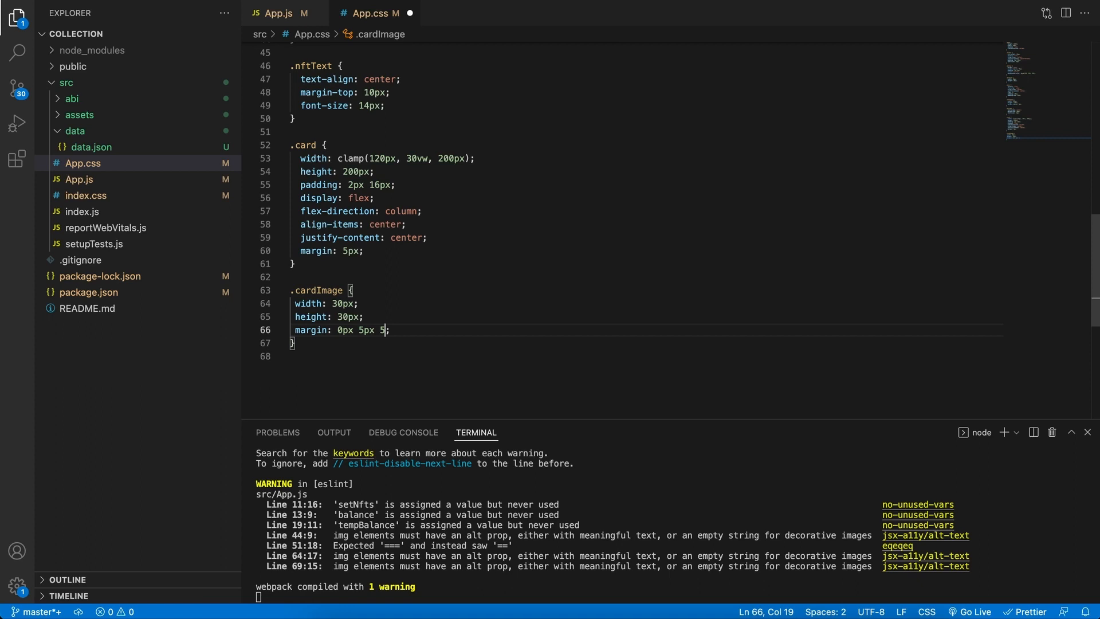
pyautogui.write('5px')
pyautogui.write('<')
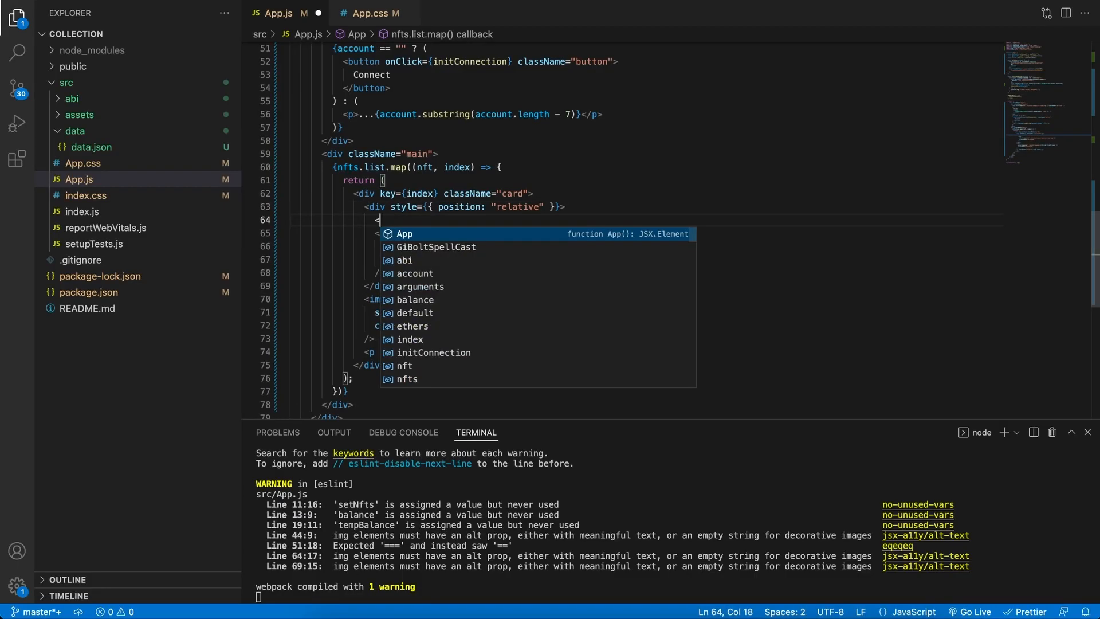
# Wrap the OpenSea logo in an anchor opening in a new tab with a template-string href
pyautogui.write('a>')
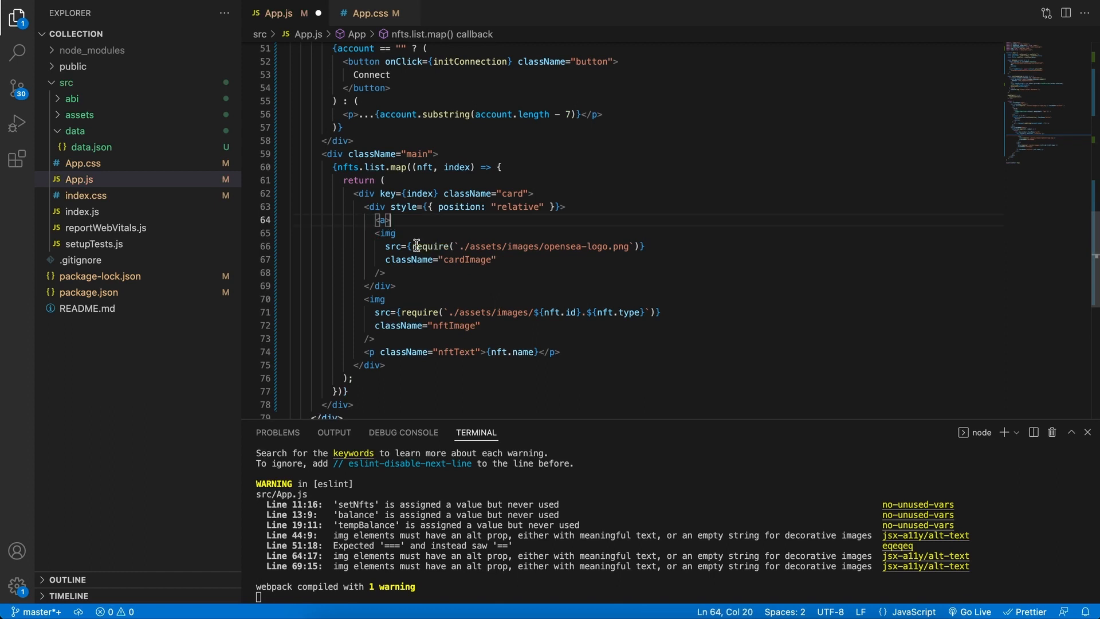
pyautogui.write('<a>')
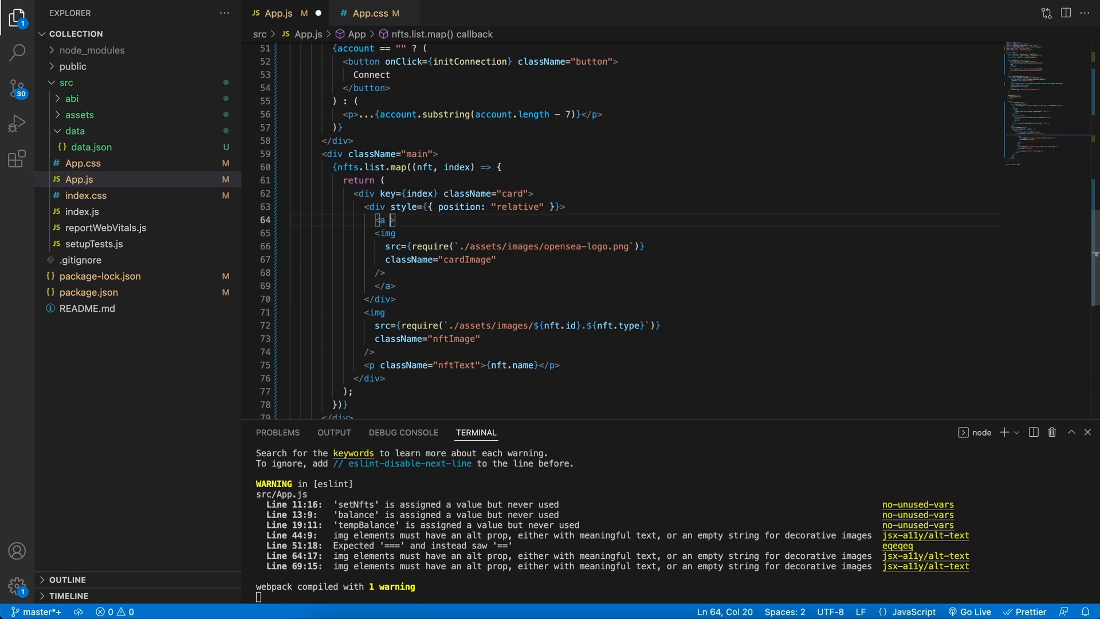
pyautogui.write('tr')
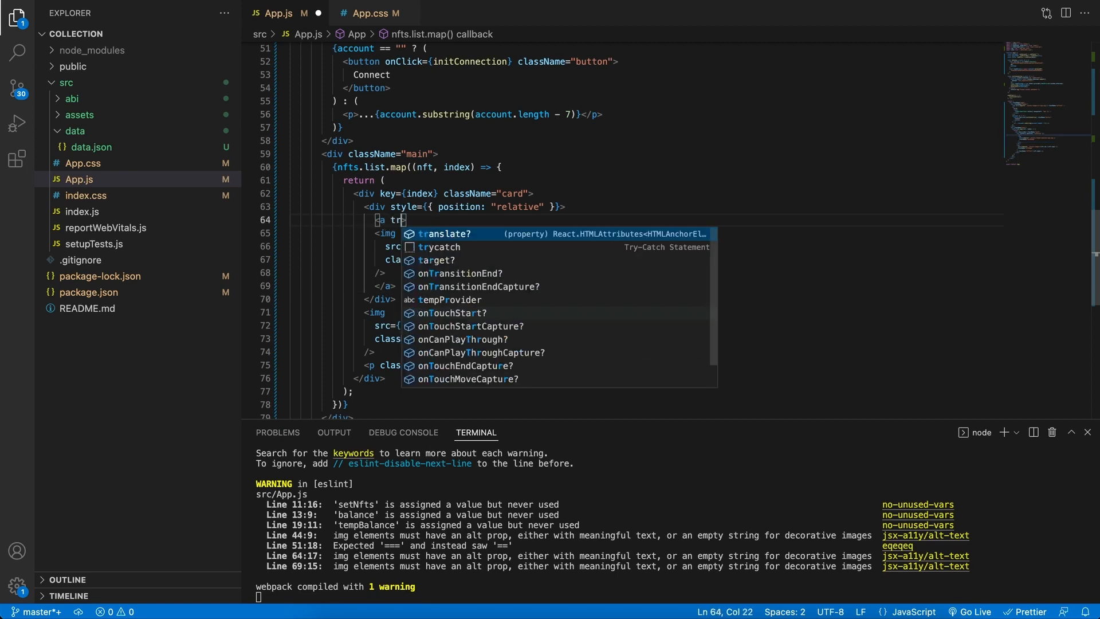
pyautogui.click(436, 259)
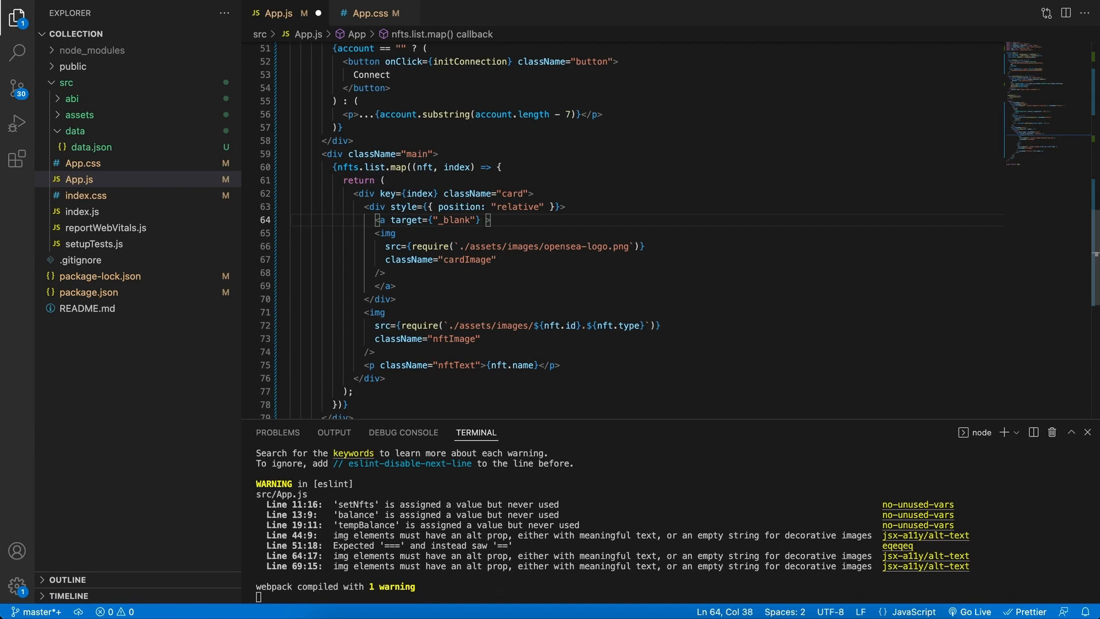
pyautogui.write('href={')
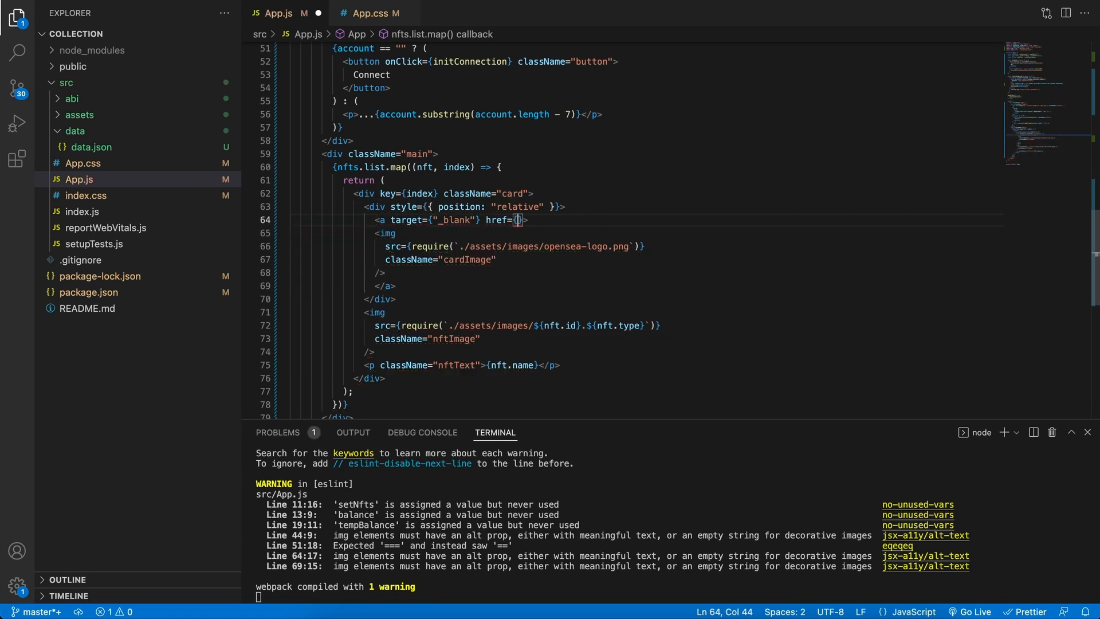
pyautogui.write('`')
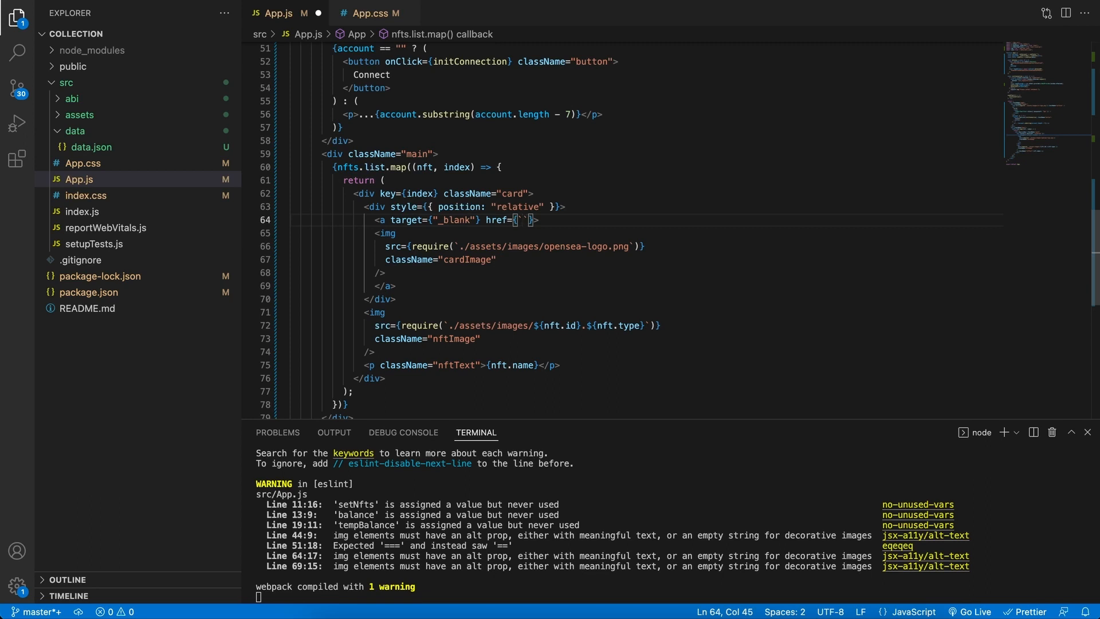
pyautogui.click(91, 147)
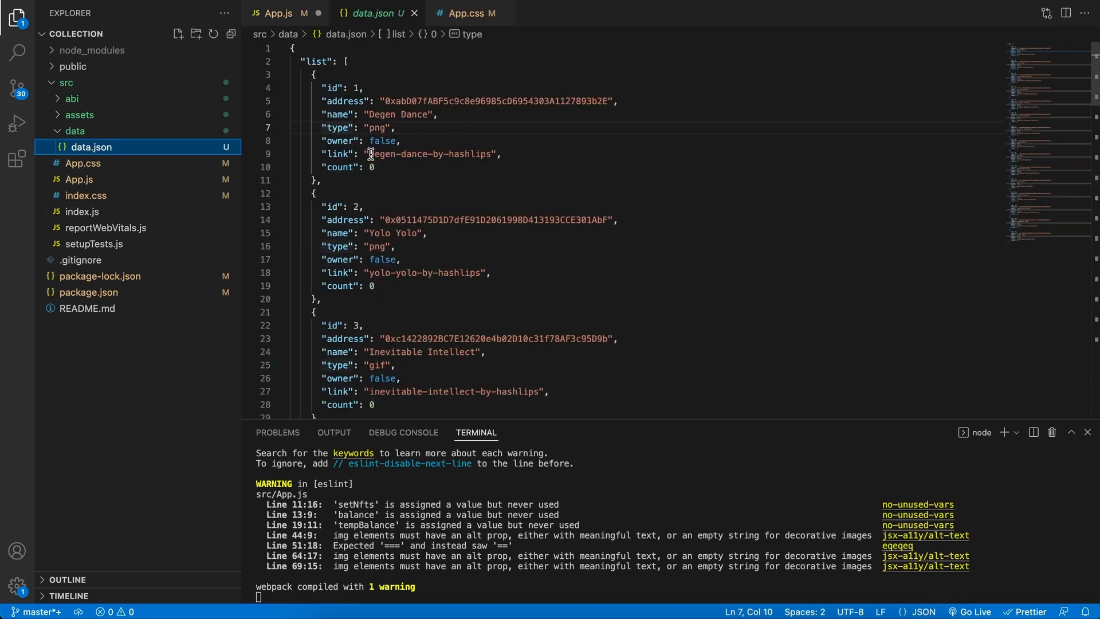
pyautogui.click(281, 13)
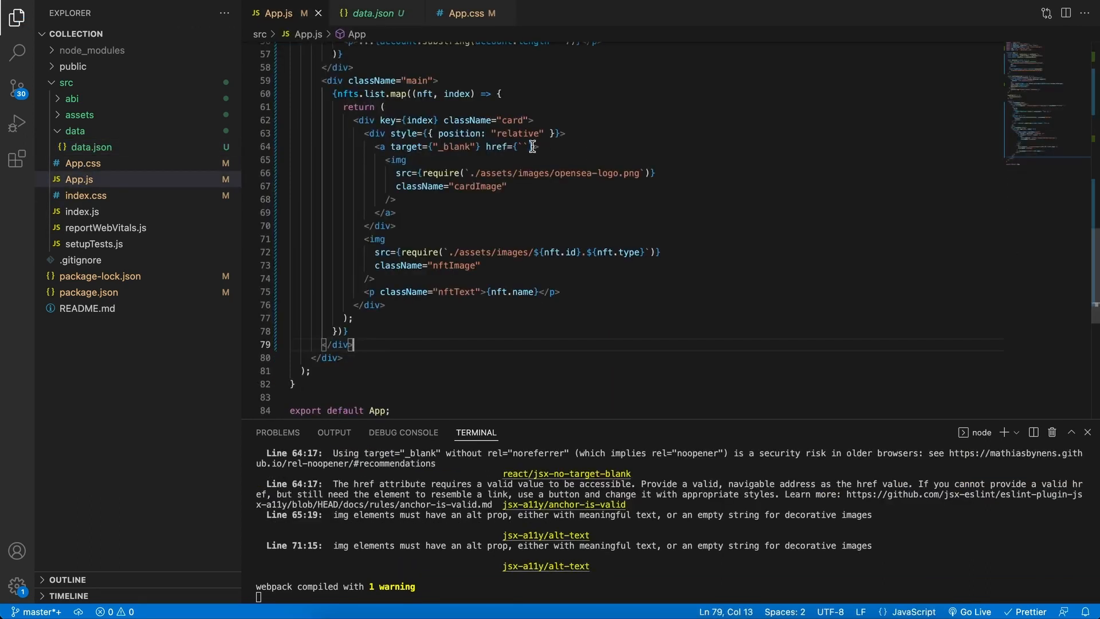
pyautogui.write('https://opensea.io/collection/${nft.link}')
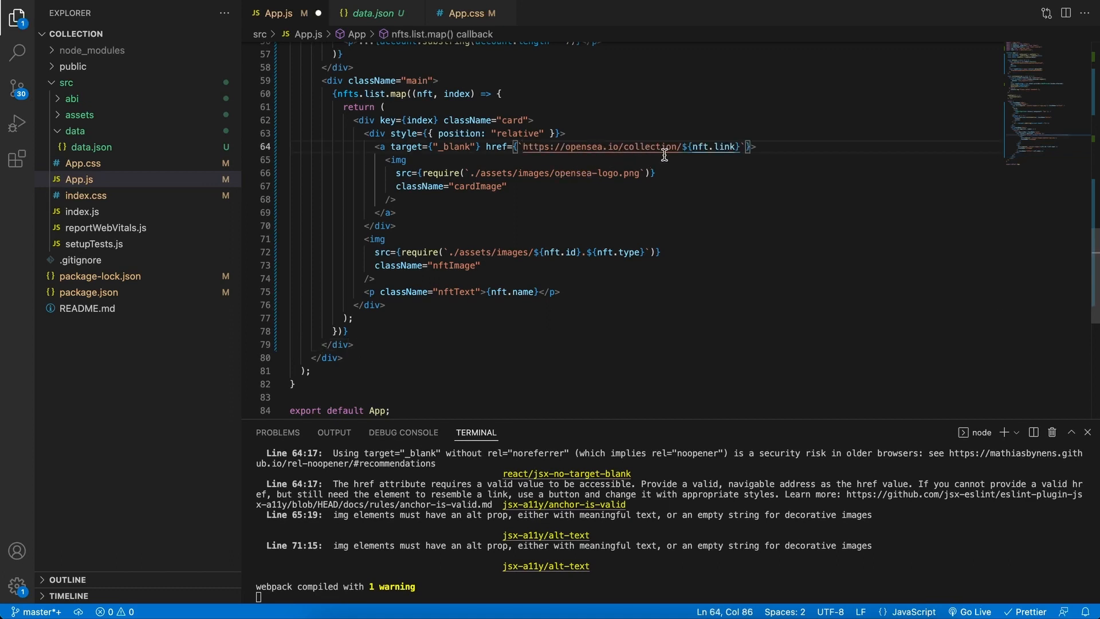
pyautogui.doubleClick(717, 146)
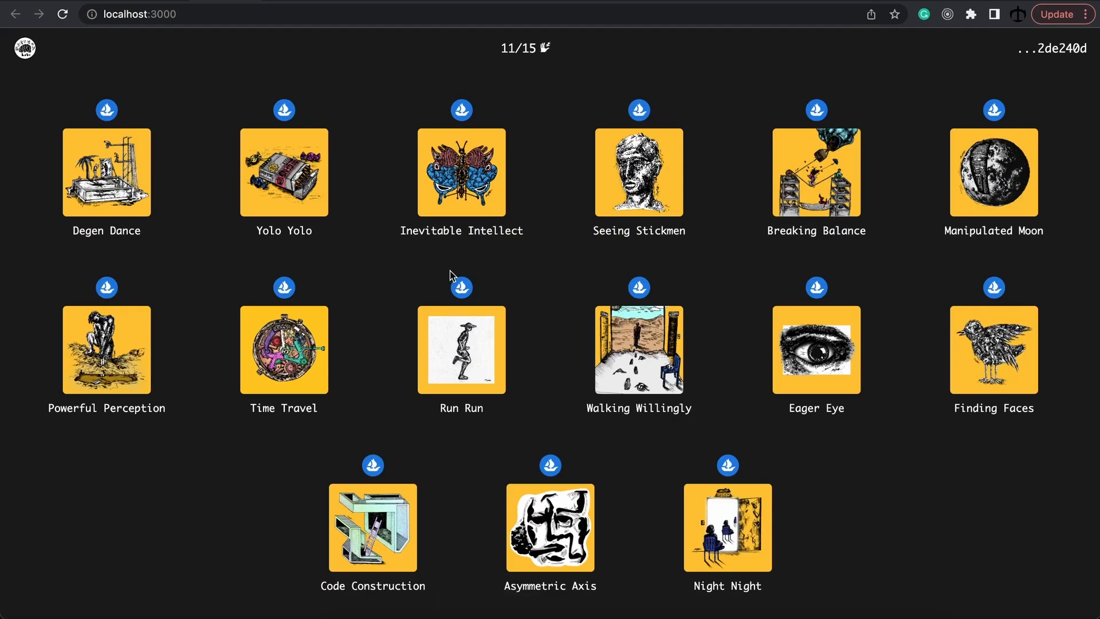
pyautogui.moveTo(823, 112)
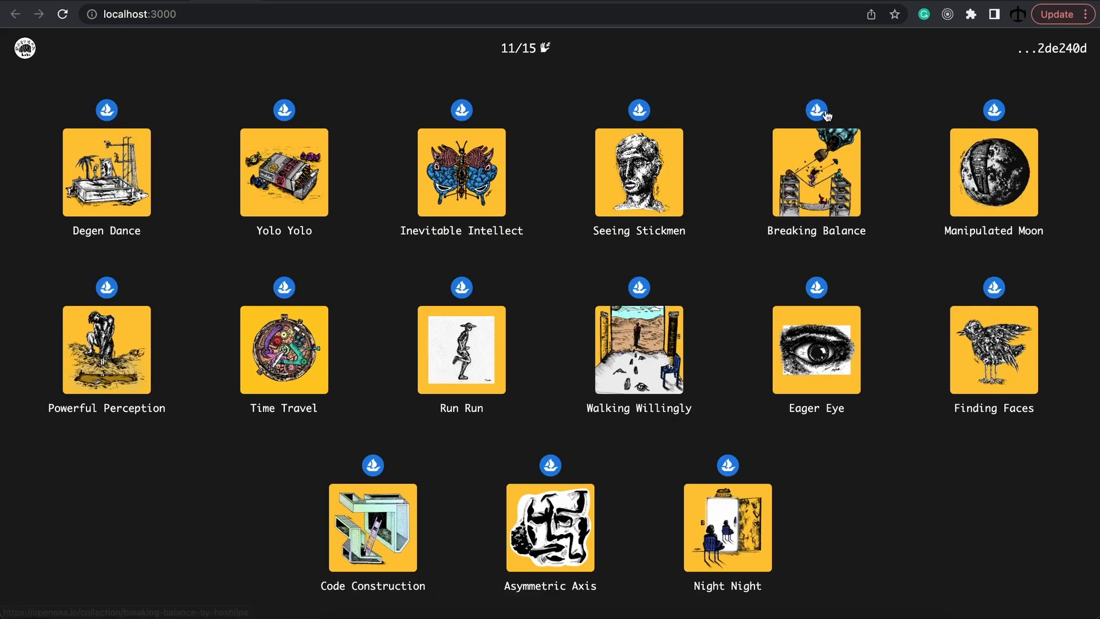
pyautogui.moveTo(461, 110)
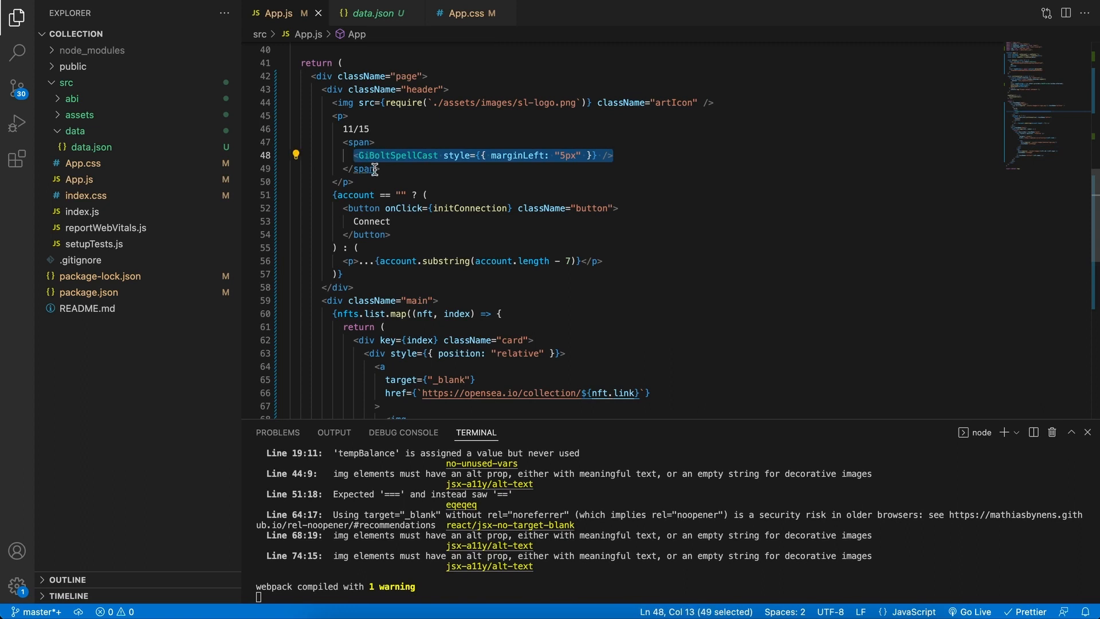
# Paste the GiBoltSpellCast icon after the card's OpenSea link and remove its marginLeft style
pyautogui.scroll(-3)
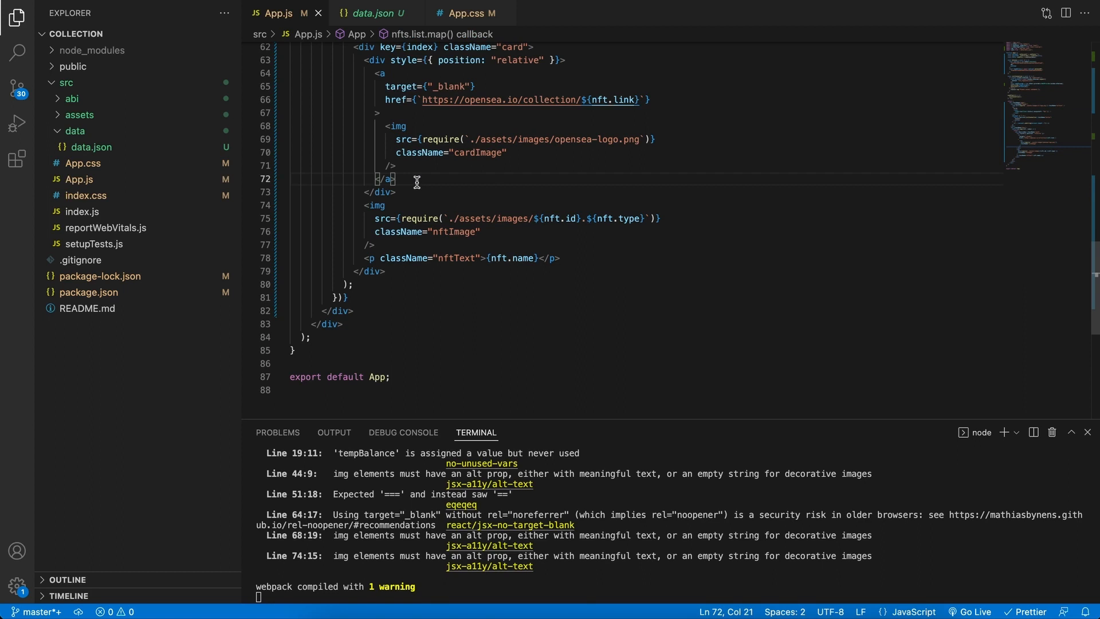
pyautogui.write('<GiBoltSpellCast style={{ marginLeft: "5px" }} />')
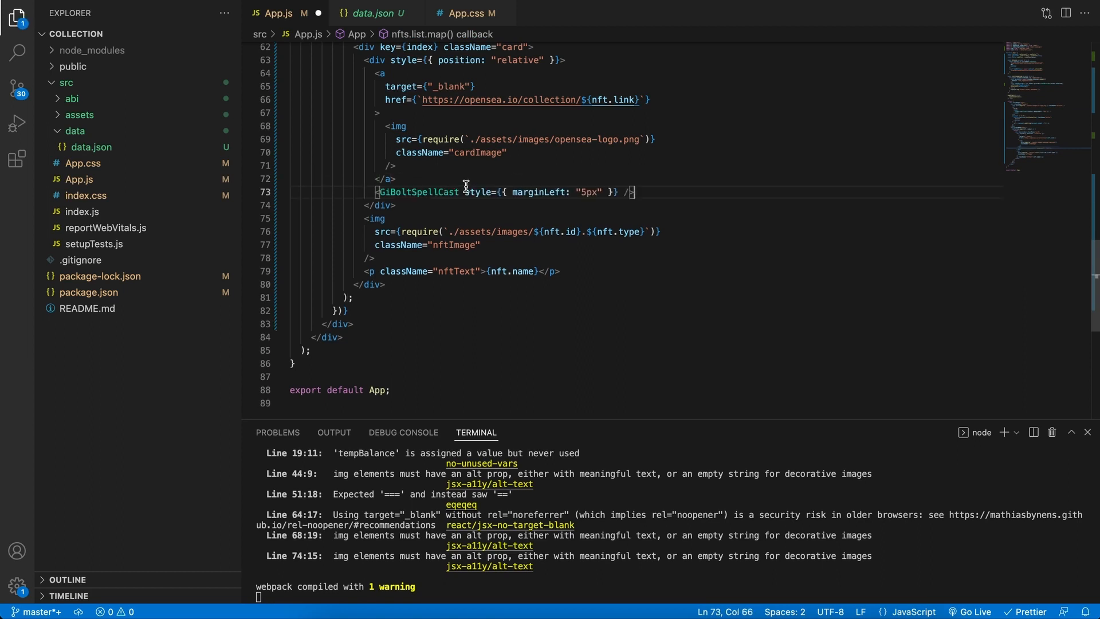
pyautogui.moveTo(466, 193); pyautogui.dragTo(592, 193)
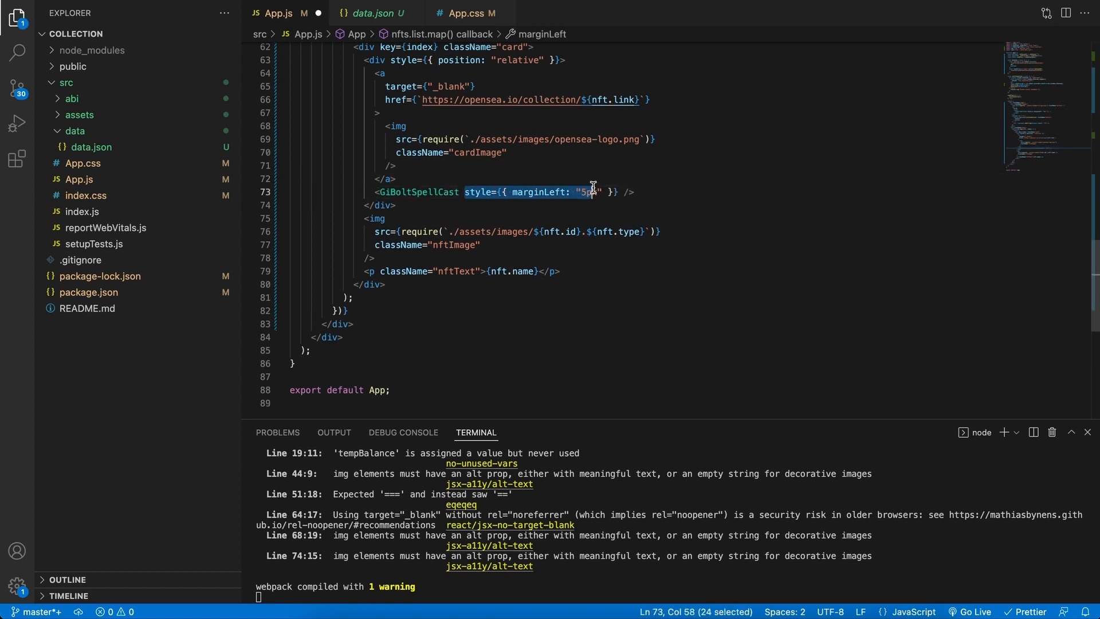
pyautogui.press('Delete')
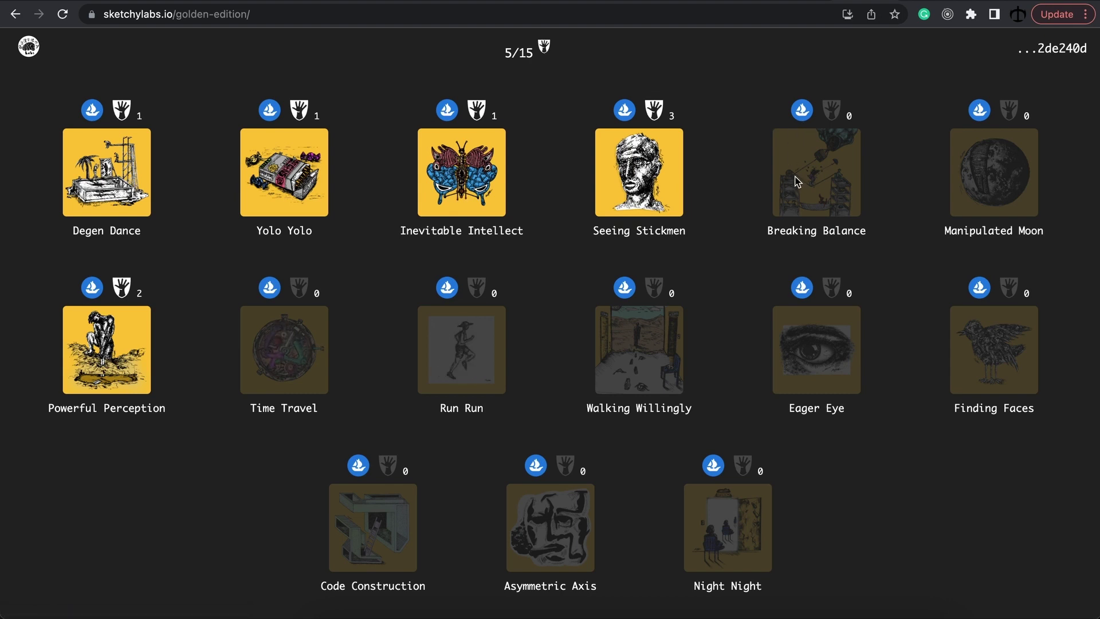
pyautogui.moveTo(807, 185)
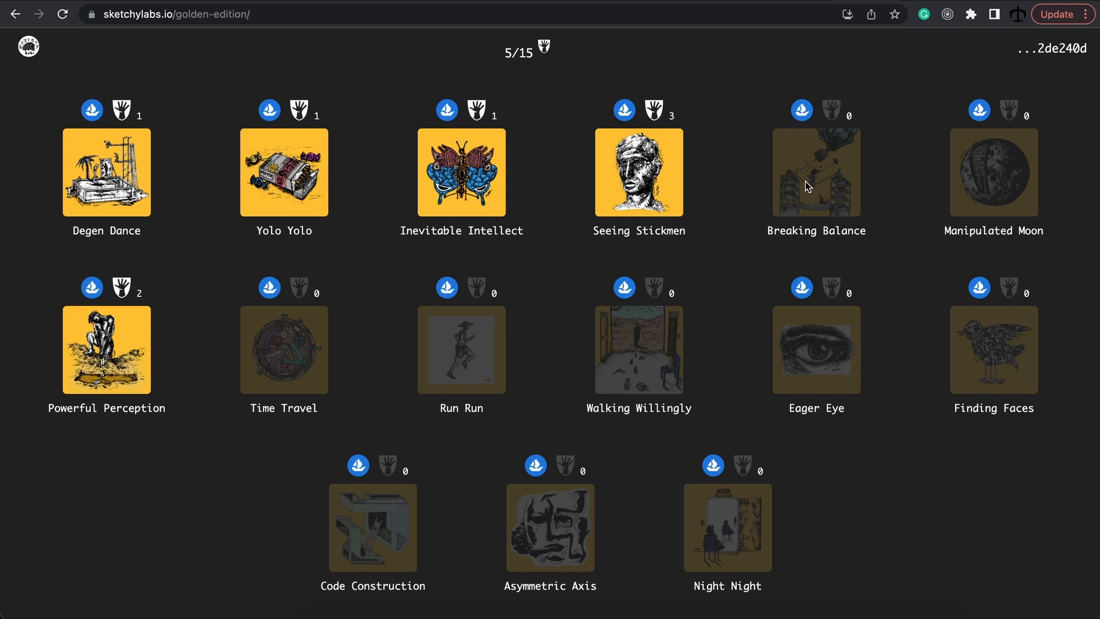
pyautogui.moveTo(834, 134)
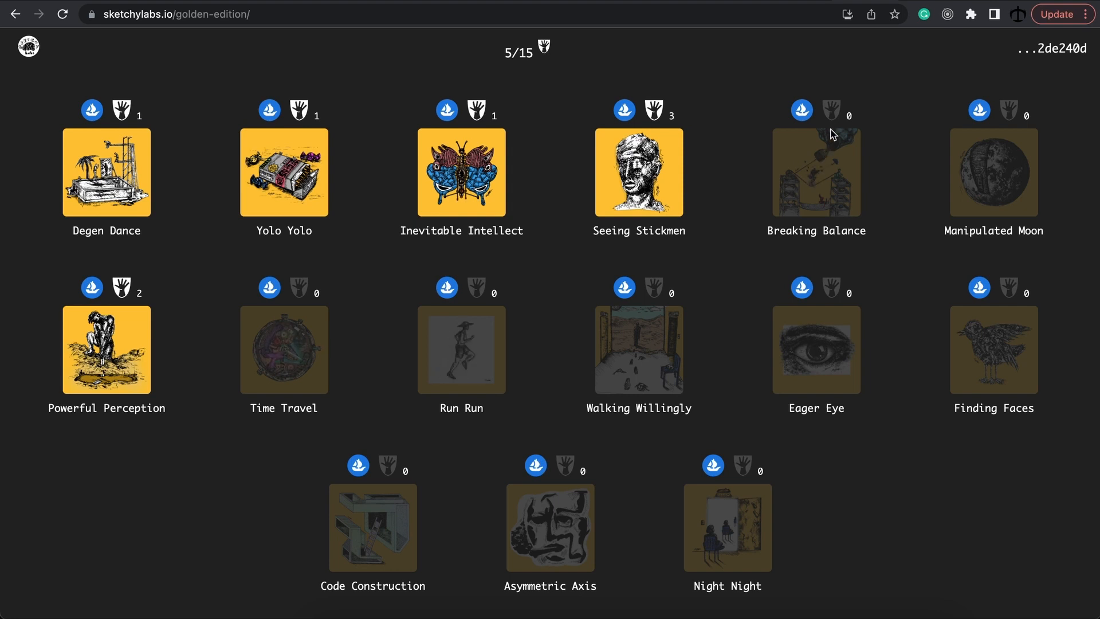
pyautogui.moveTo(844, 117)
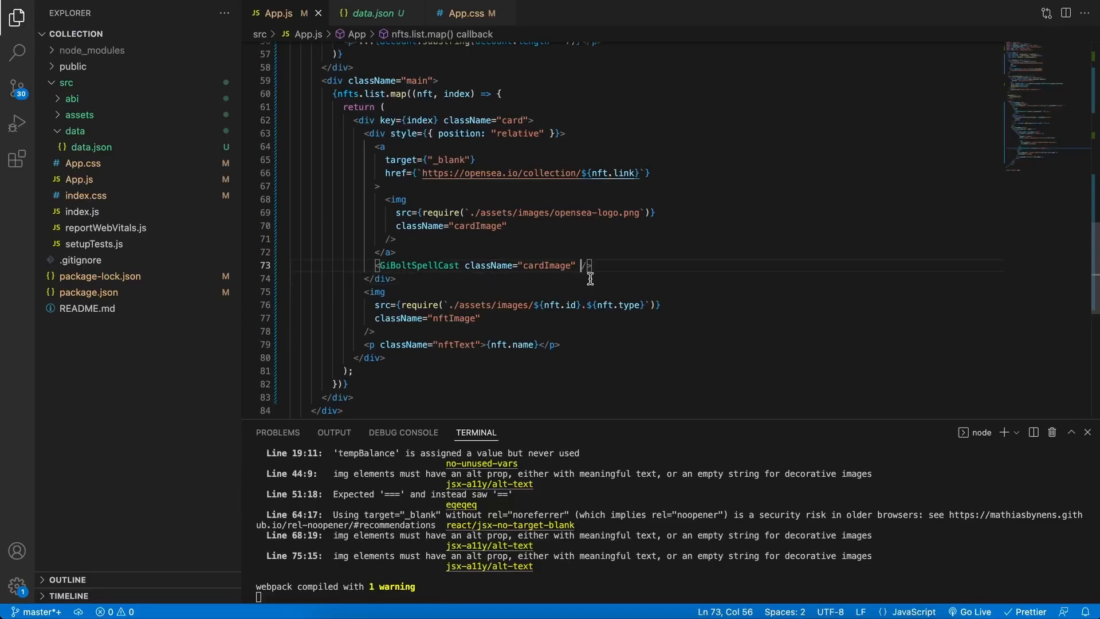
# Style the card's bolt icon with opacity: nft.owner ? 1 : 0.2
pyautogui.write('style={}')
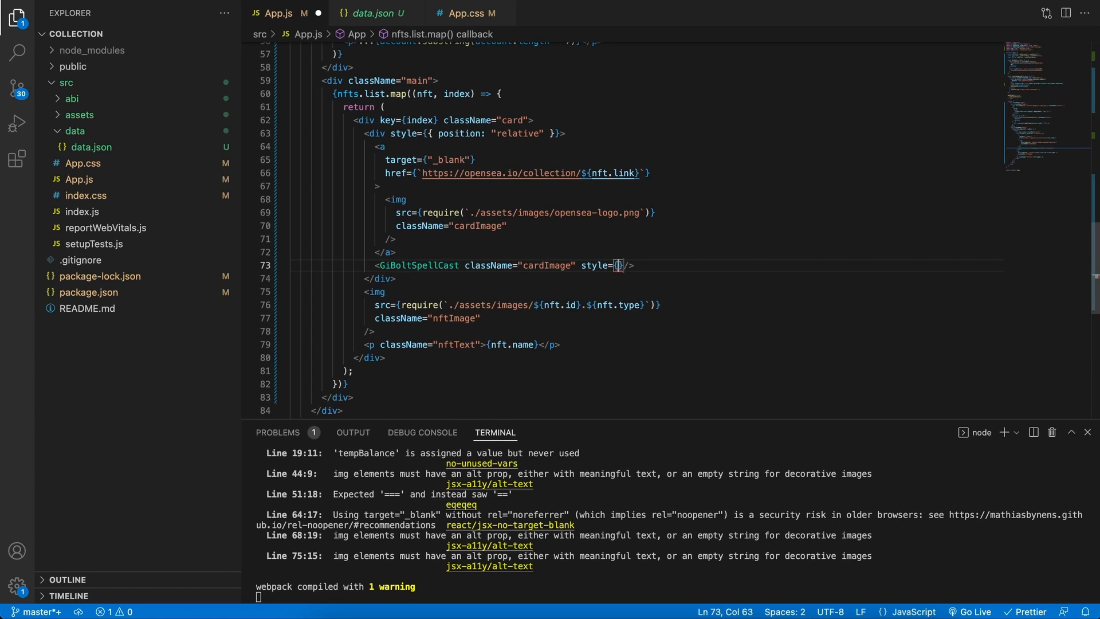
pyautogui.write('opacity: }')
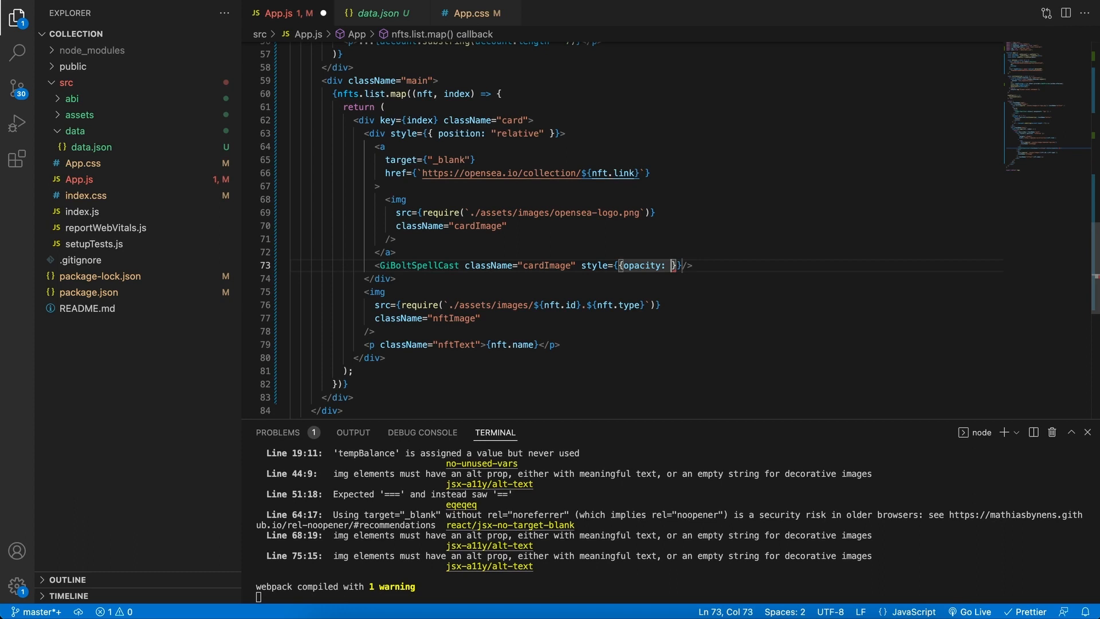
pyautogui.write('nft.')
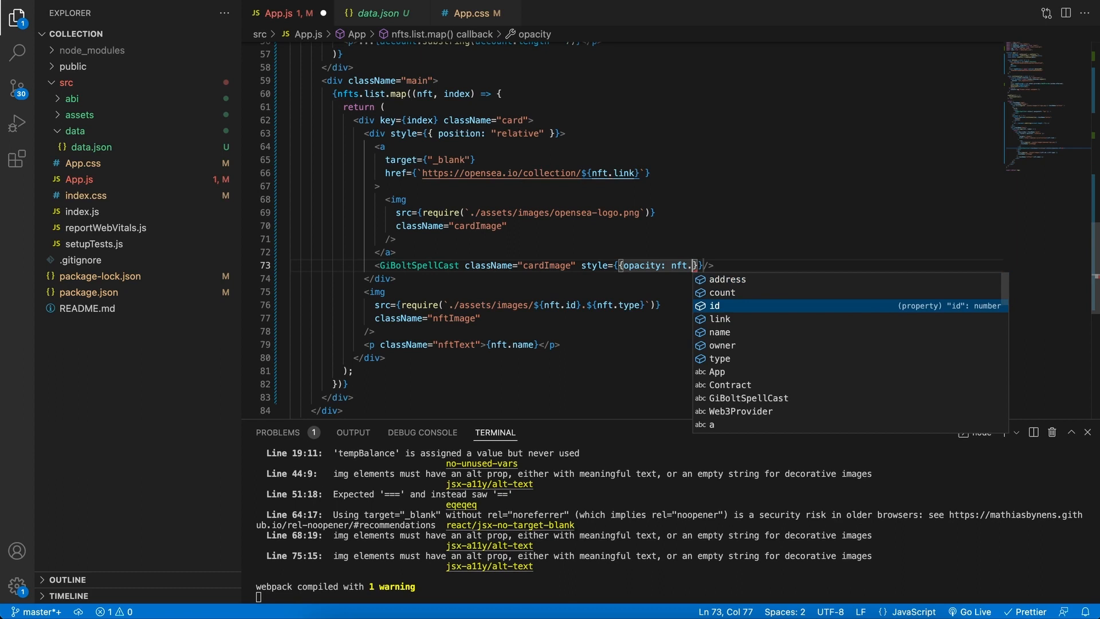
pyautogui.write('owner ?')
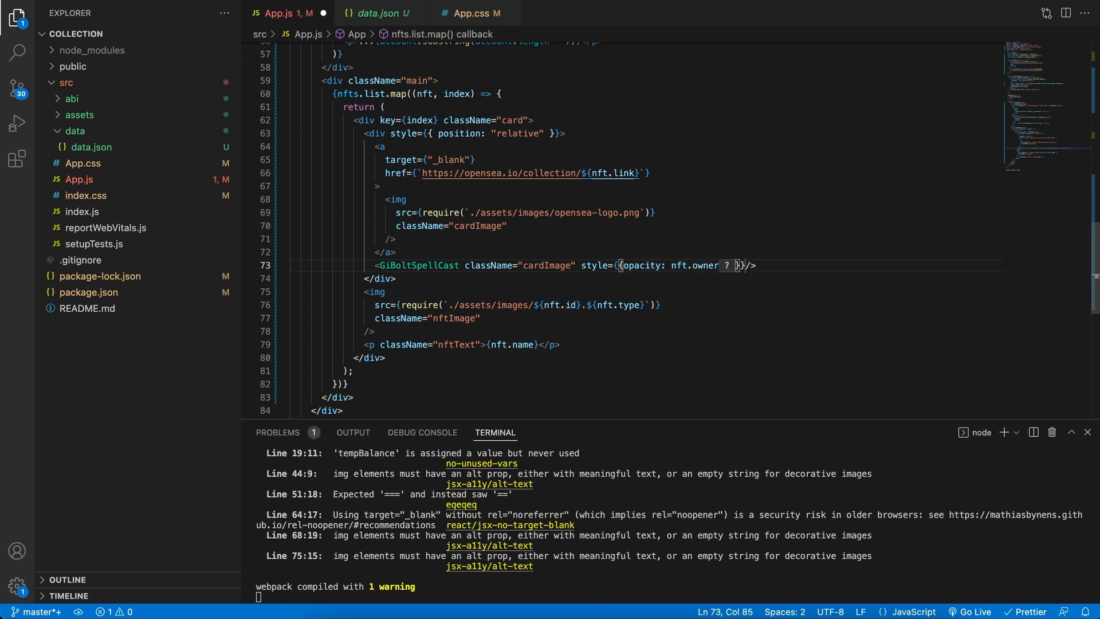
pyautogui.write('1')
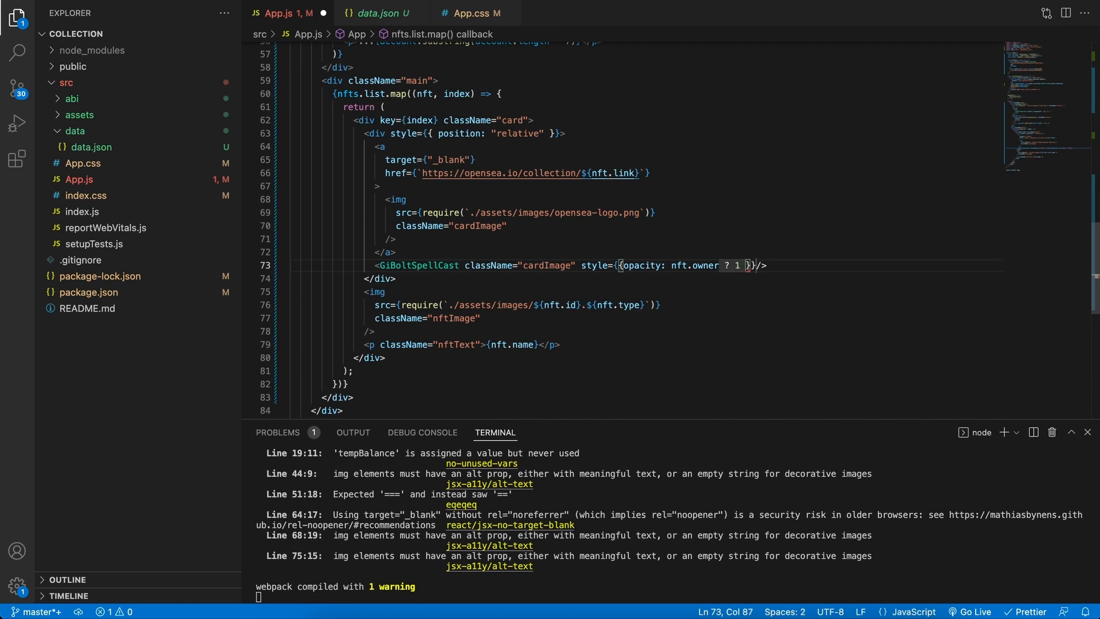
pyautogui.write(': 0.')
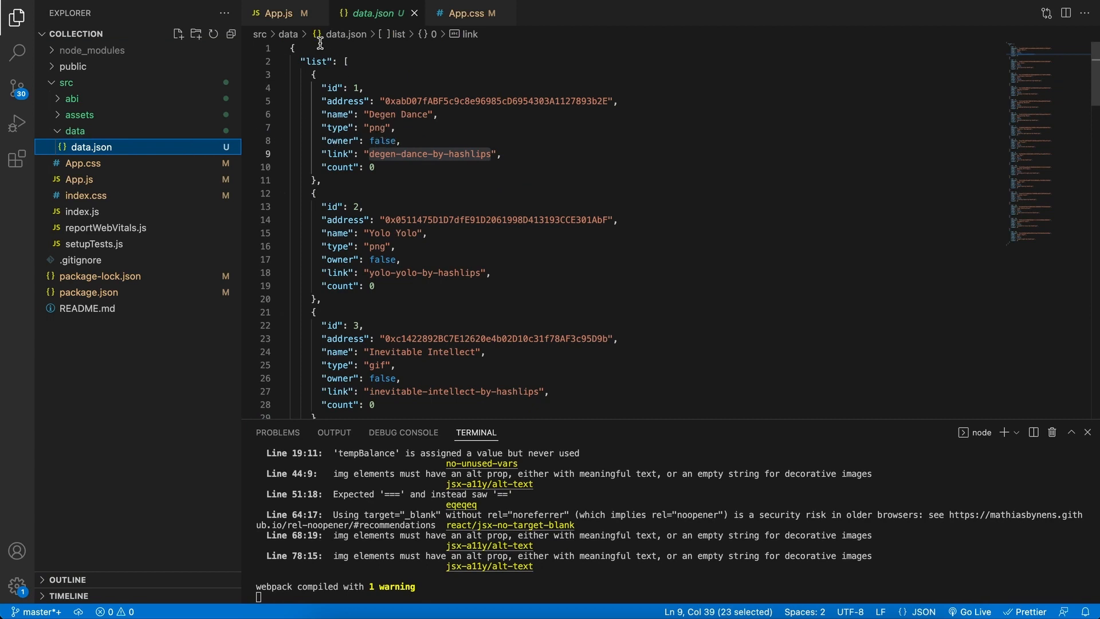
pyautogui.click(284, 13)
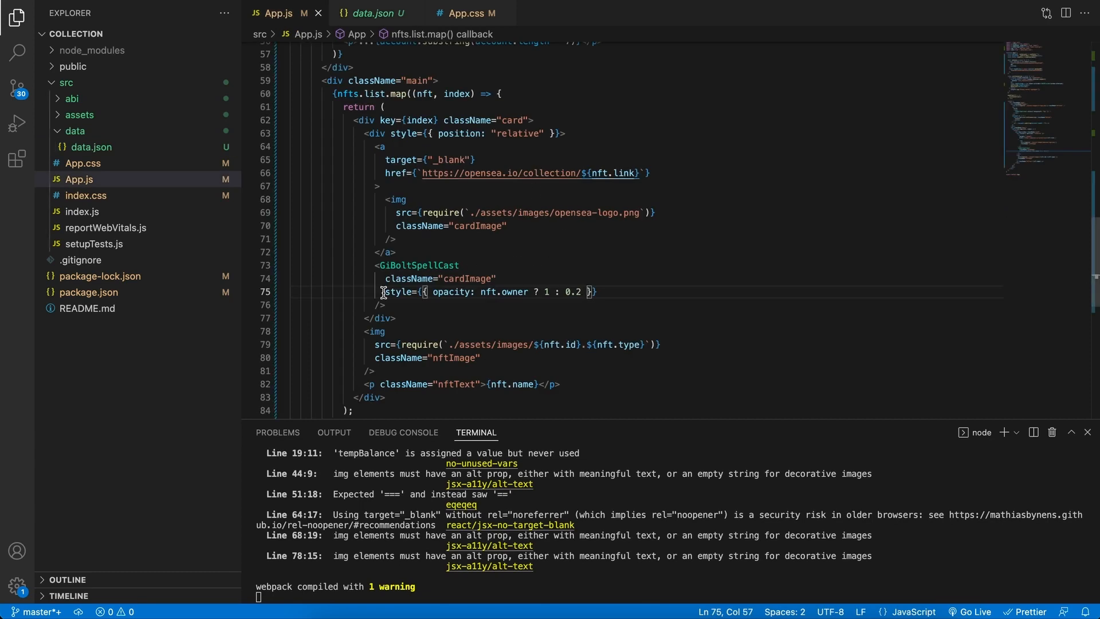
pyautogui.moveTo(383, 292); pyautogui.dragTo(597, 292)
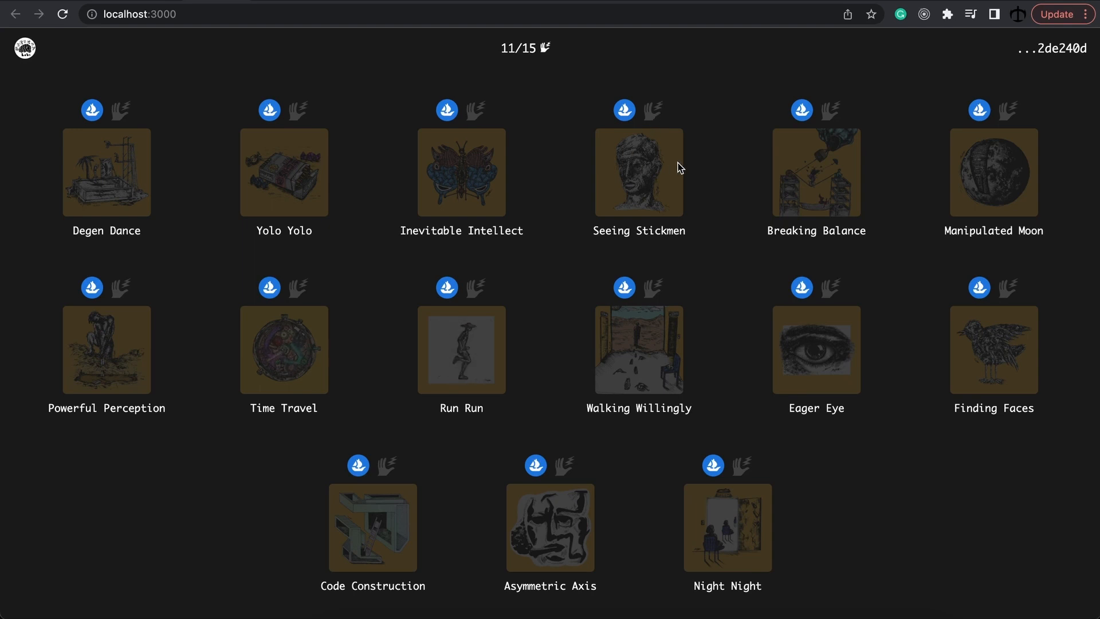
pyautogui.moveTo(696, 165)
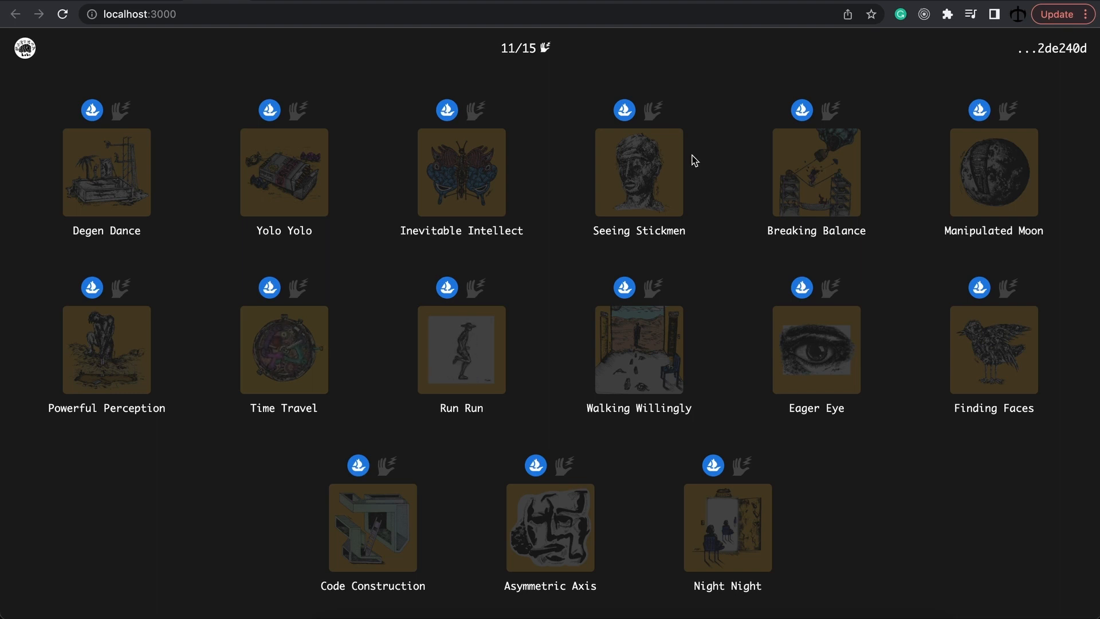
pyautogui.moveTo(678, 118)
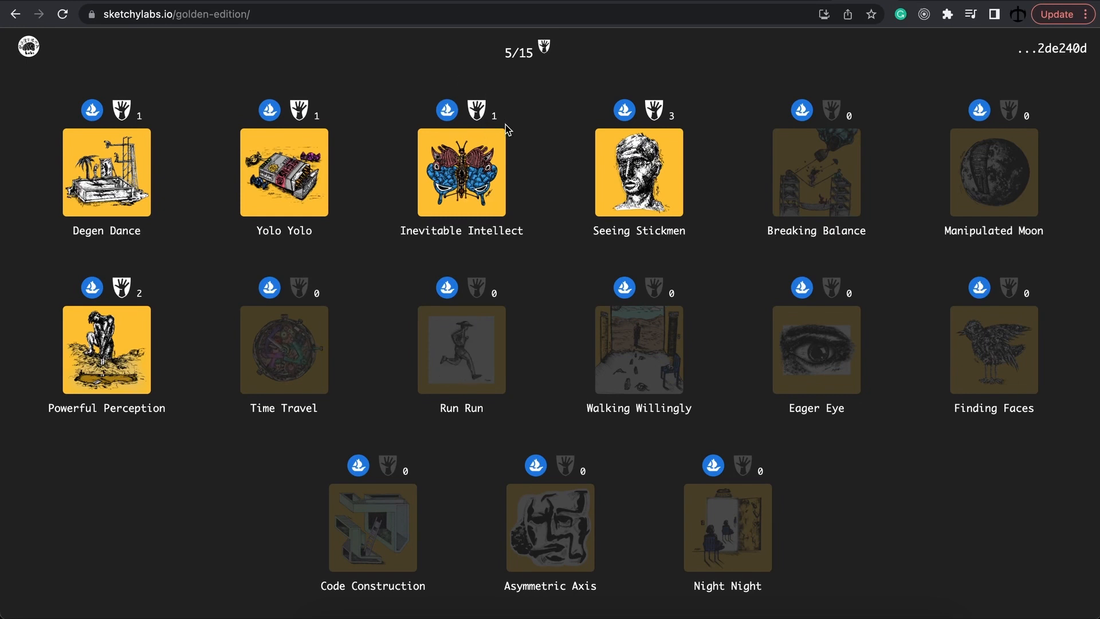
pyautogui.moveTo(497, 124)
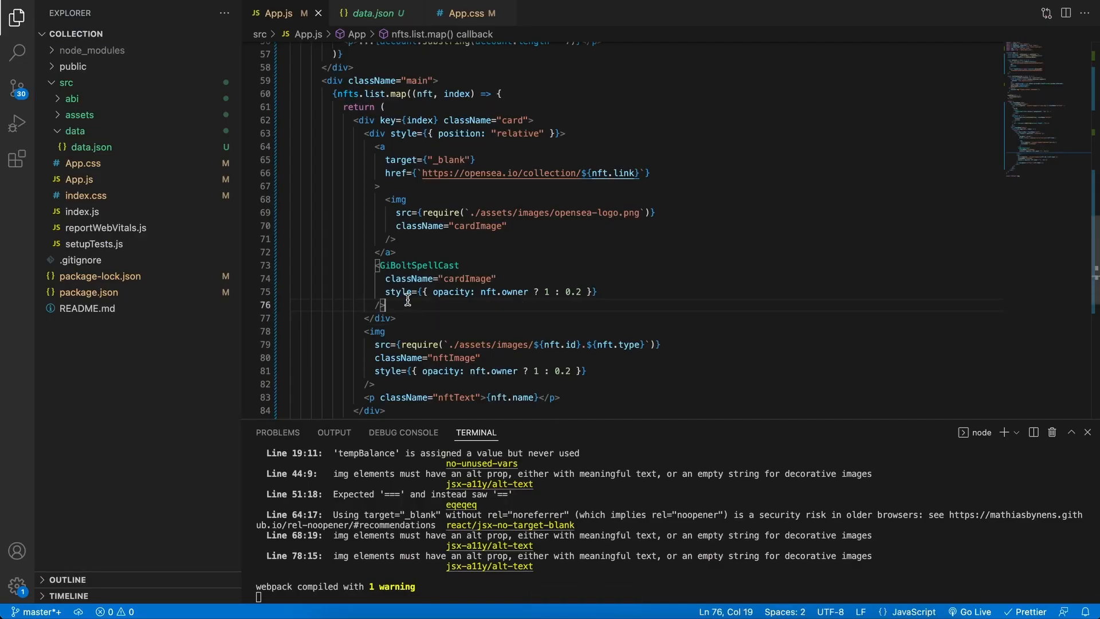
# Add a <p className="counter"> showing {nft.count} inside each card
pyautogui.write('p></p>')
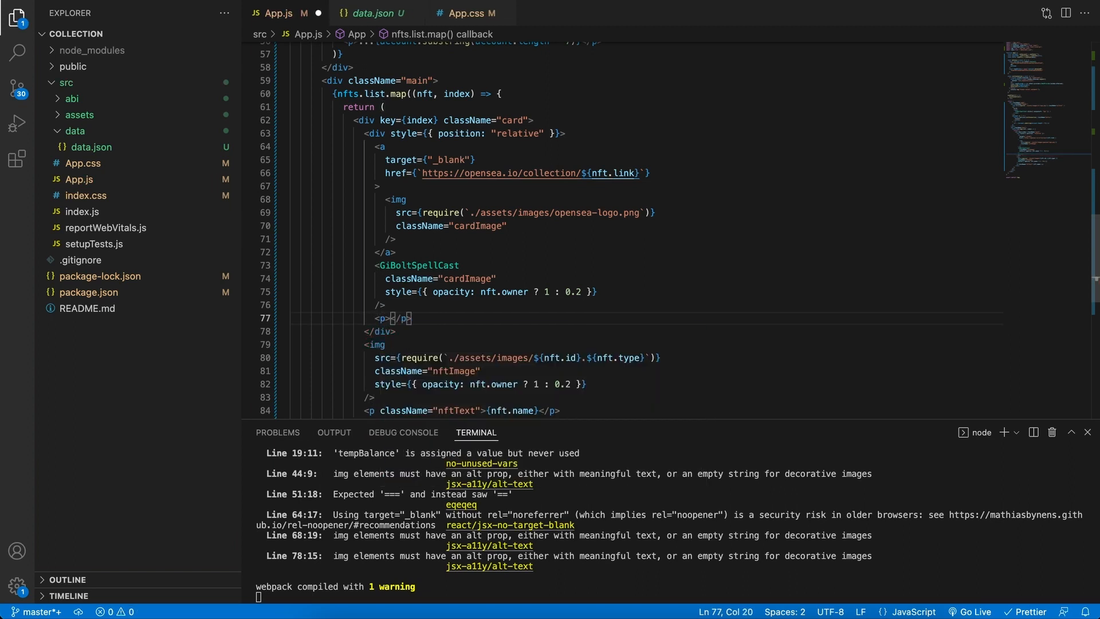
pyautogui.write('{}')
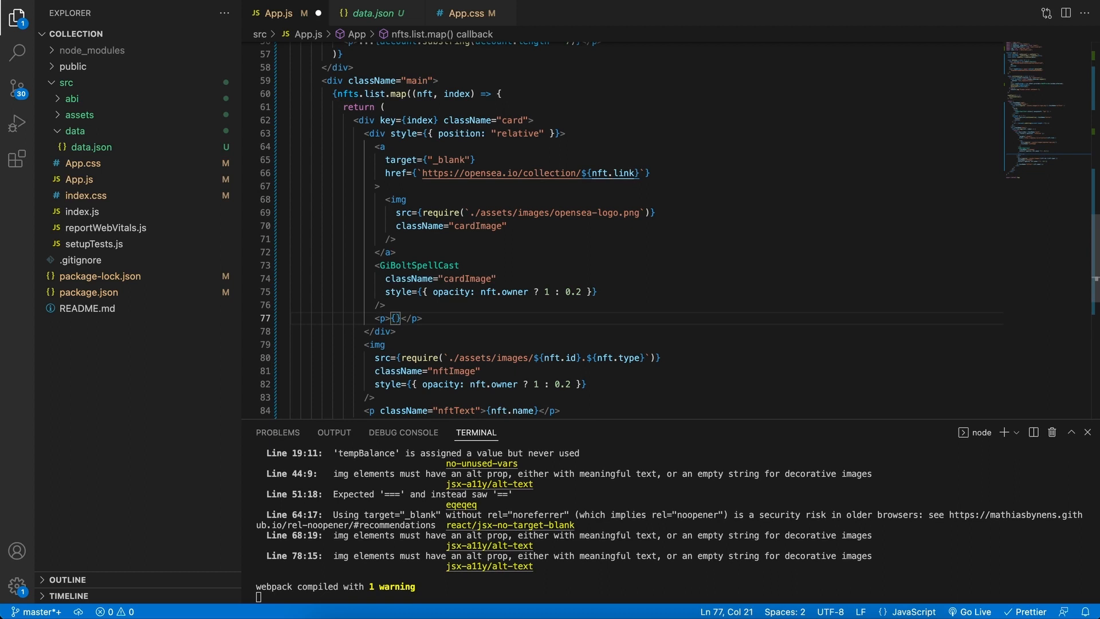
pyautogui.write('nft.count')
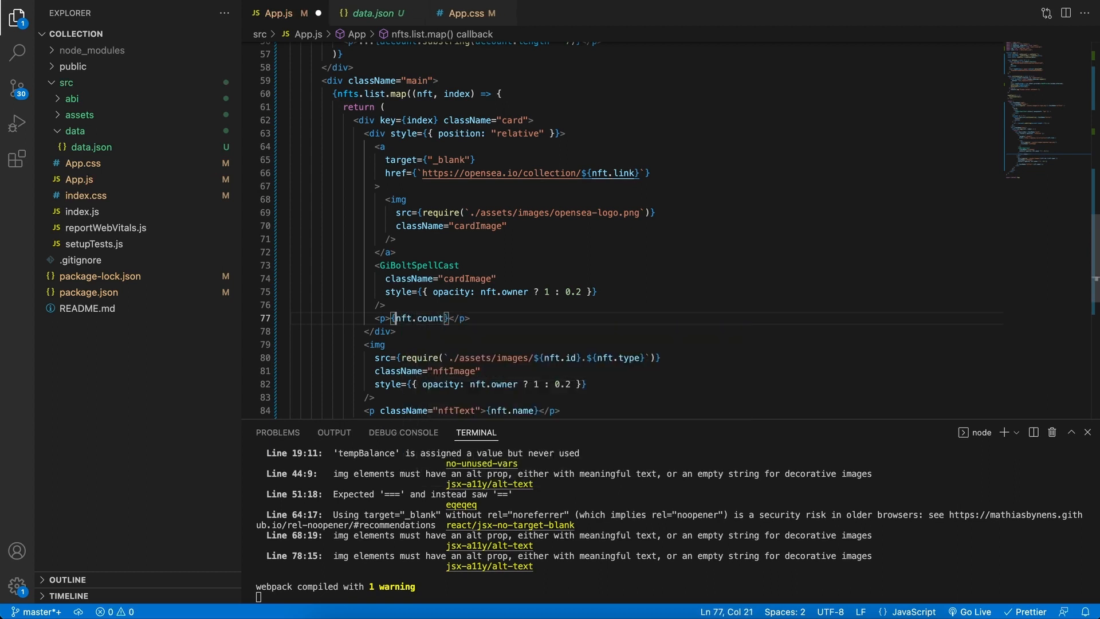
pyautogui.click(383, 318)
pyautogui.write(' className="')
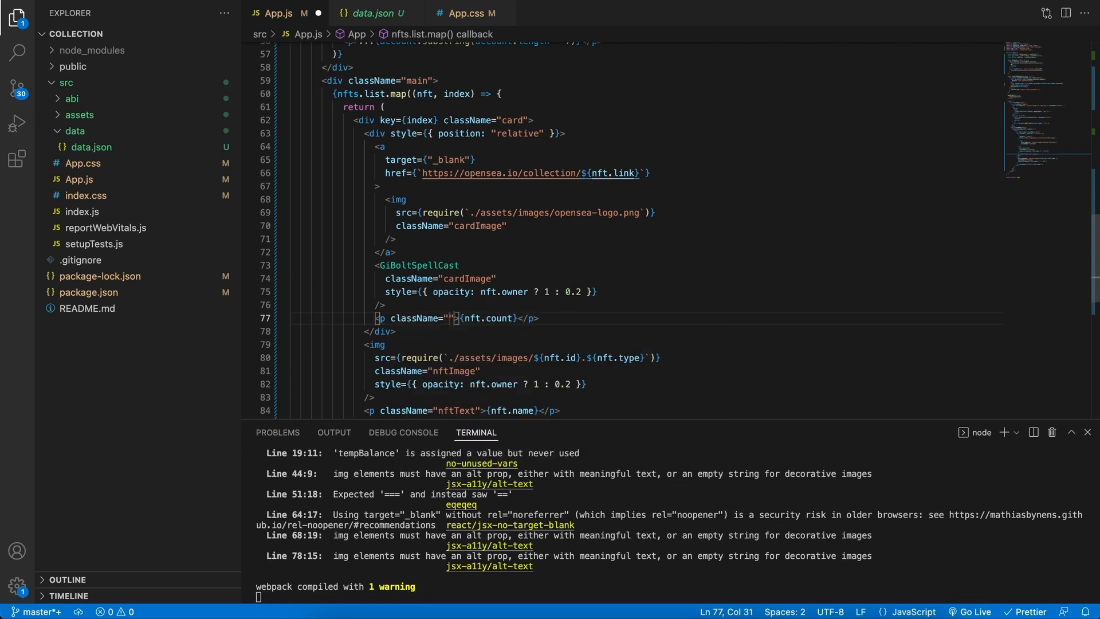
pyautogui.write('counter')
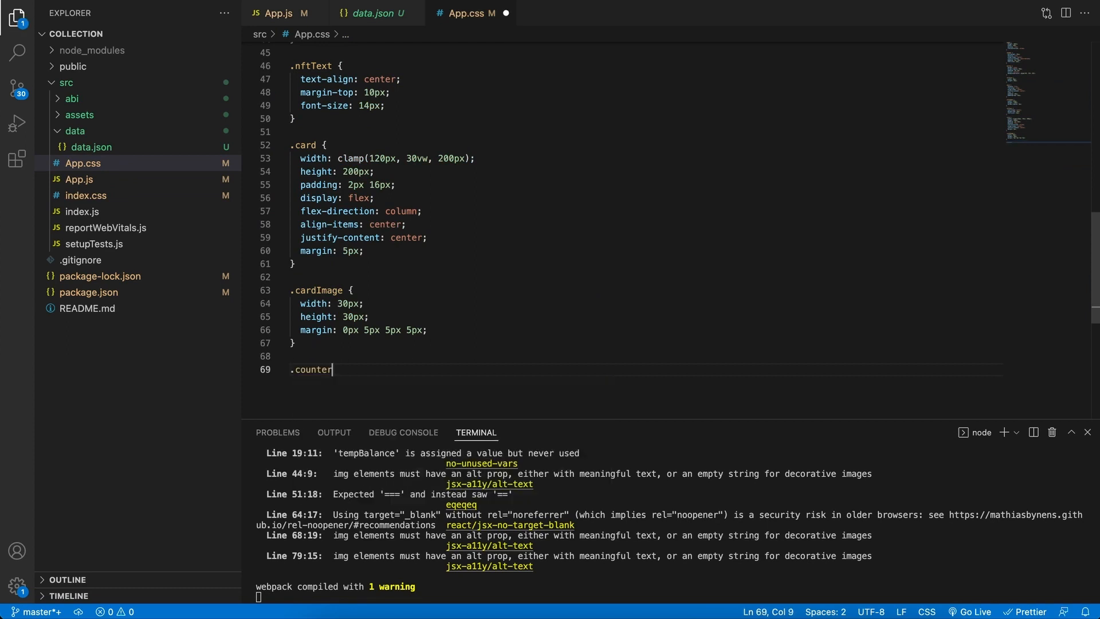
# Begin the .counter rule with position: absolute and top: 15px
pyautogui.write('{')
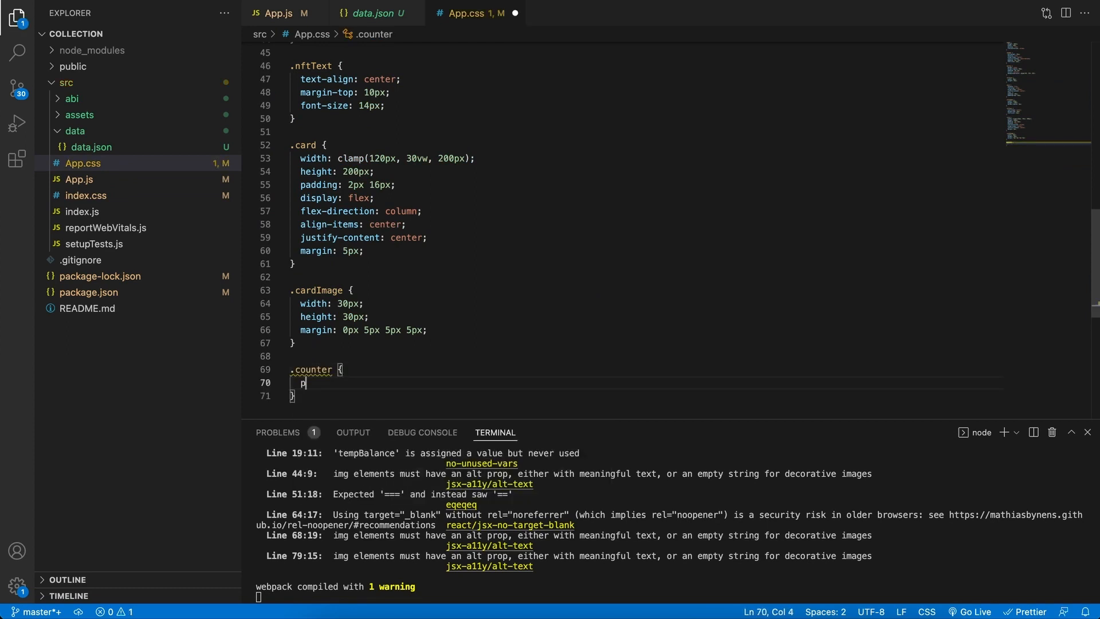
pyautogui.write('osition: absolute;')
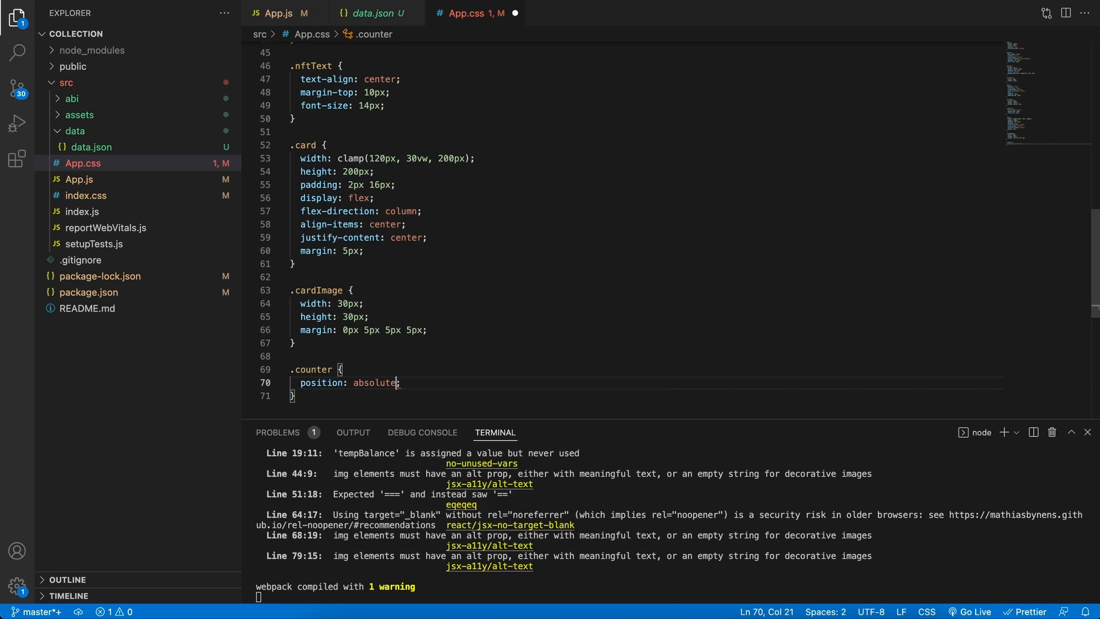
pyautogui.press('Enter')
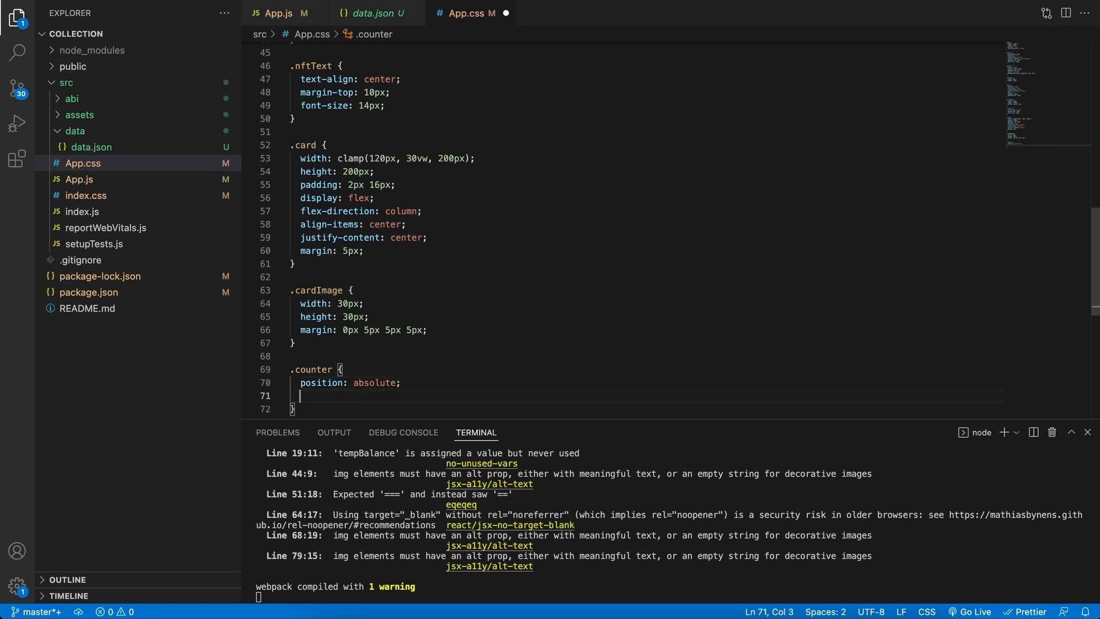
pyautogui.scroll(-3)
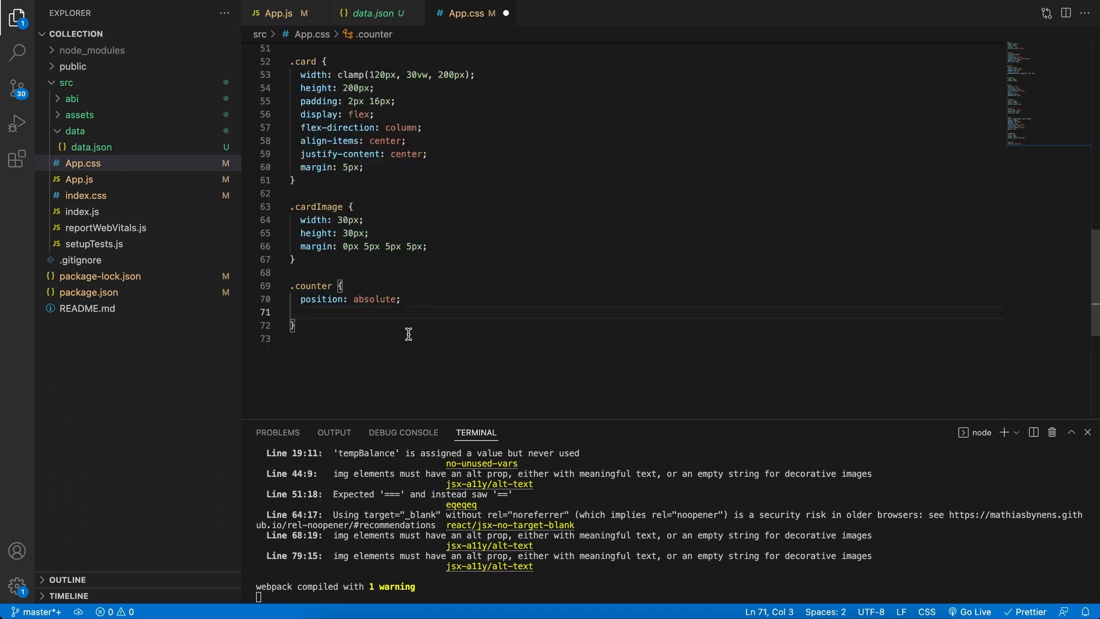
pyautogui.write('top:')
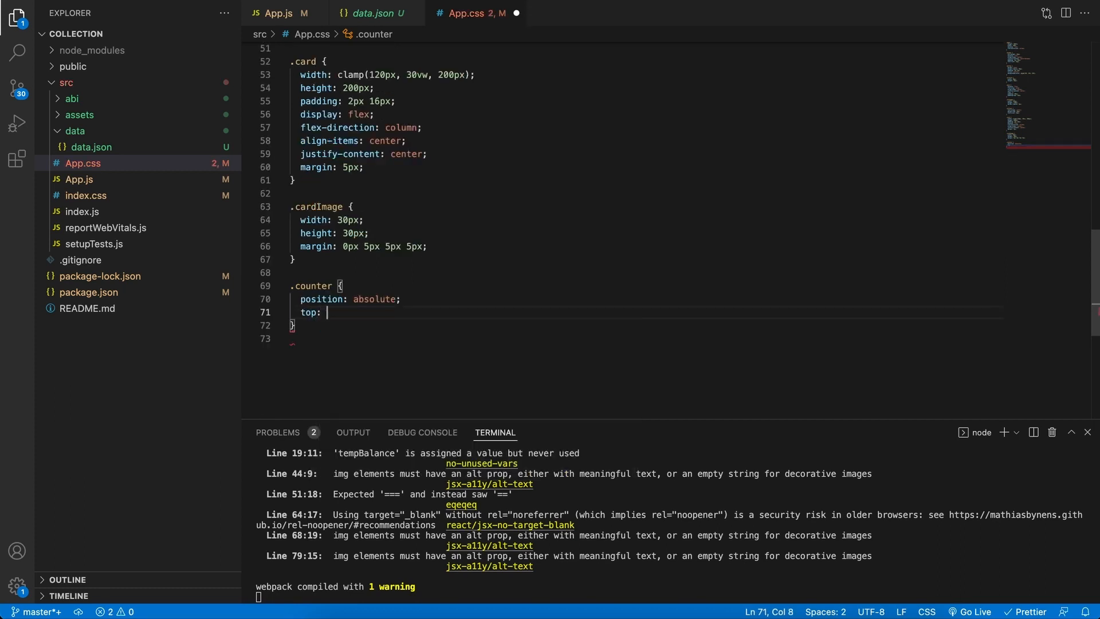
pyautogui.write('15px')
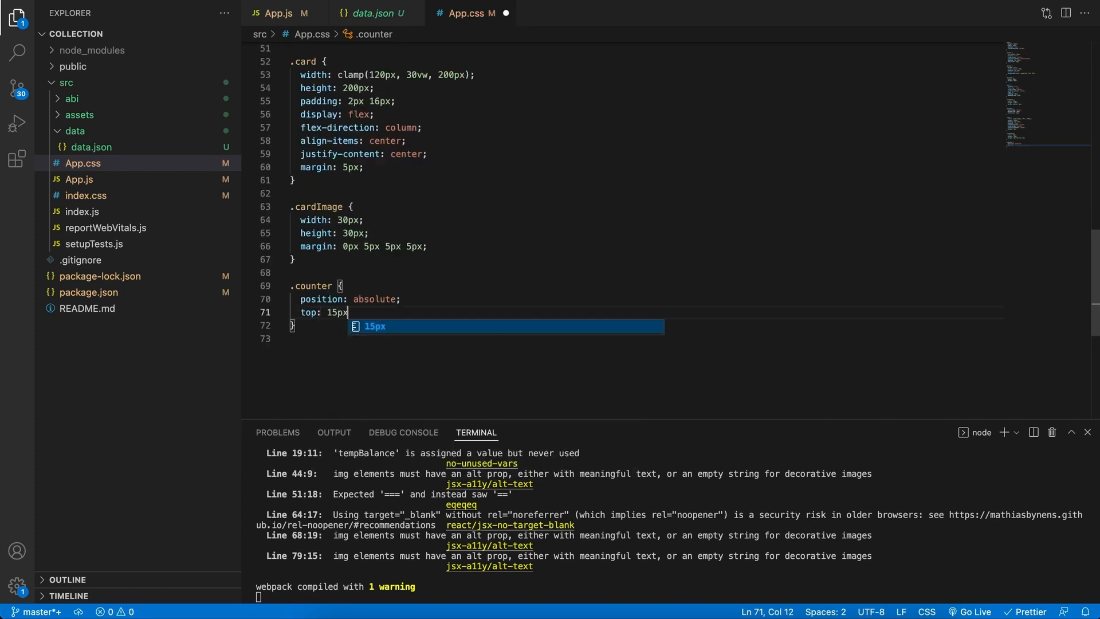
pyautogui.write(';')
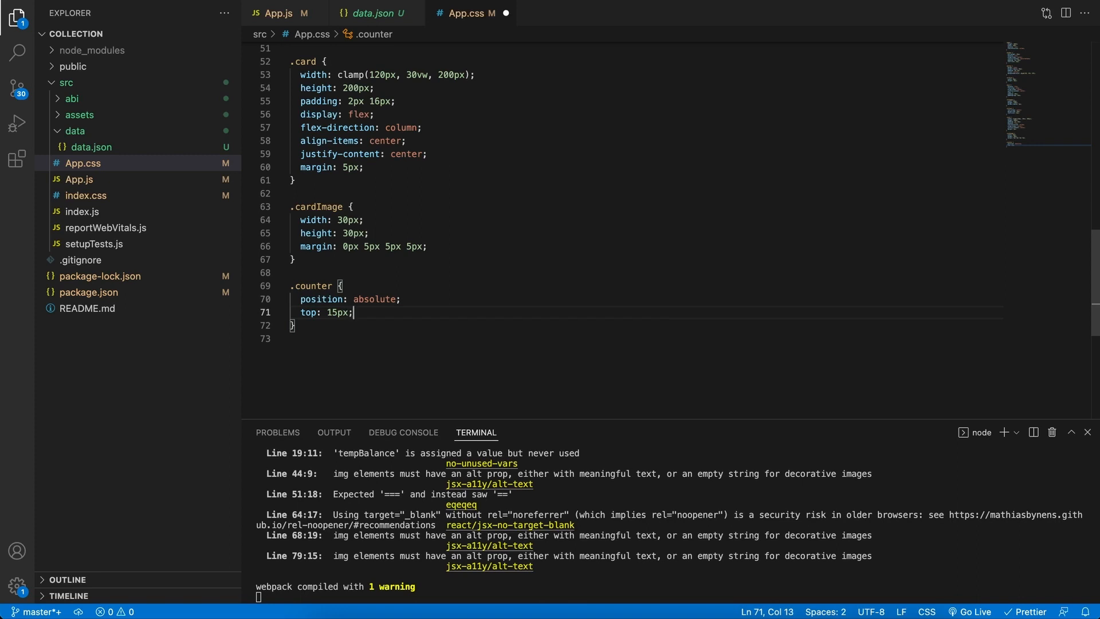
# Finish .counter with right: -8px and font-size: 12px, then return to App.js
pyautogui.write('right: -8px;')
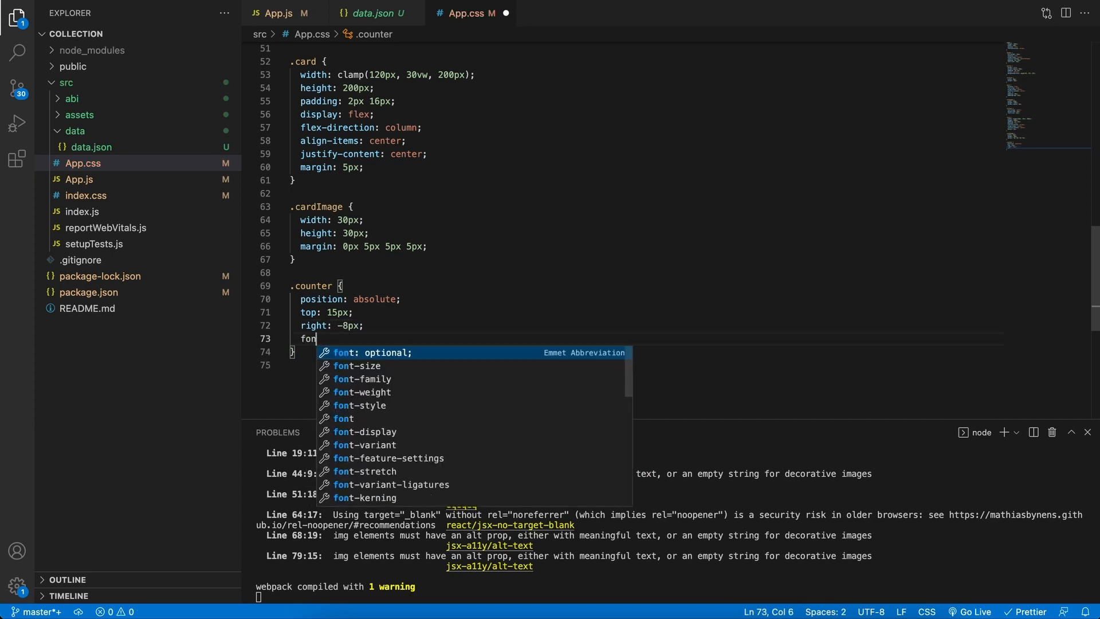
pyautogui.write('font-size: 12px;')
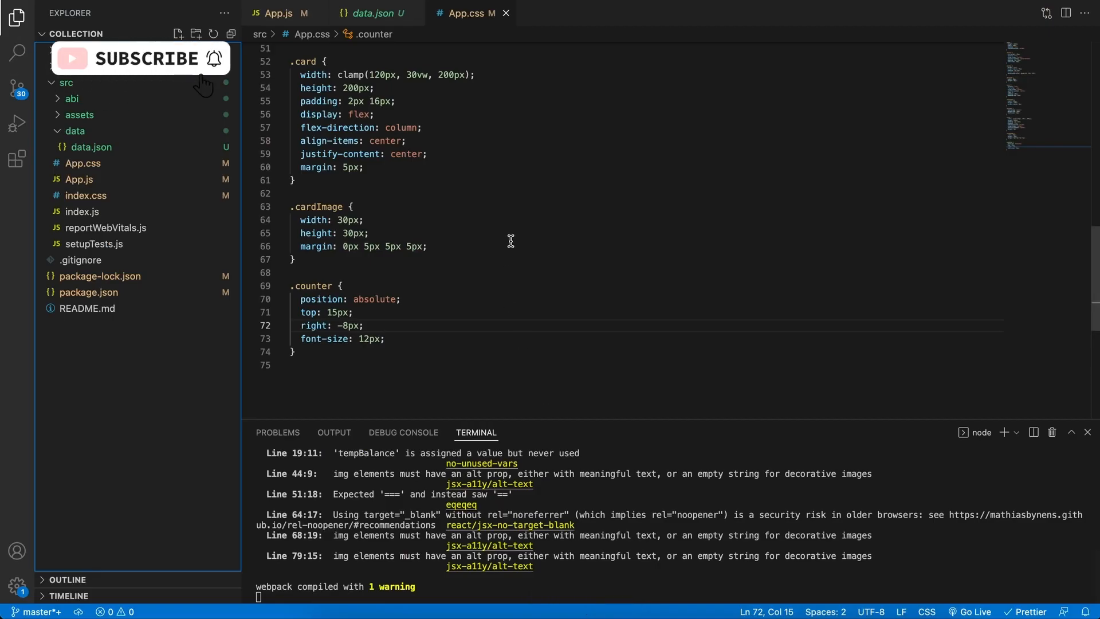
pyautogui.click(278, 12)
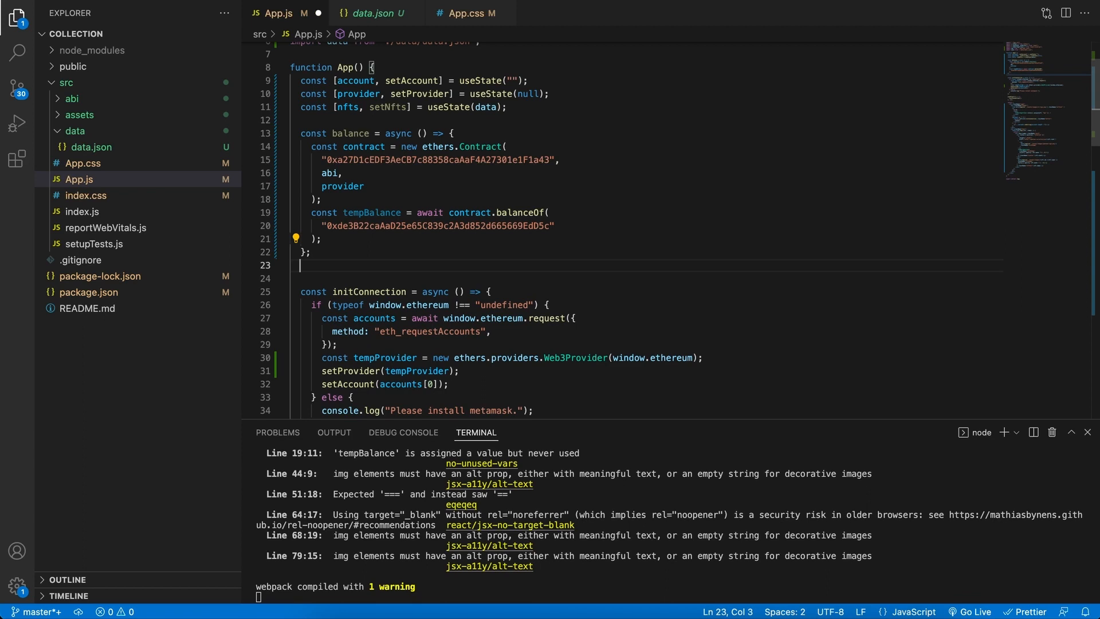
# Declare const checkCollection = () => {} below the balance function
pyautogui.write('const')
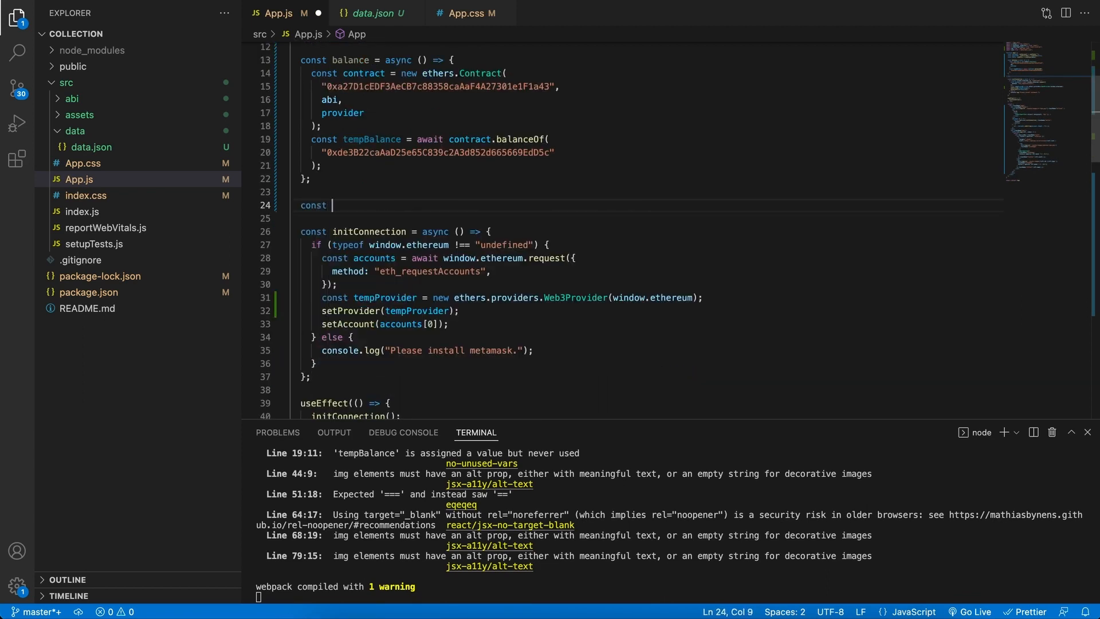
pyautogui.write('checkColle')
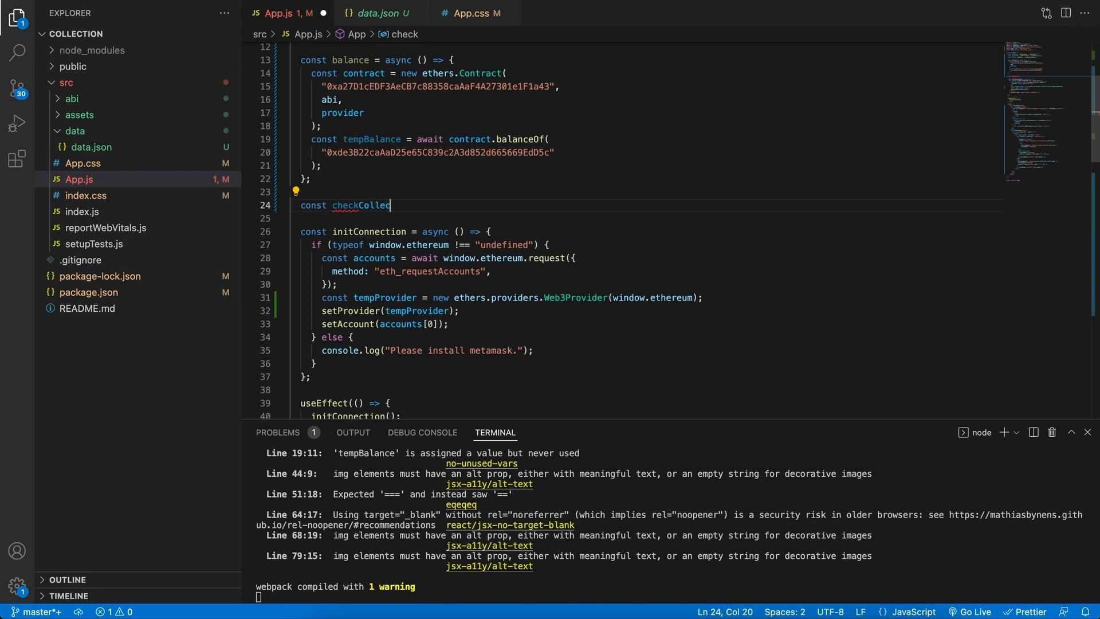
pyautogui.write('ction =')
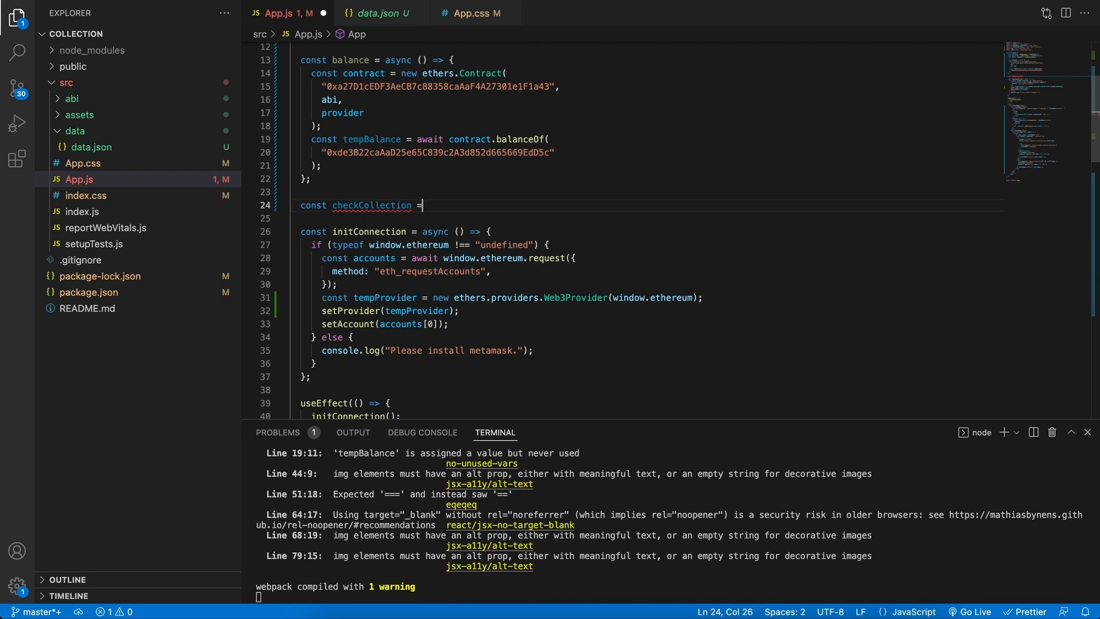
pyautogui.write('() => {}')
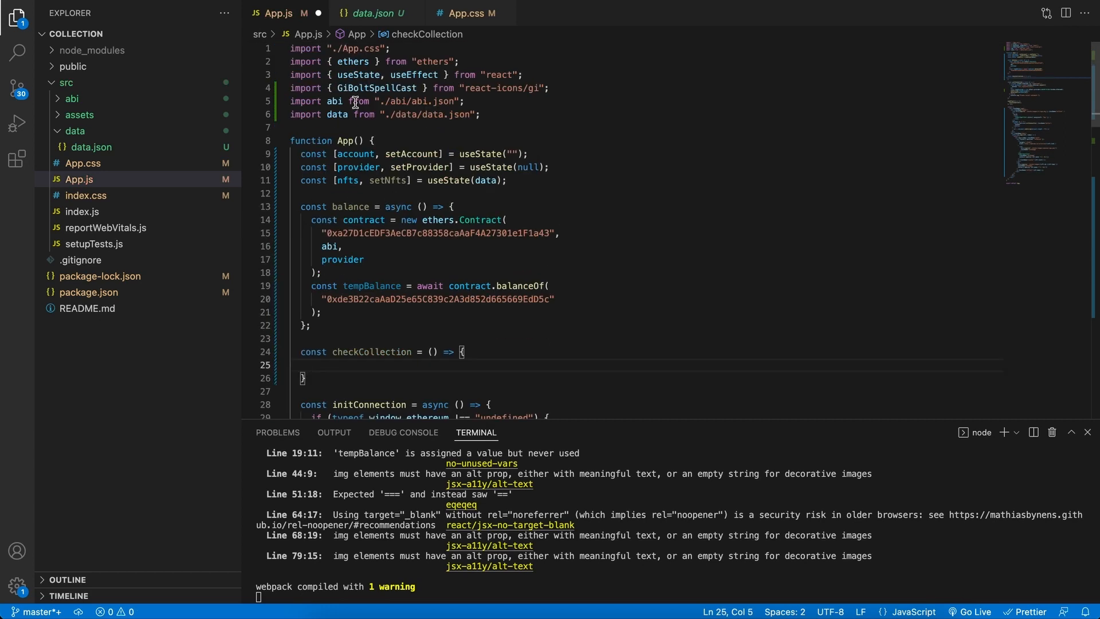
pyautogui.scroll(-3)
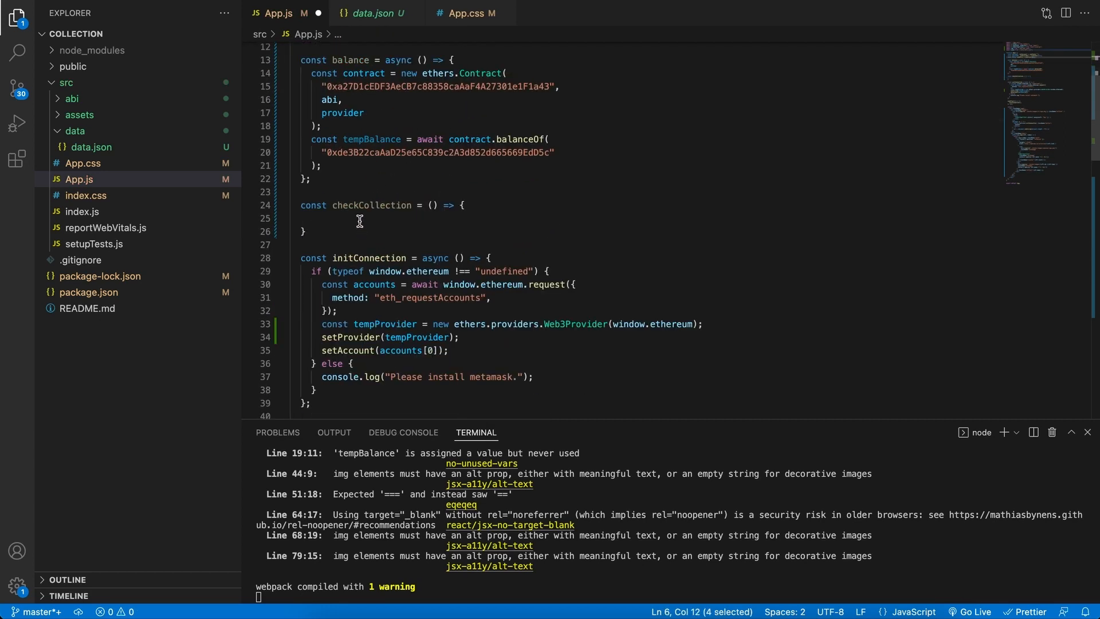
# Inside checkCollection, loop data.list.forEach((nft) => console.log(nft))
pyautogui.write('forEach(element => {')
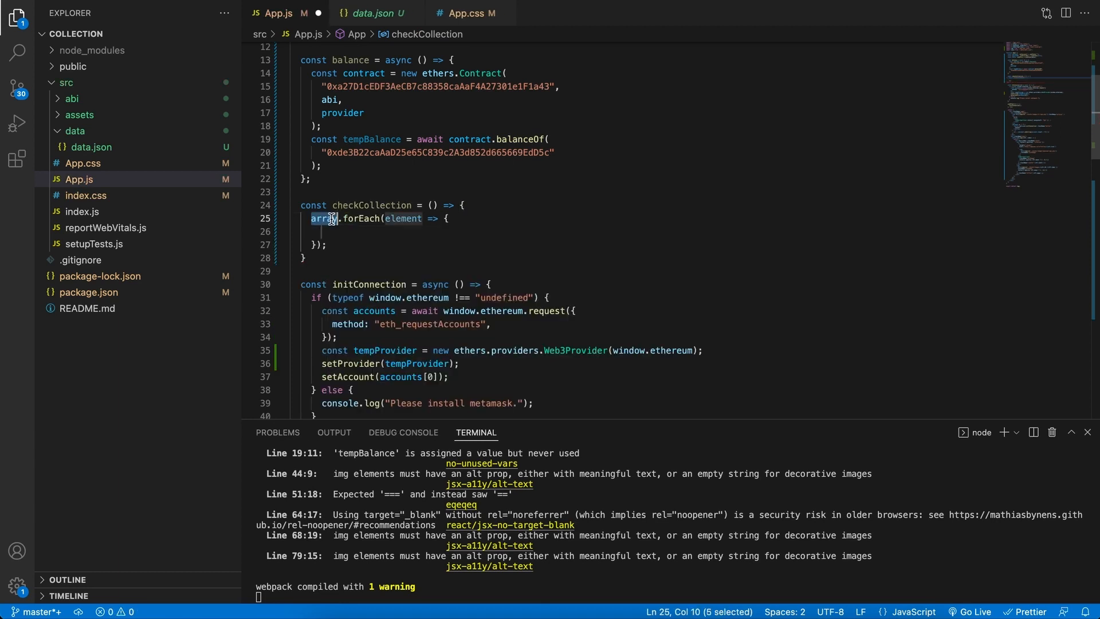
pyautogui.write('data')
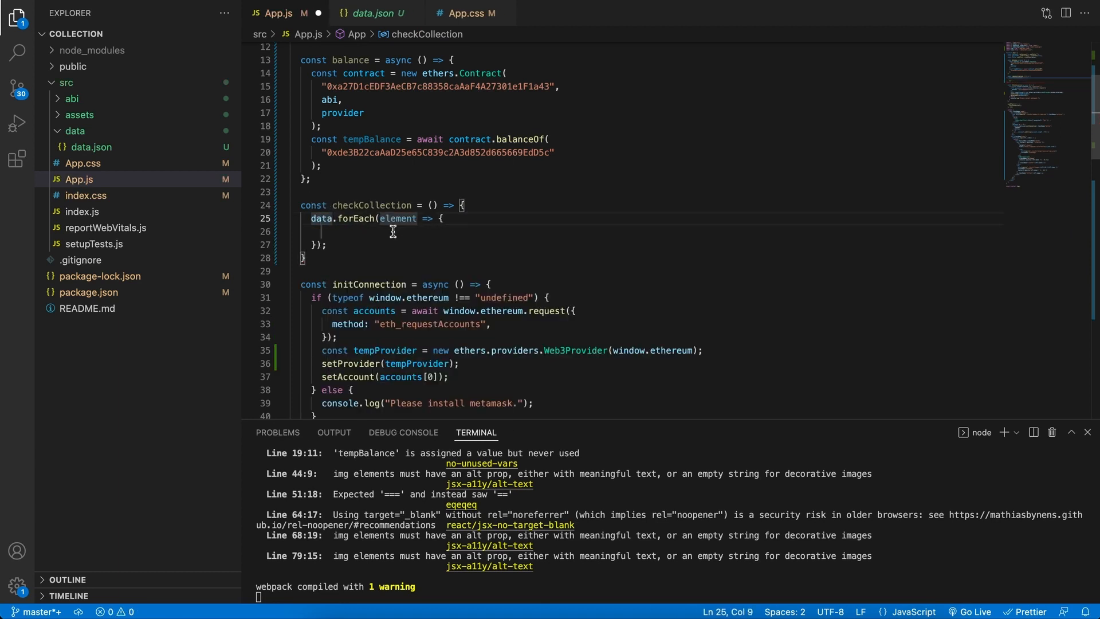
pyautogui.write('nft)')
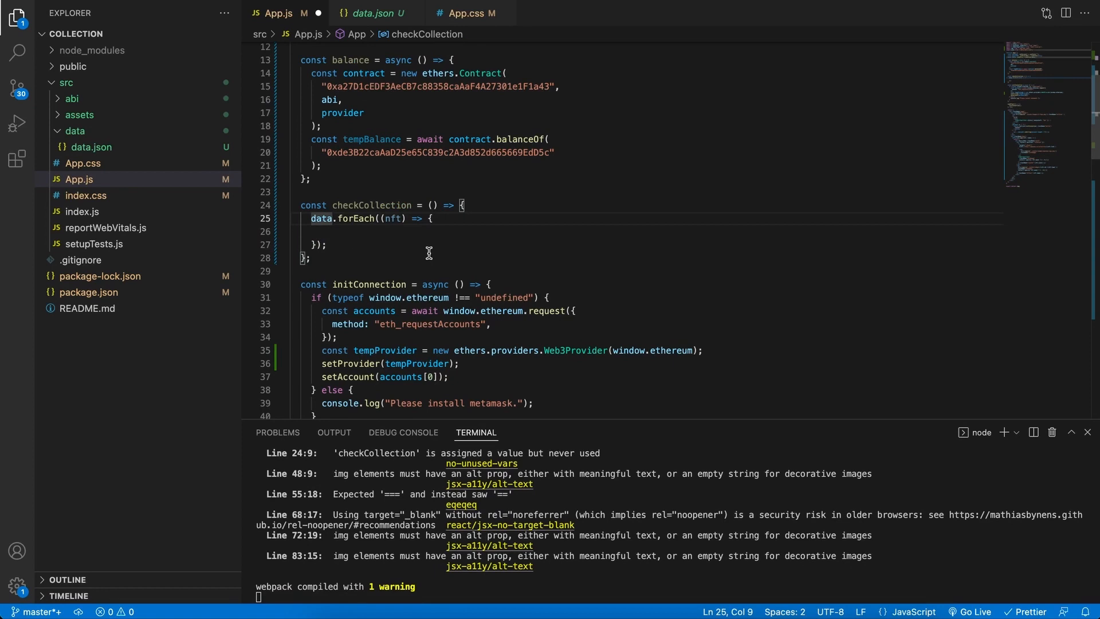
pyautogui.write('.list')
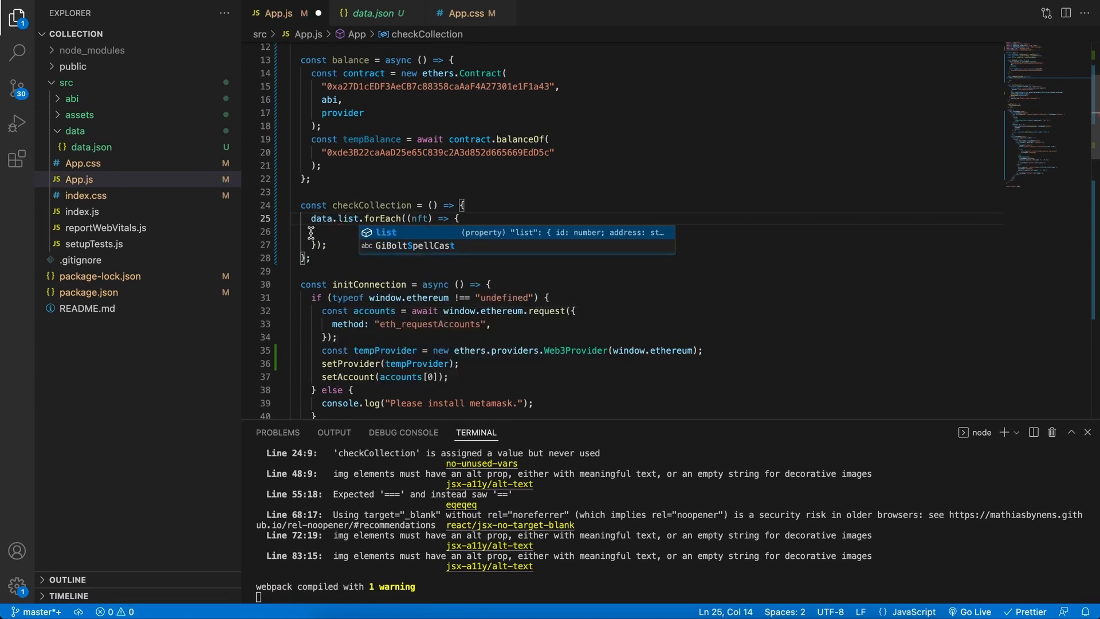
pyautogui.write('console.log')
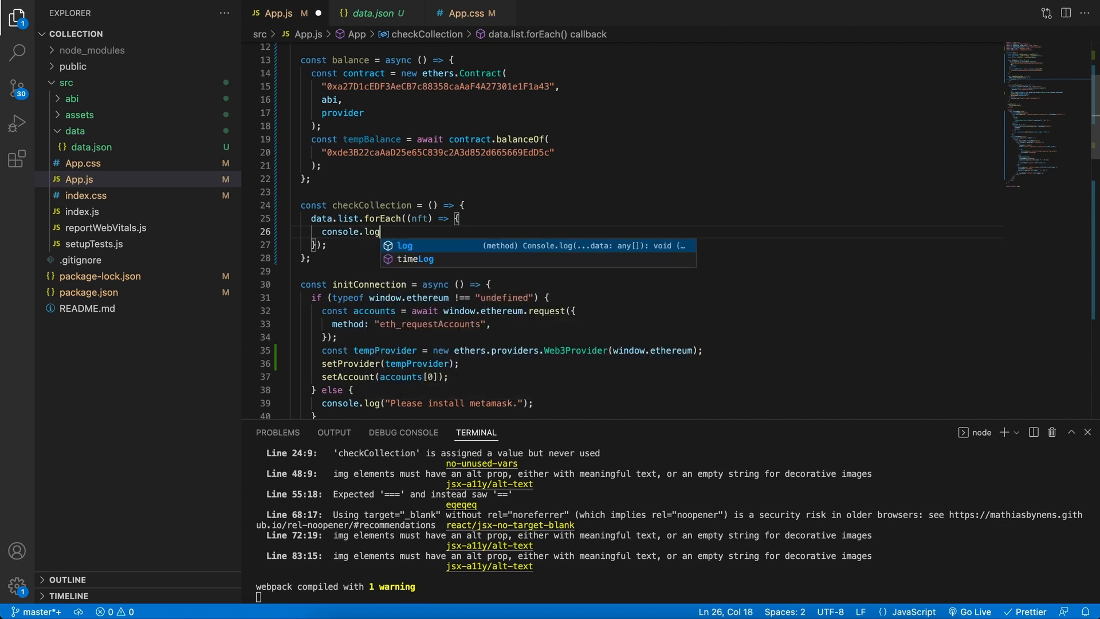
pyautogui.write('(nft);')
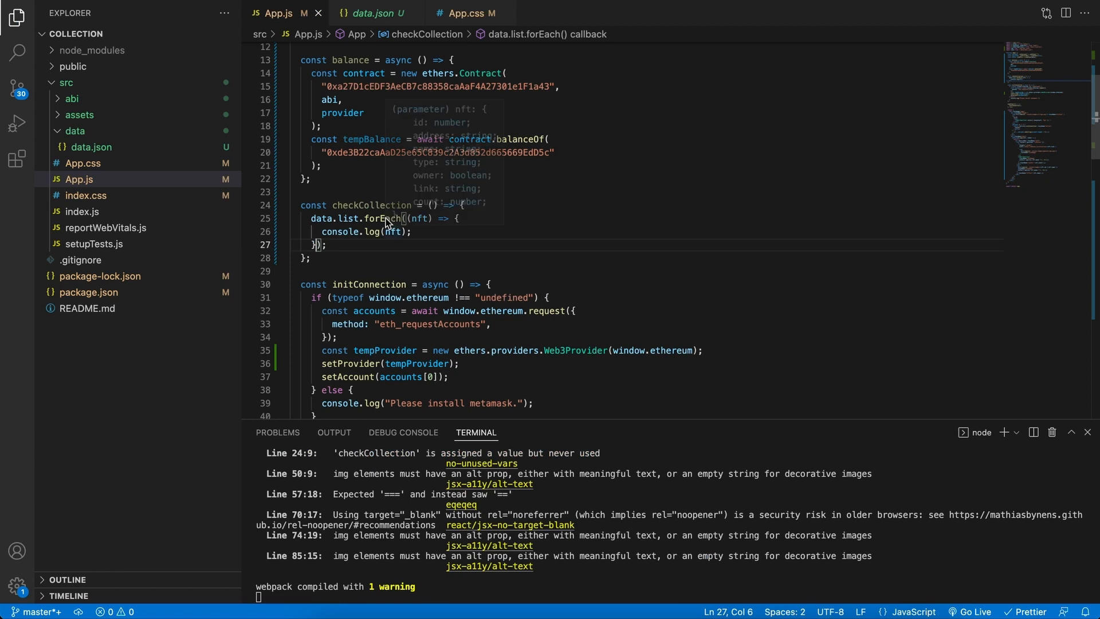
pyautogui.doubleClick(371, 205)
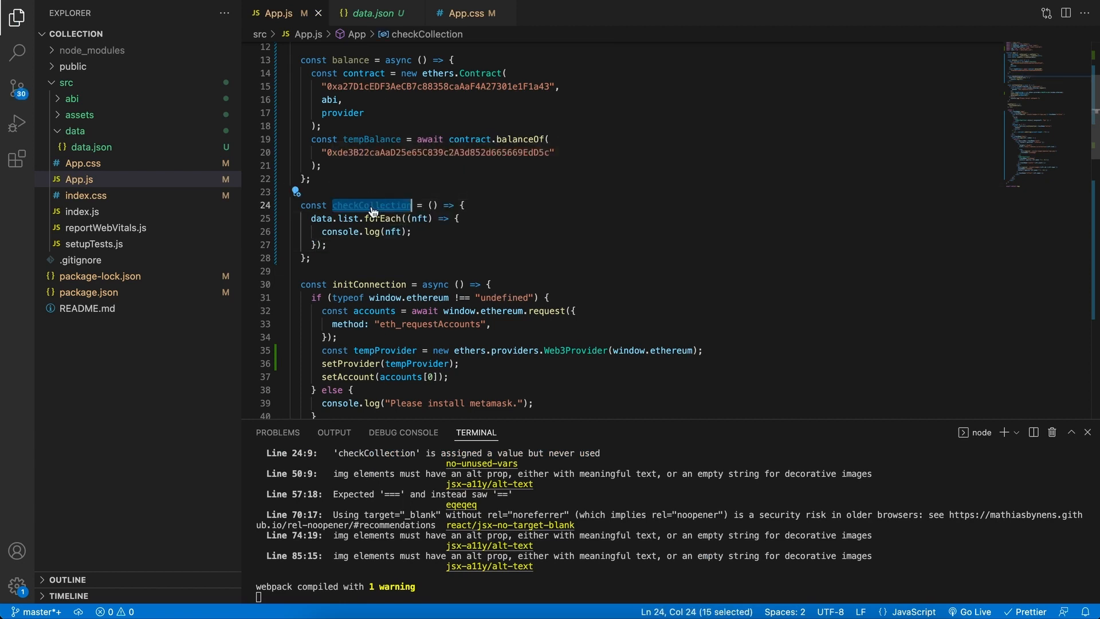
pyautogui.scroll(-3)
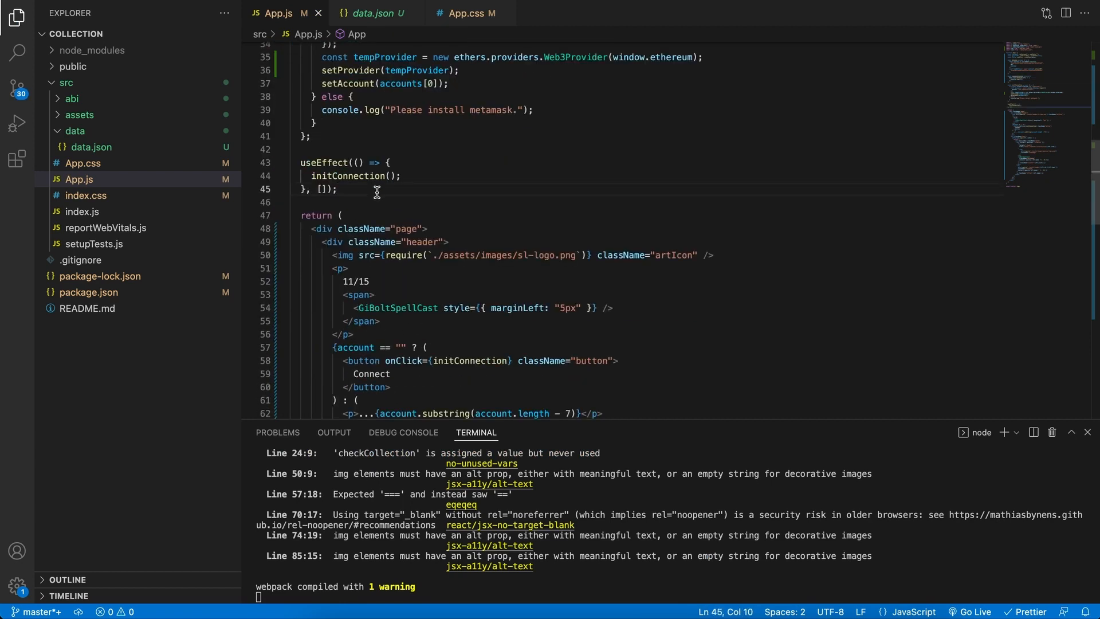
# Add useEffect(() => { checkCollection(); }, [account]) below the existing effect
pyautogui.write('useEffect')
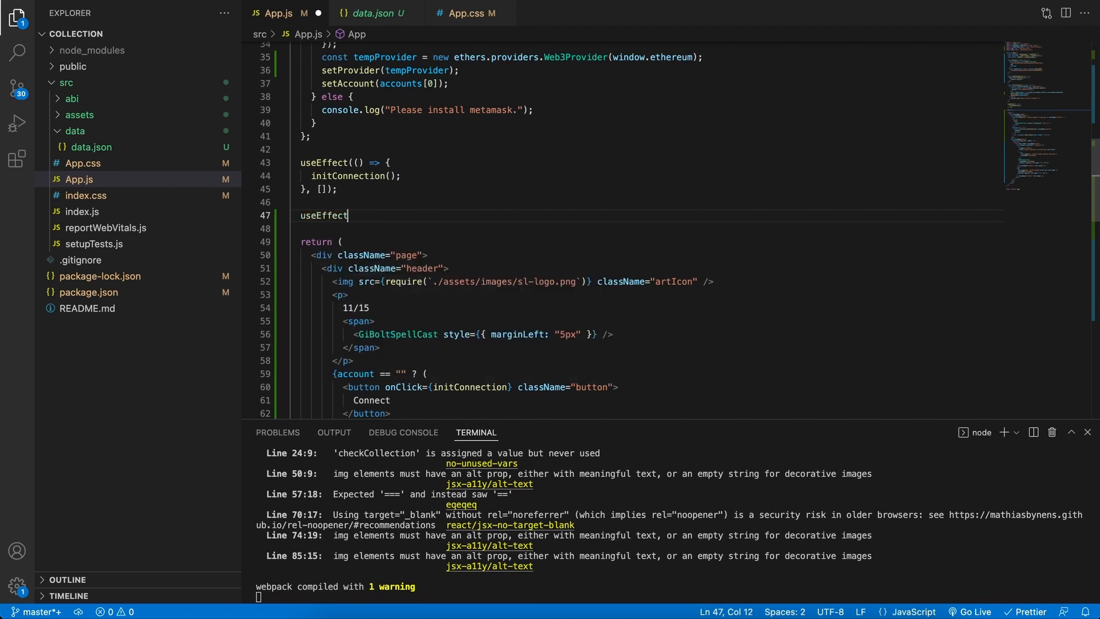
pyautogui.write('()')
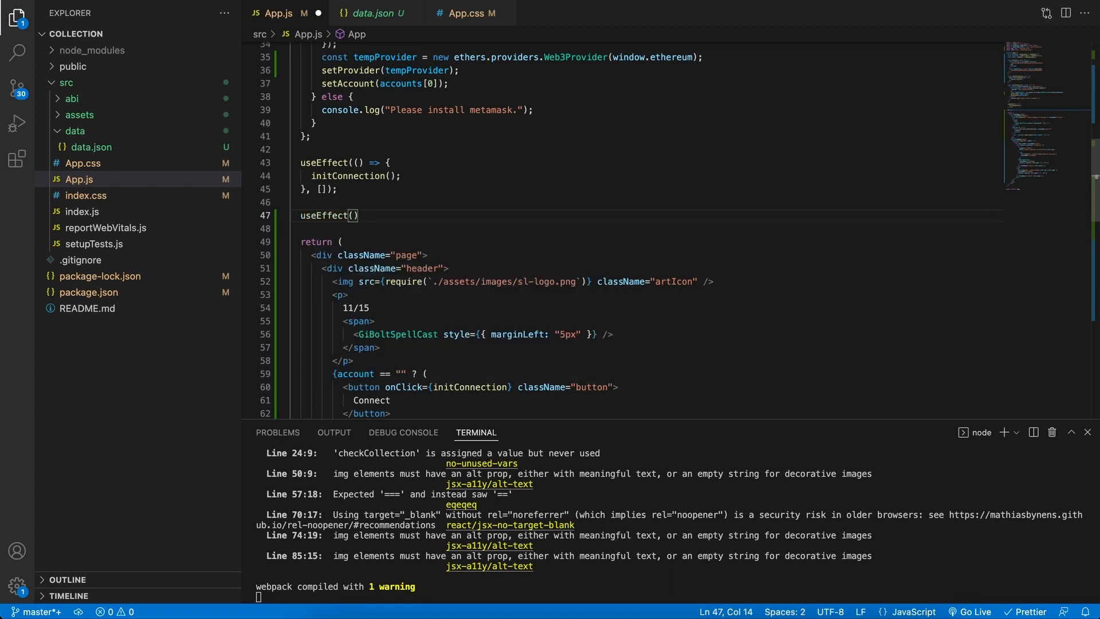
pyautogui.write('()')
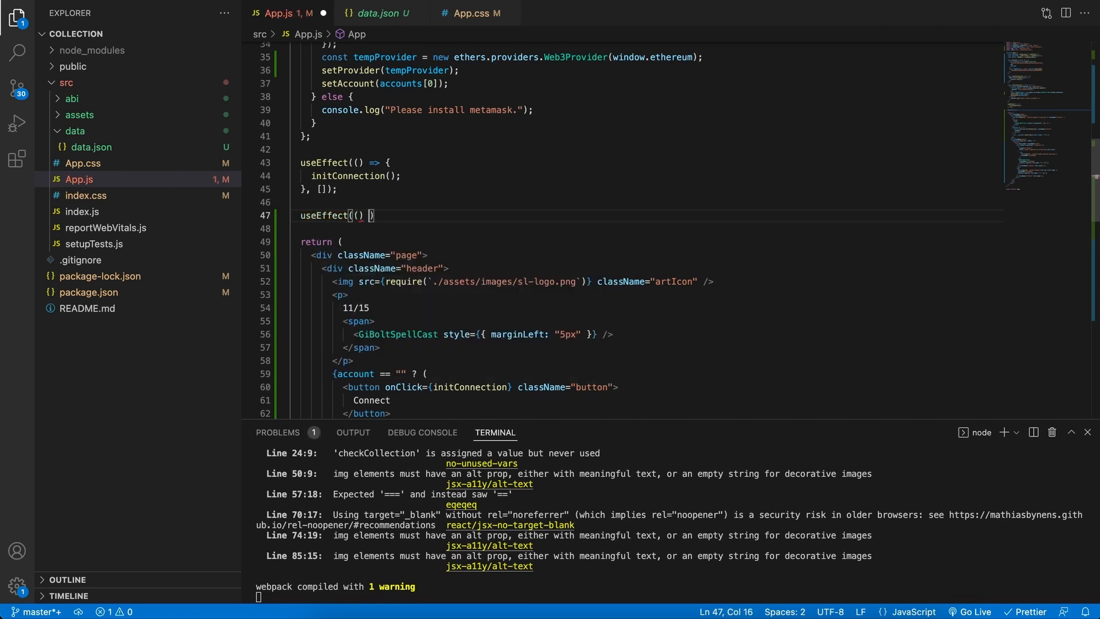
pyautogui.write('=> {}')
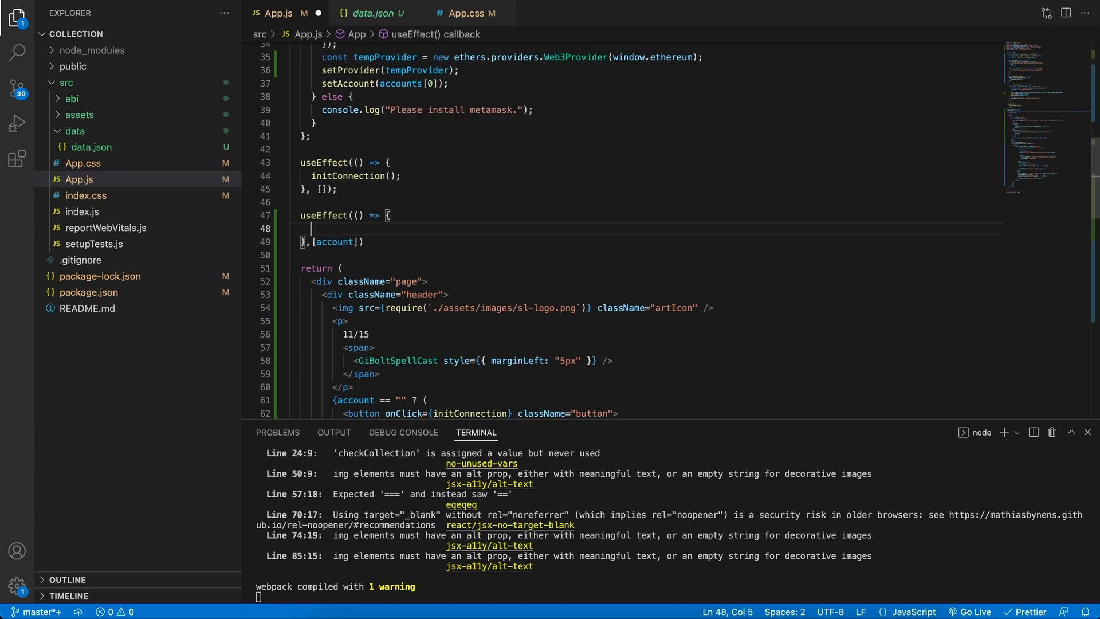
pyautogui.write('checkCollection();')
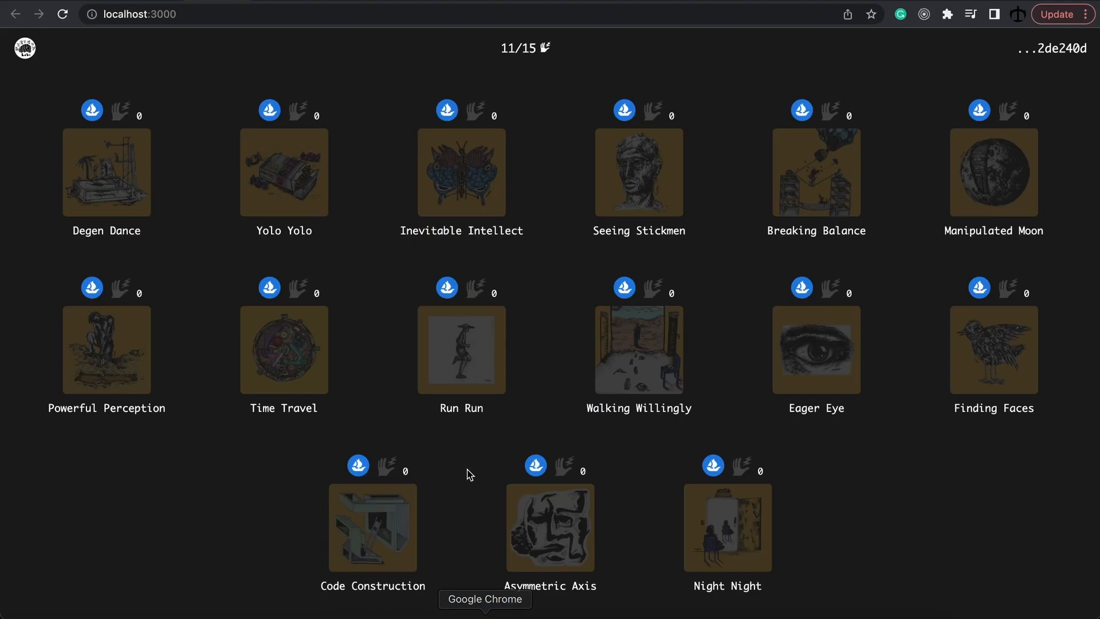
pyautogui.moveTo(522, 520)
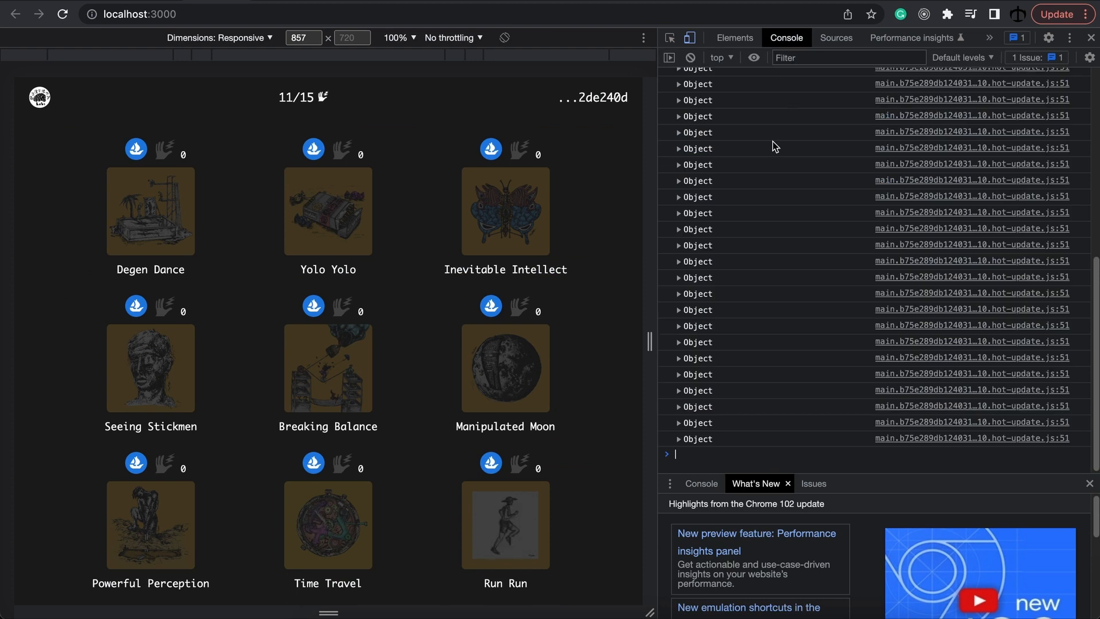
pyautogui.click(678, 174)
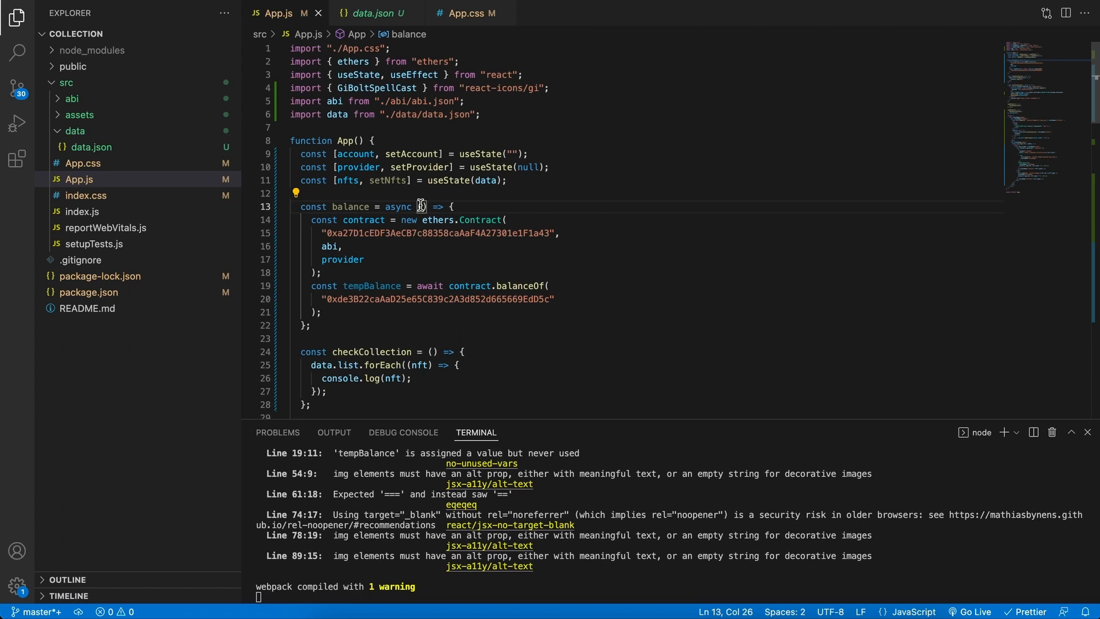
# Give balance (tokenAddress, nft) parameters and build the contract from tokenAddress
pyautogui.write('(tokenAddress,')
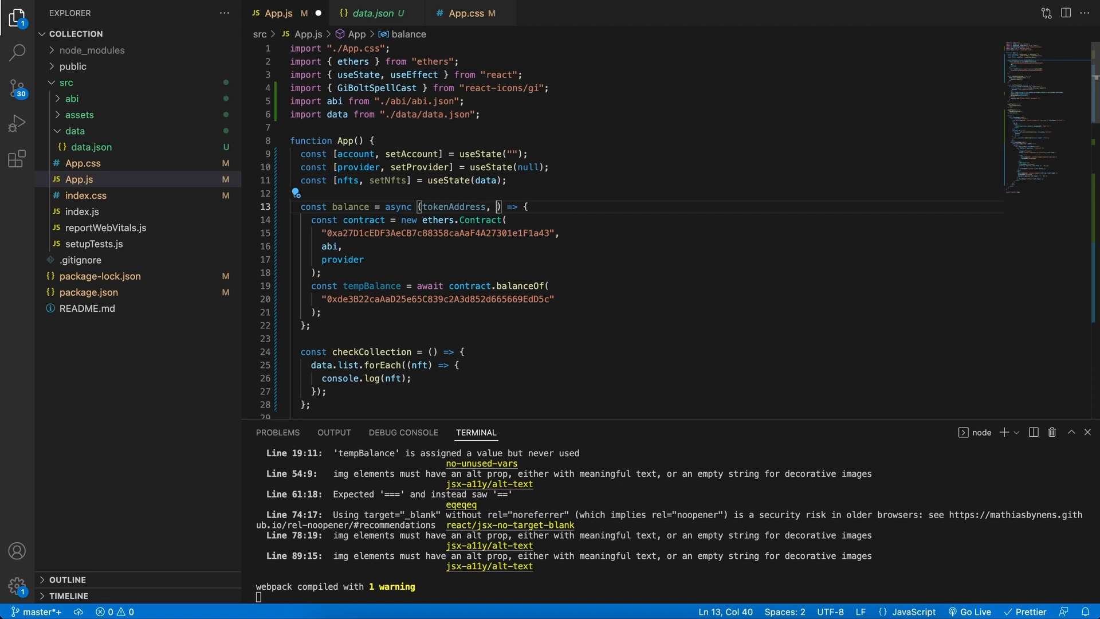
pyautogui.write('nft')
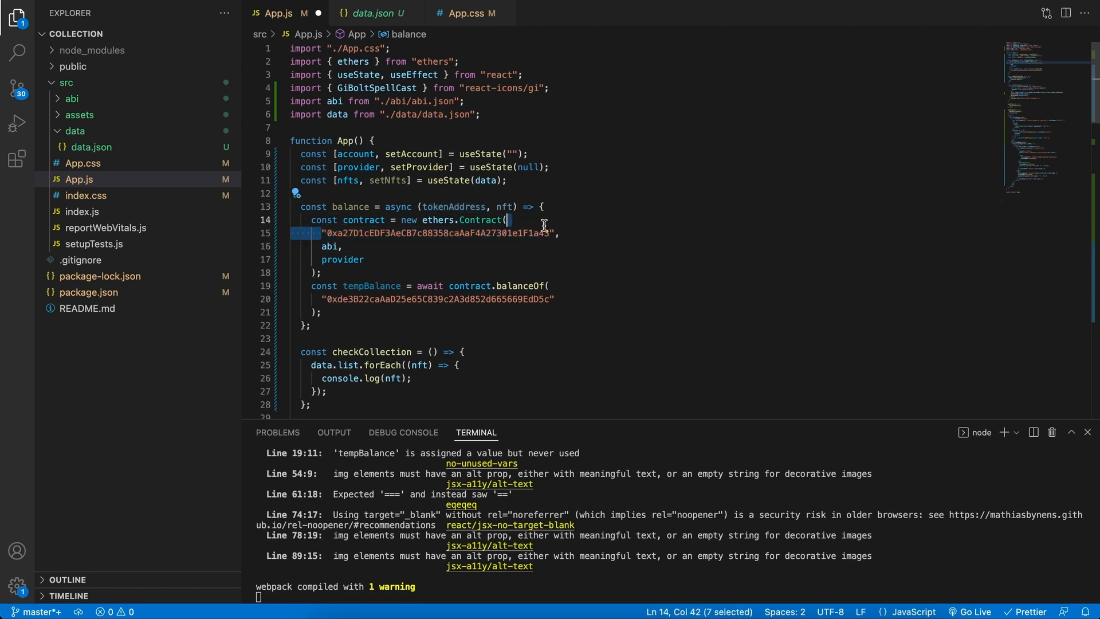
pyautogui.write('tokenAddress,')
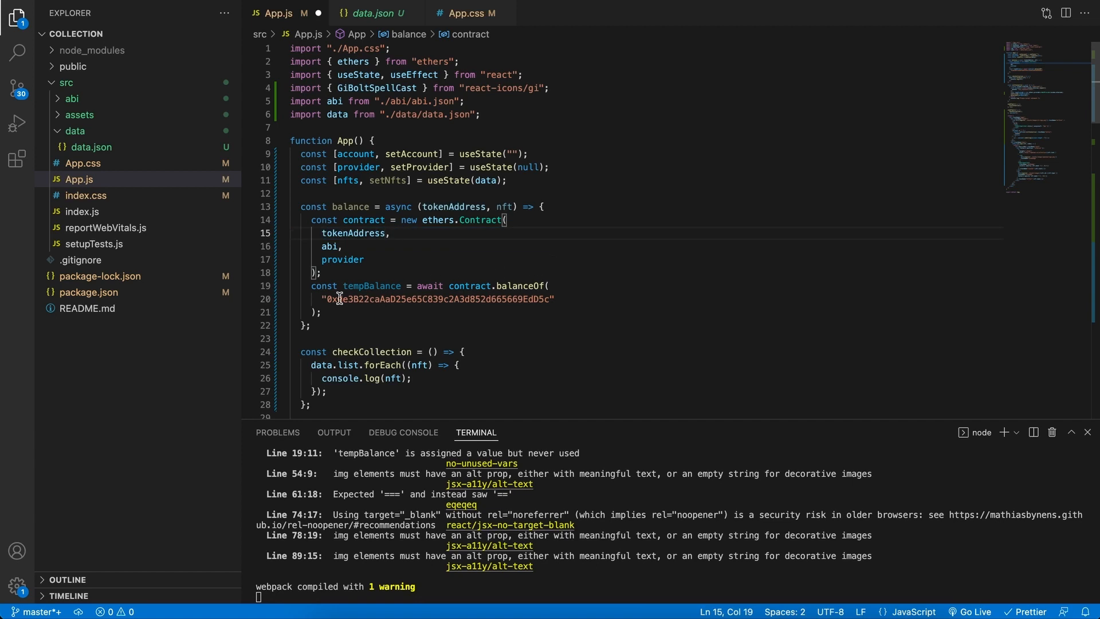
# Replace the hardcoded wallet address in balanceOf with account and save
pyautogui.doubleClick(436, 299)
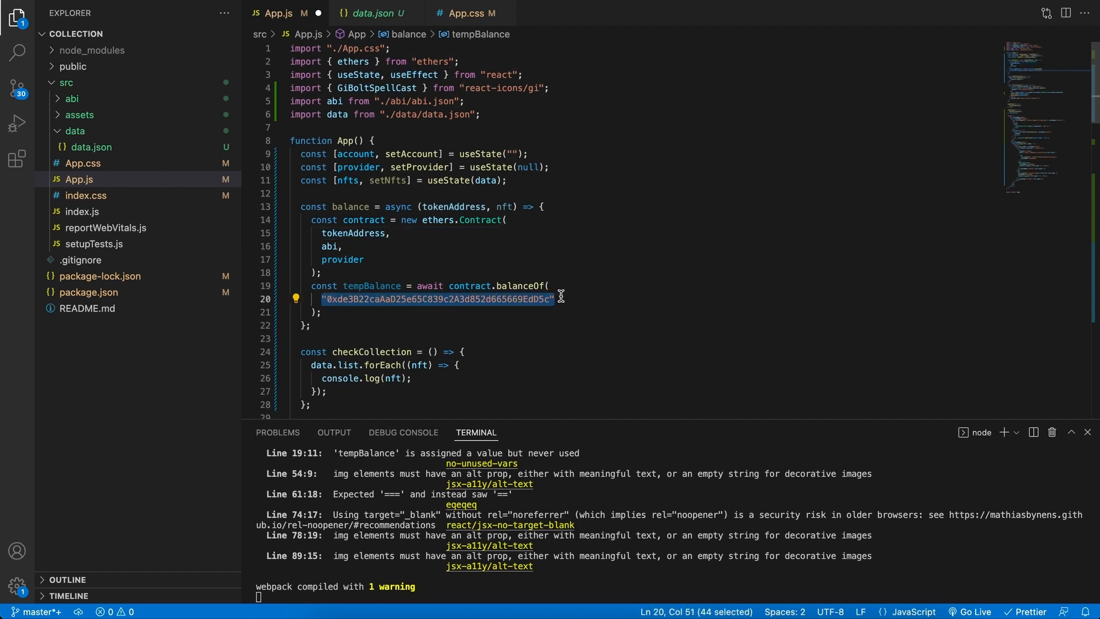
pyautogui.write('account')
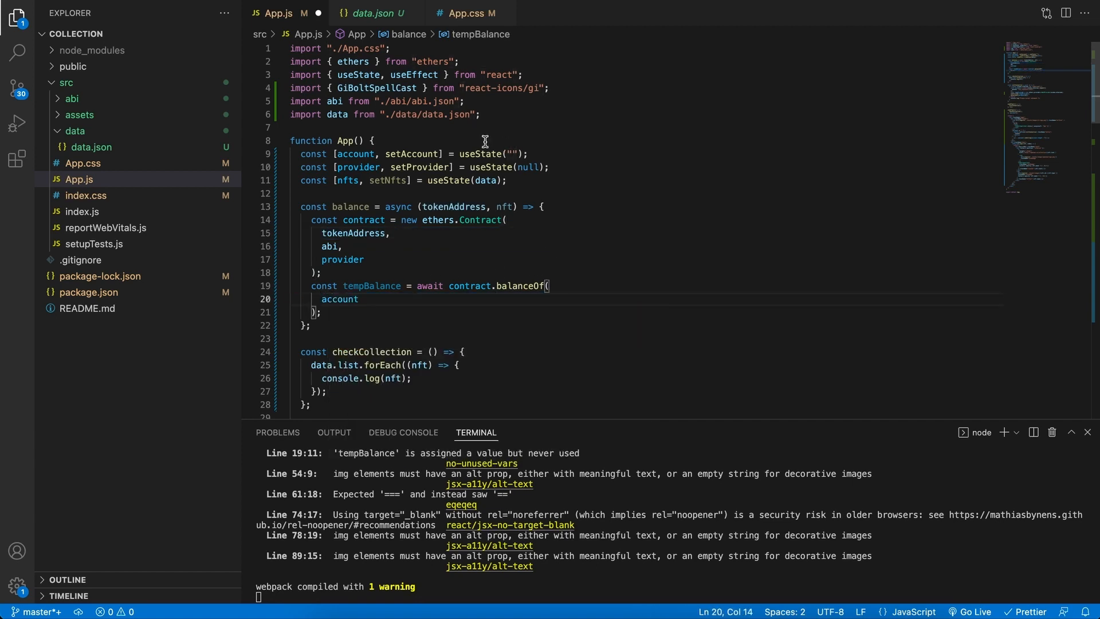
pyautogui.click(391, 234)
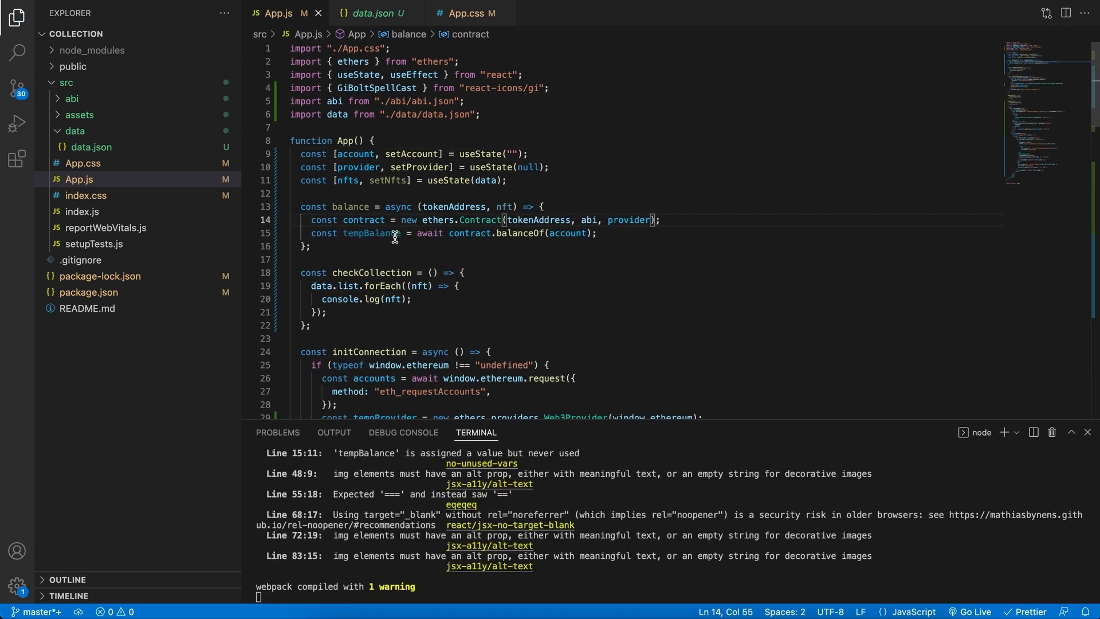
pyautogui.write('const temp')
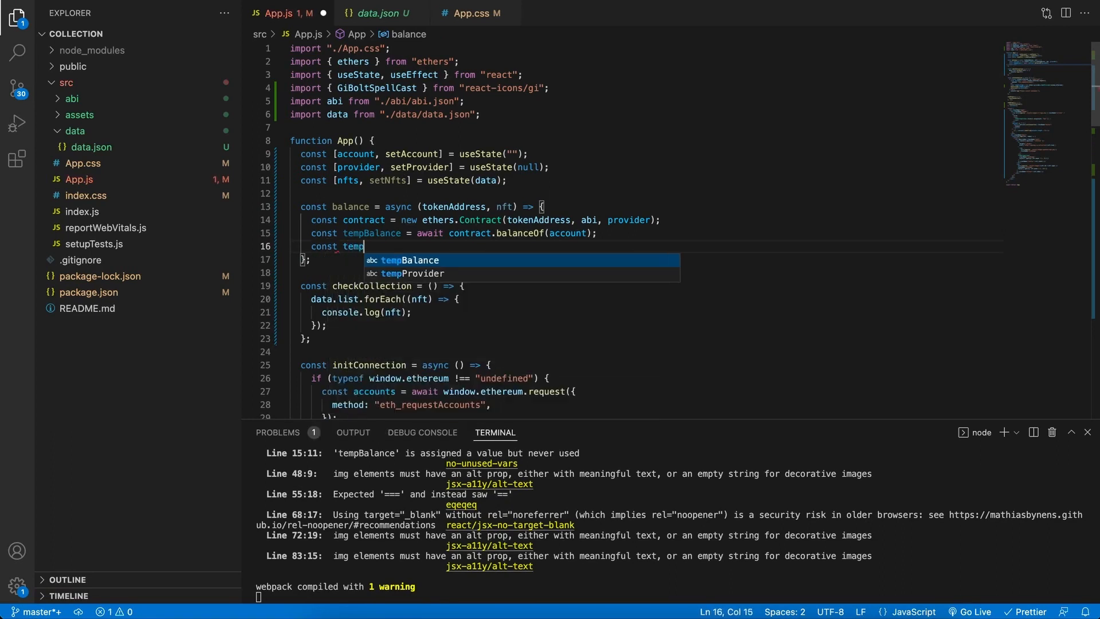
# Copy nfts.list into a new tempNfts array inside balance
pyautogui.write('Nfts = [...')
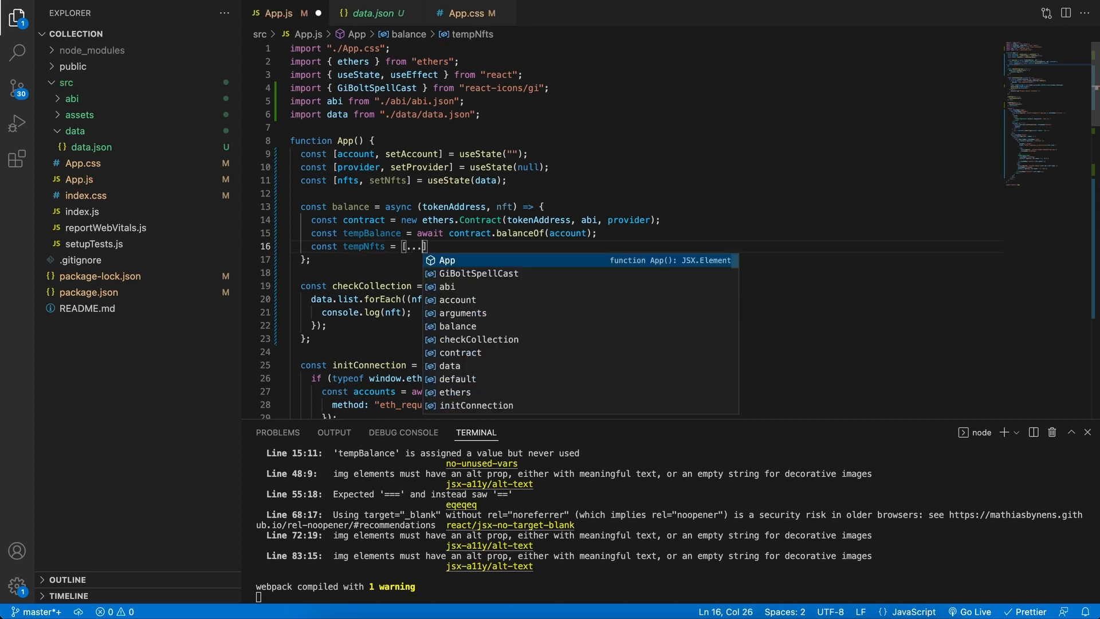
pyautogui.write('nfts')
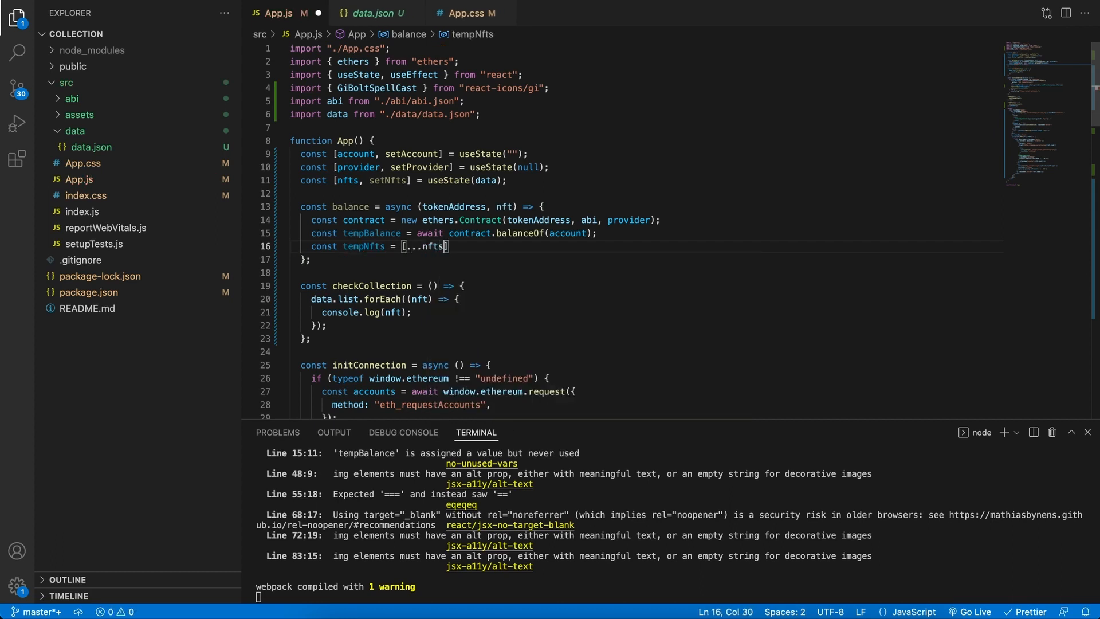
pyautogui.write('.list')
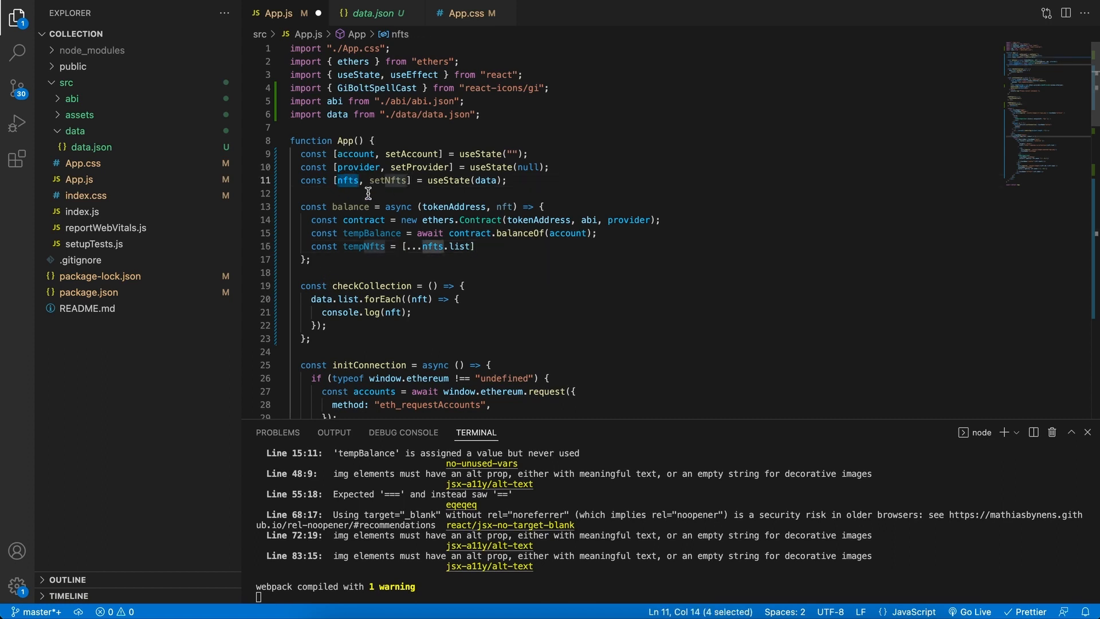
pyautogui.click(481, 247)
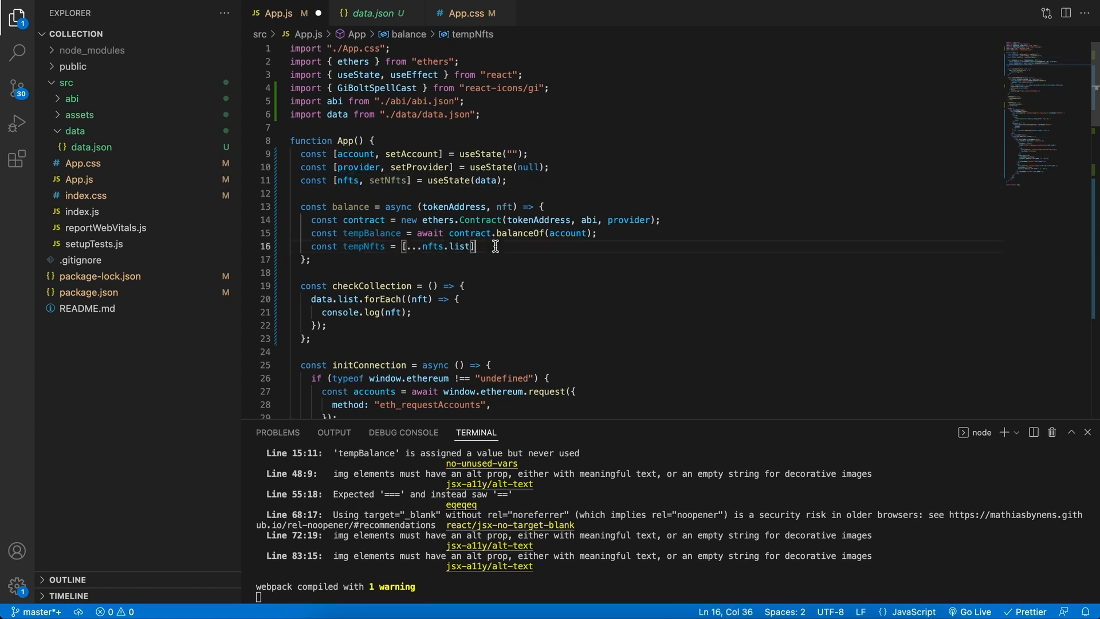
pyautogui.write(';')
pyautogui.press('Enter')
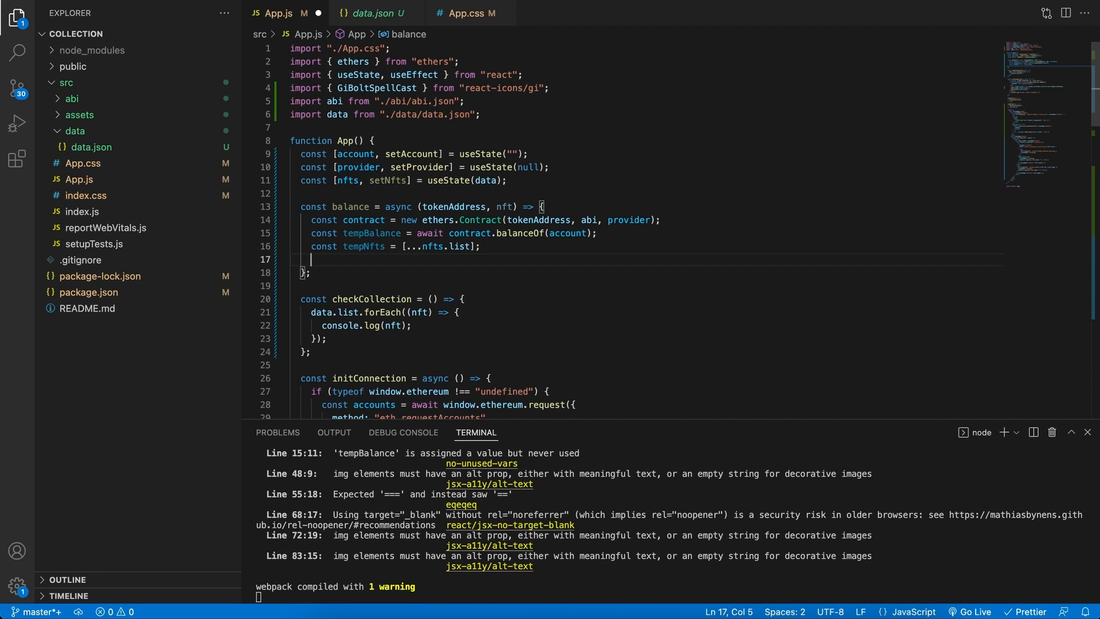
pyautogui.moveTo(367, 263)
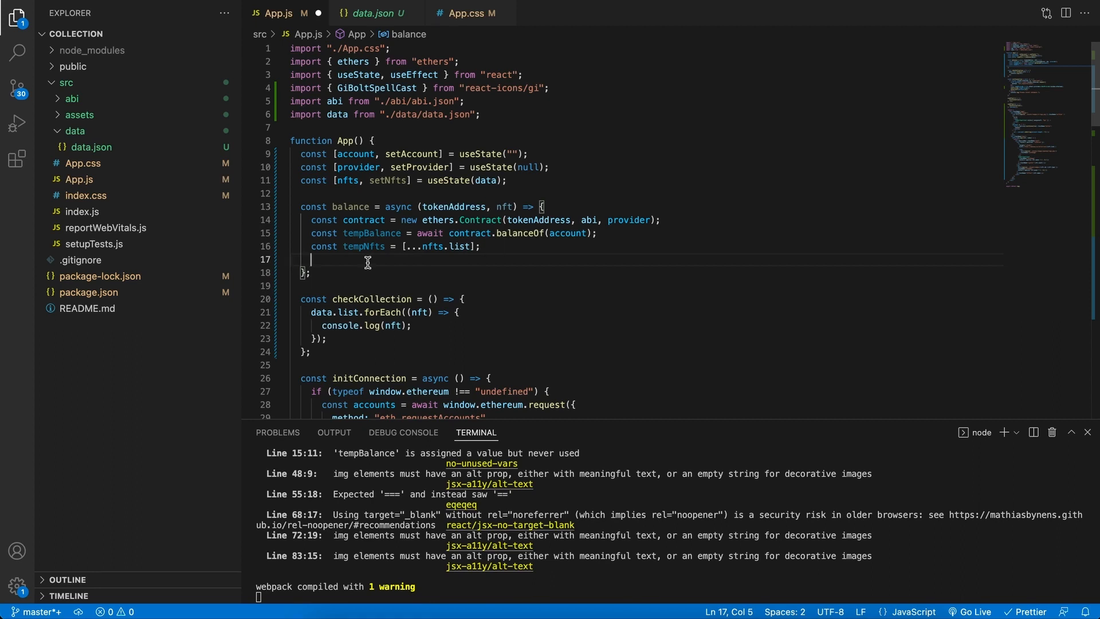
# Define tempNft as the tempNfts entry found by findIndex where obj.id equals nft.id
pyautogui.write('const temp')
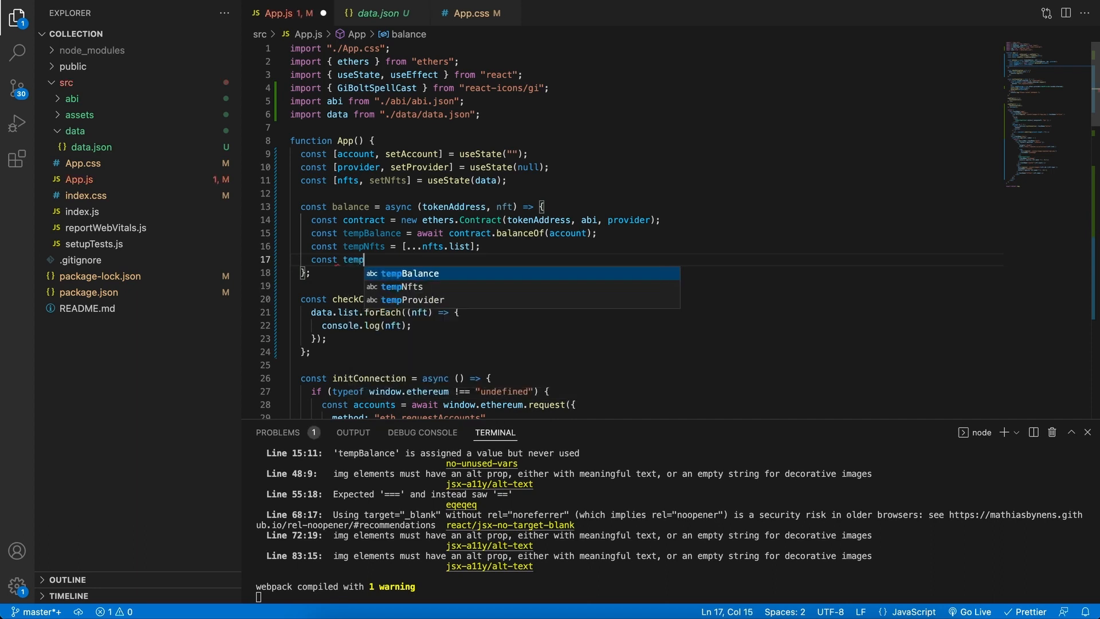
pyautogui.write('Nft')
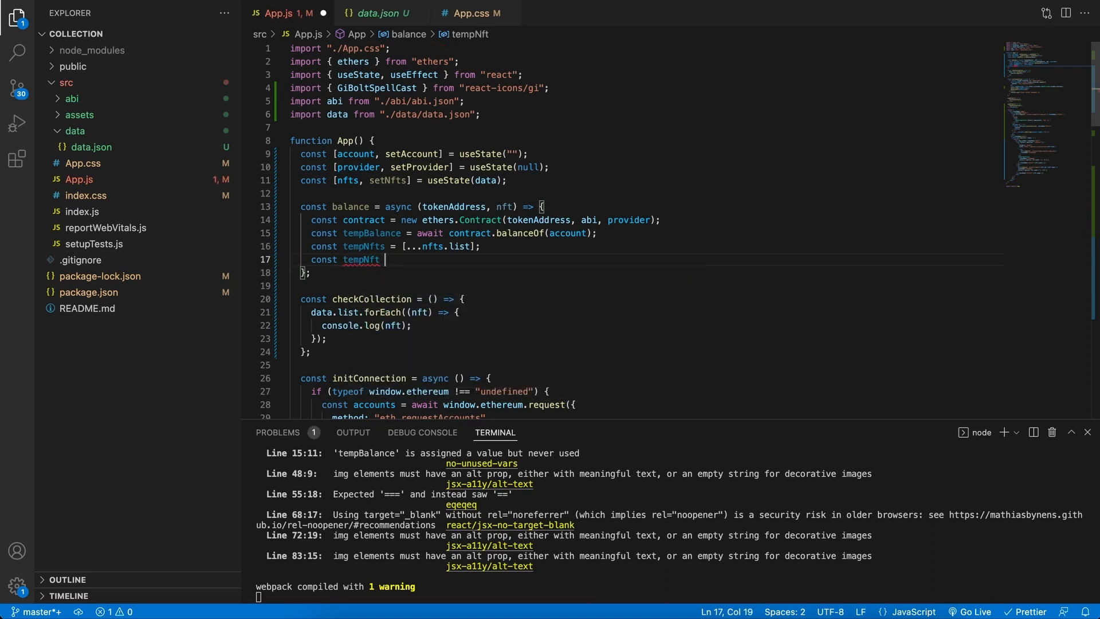
pyautogui.write('=')
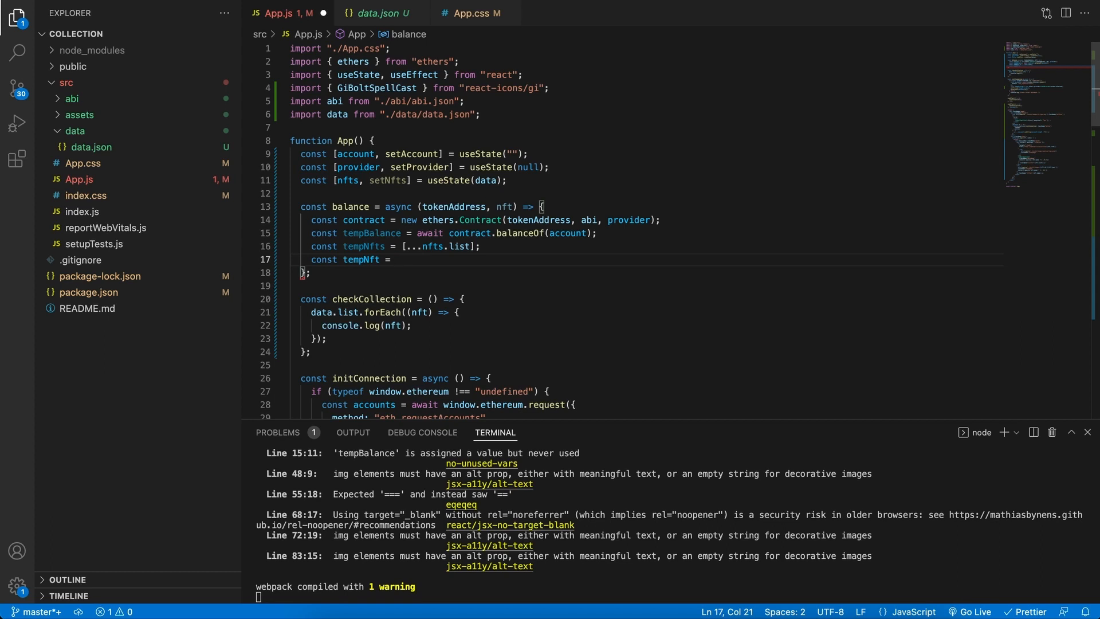
pyautogui.moveTo(490, 206)
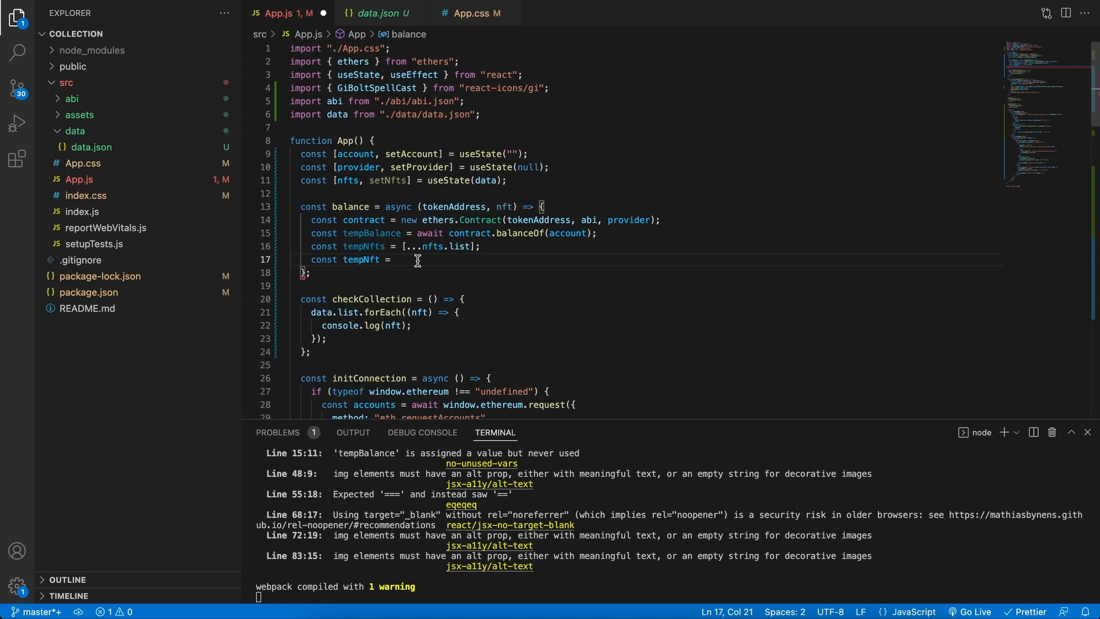
pyautogui.write('tempNfts[tempNfts')
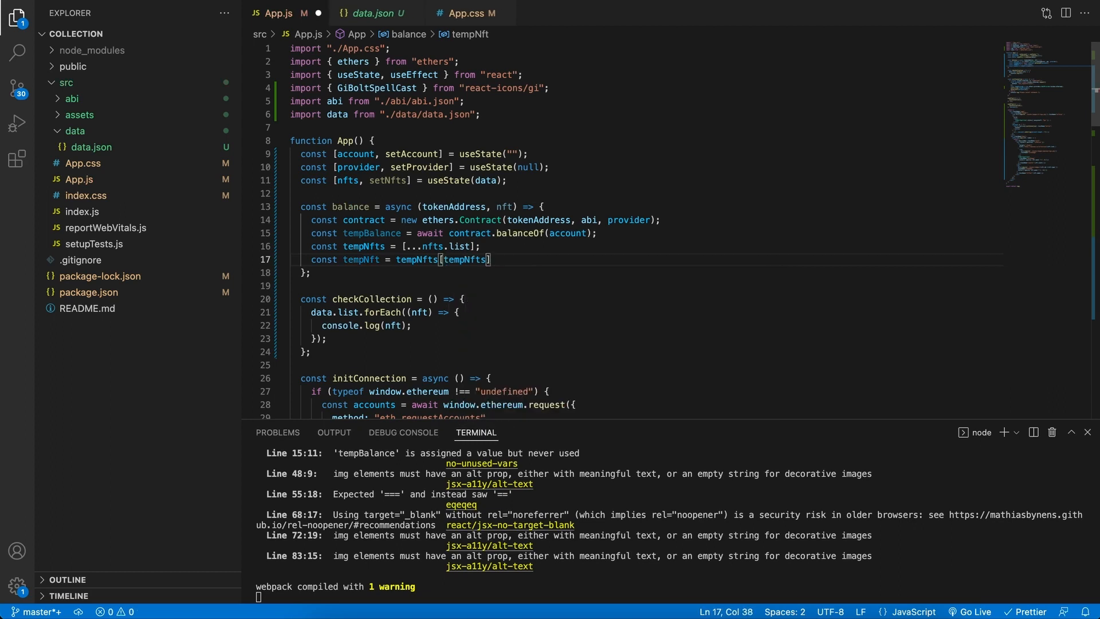
pyautogui.write('.')
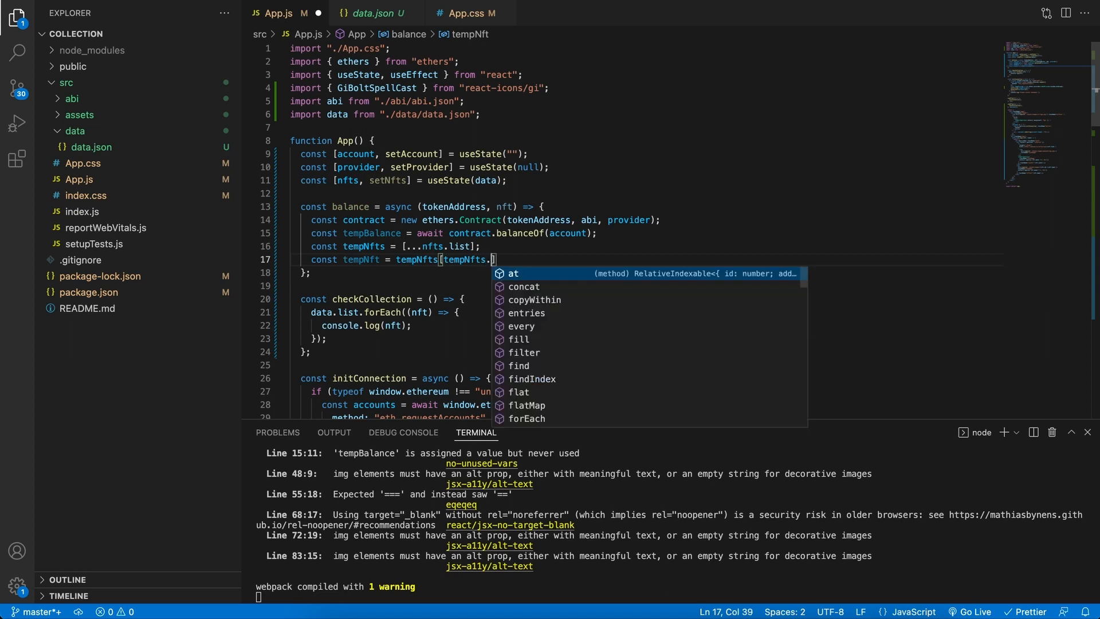
pyautogui.write('findIndex(')
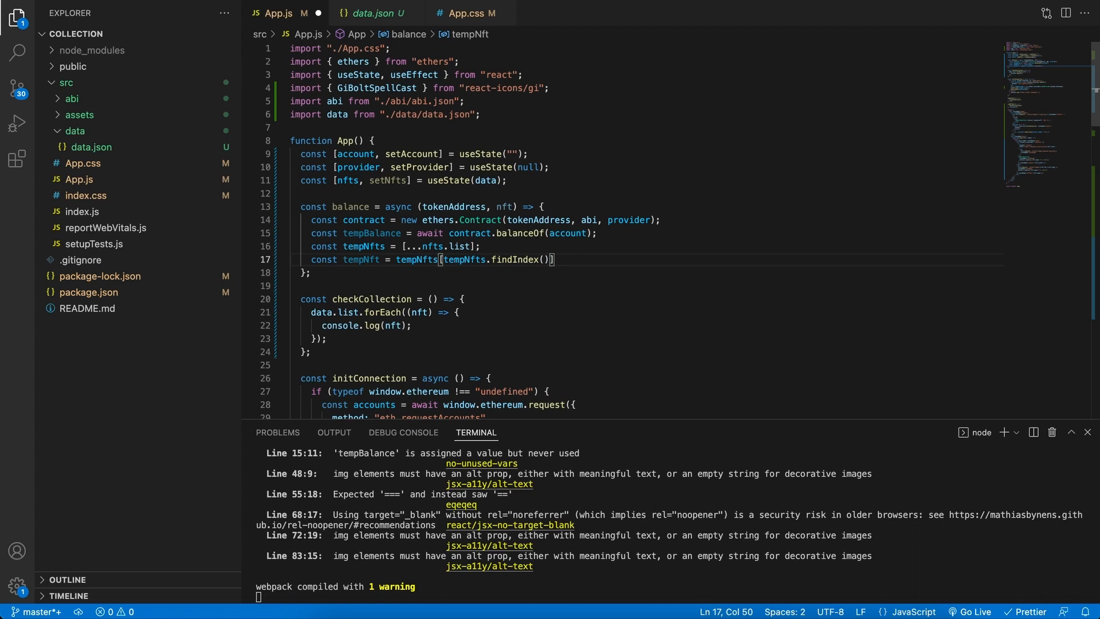
pyautogui.write('obj) =>')
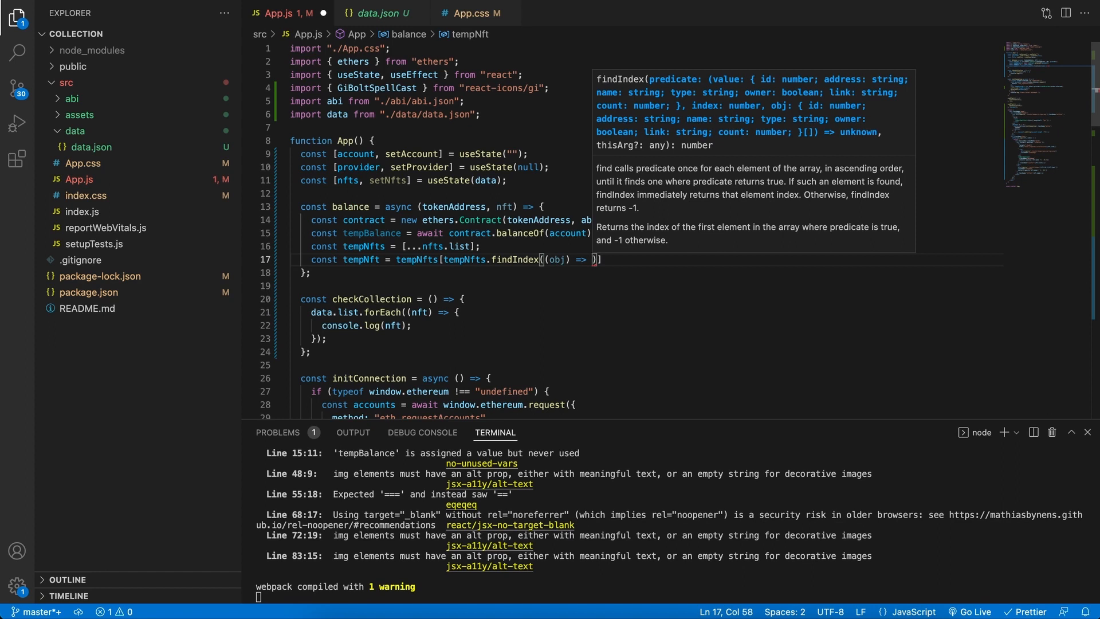
pyautogui.write('obj.')
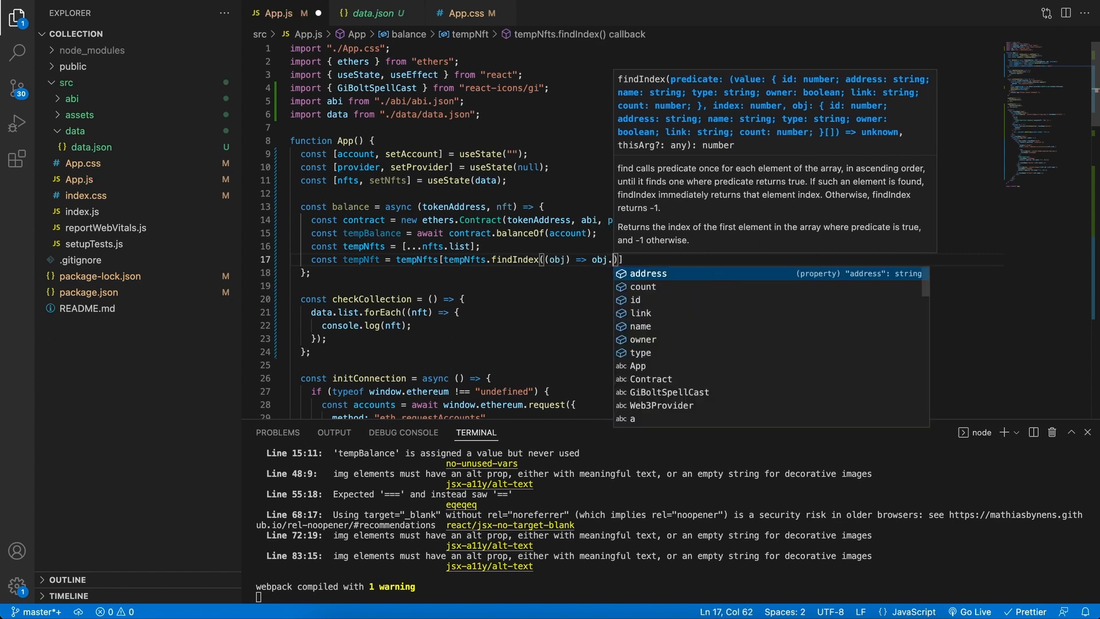
pyautogui.write('id == nft')
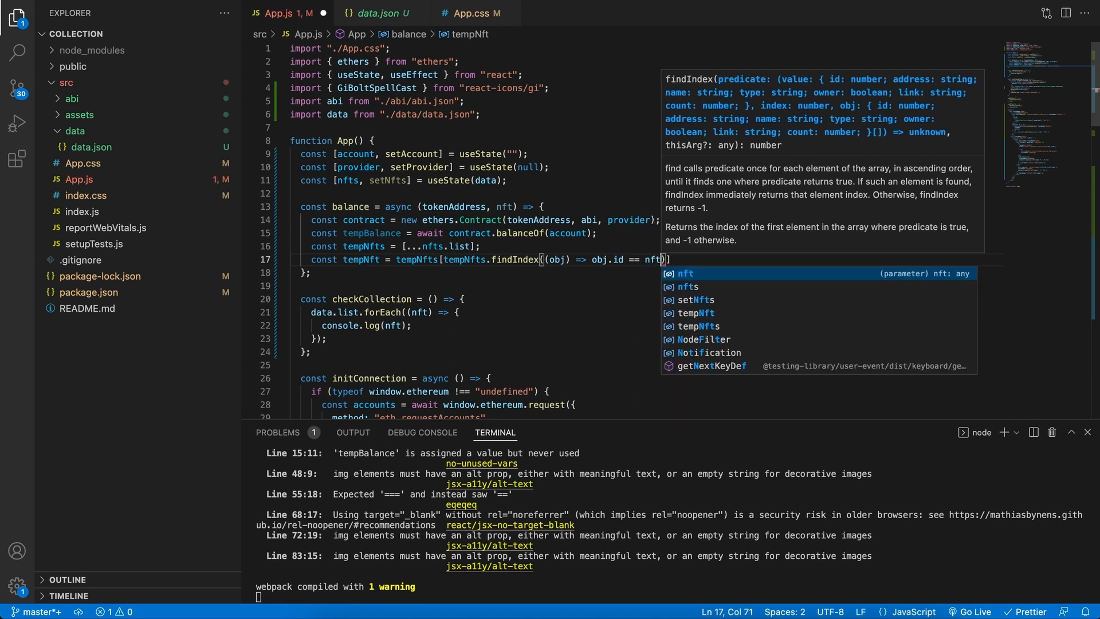
pyautogui.write('.id')
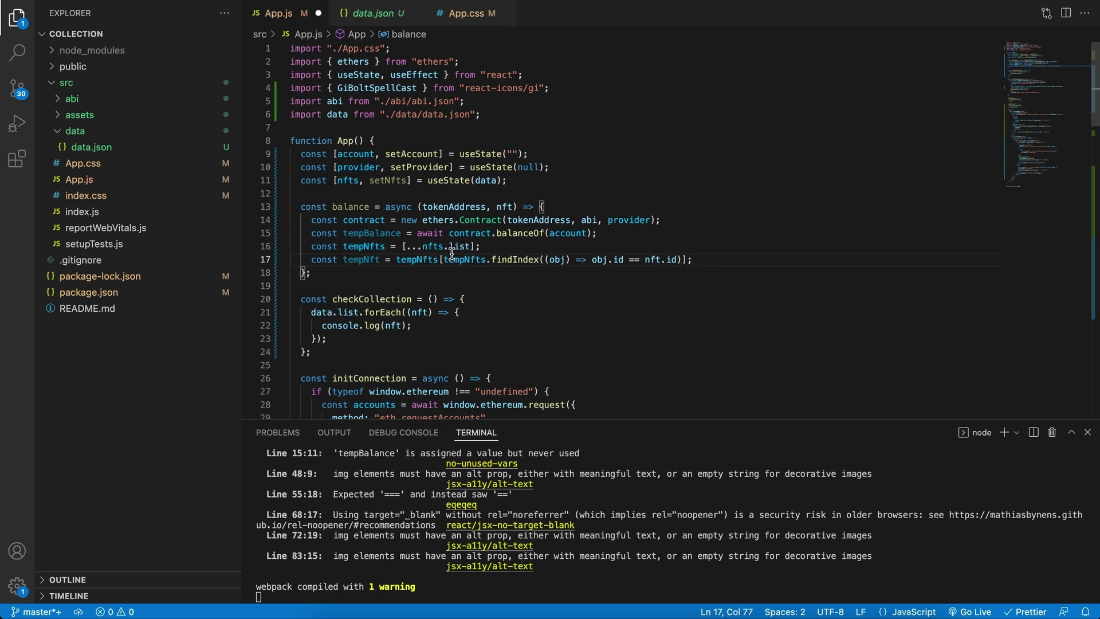
pyautogui.moveTo(449, 259); pyautogui.dragTo(684, 259)
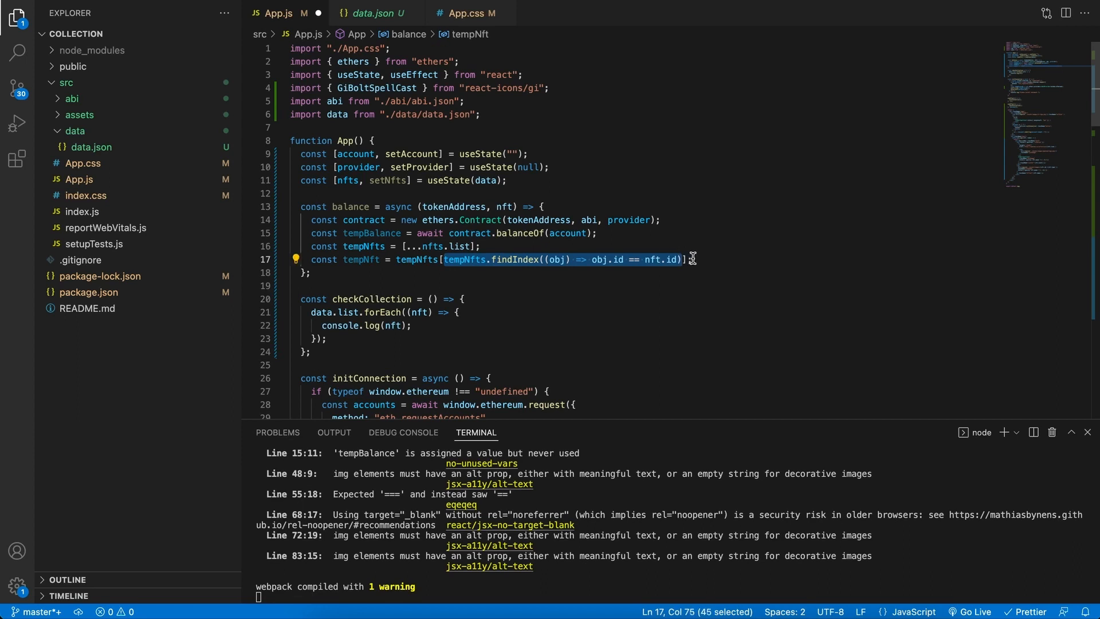
pyautogui.moveTo(688, 268)
pyautogui.write(';')
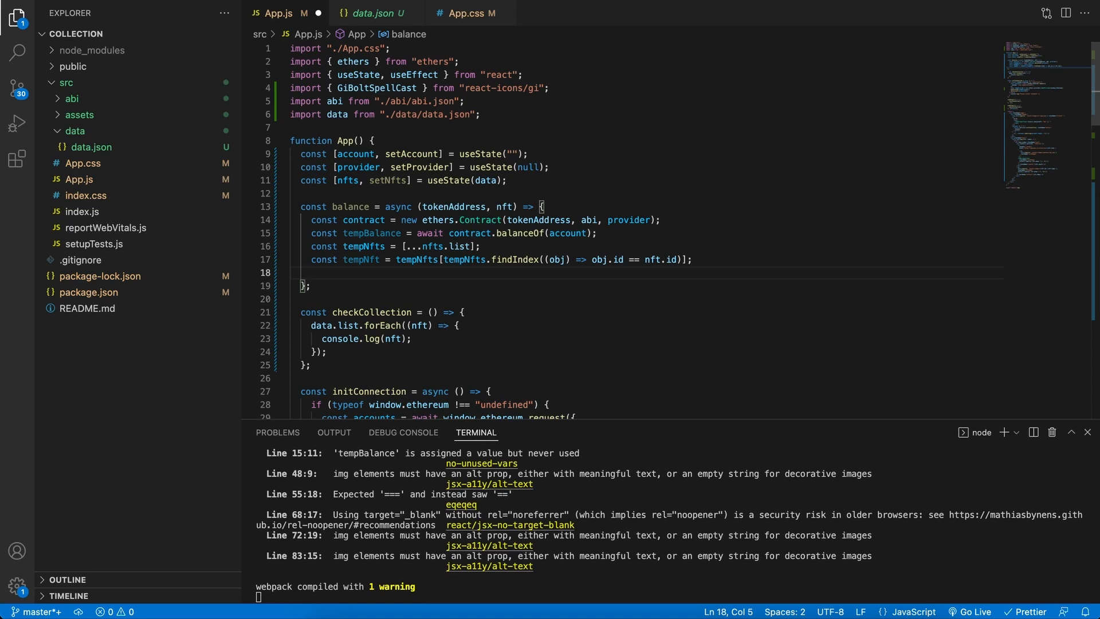
# Set tempNft.owner to whether tempBalance is greater than 0
pyautogui.write('t')
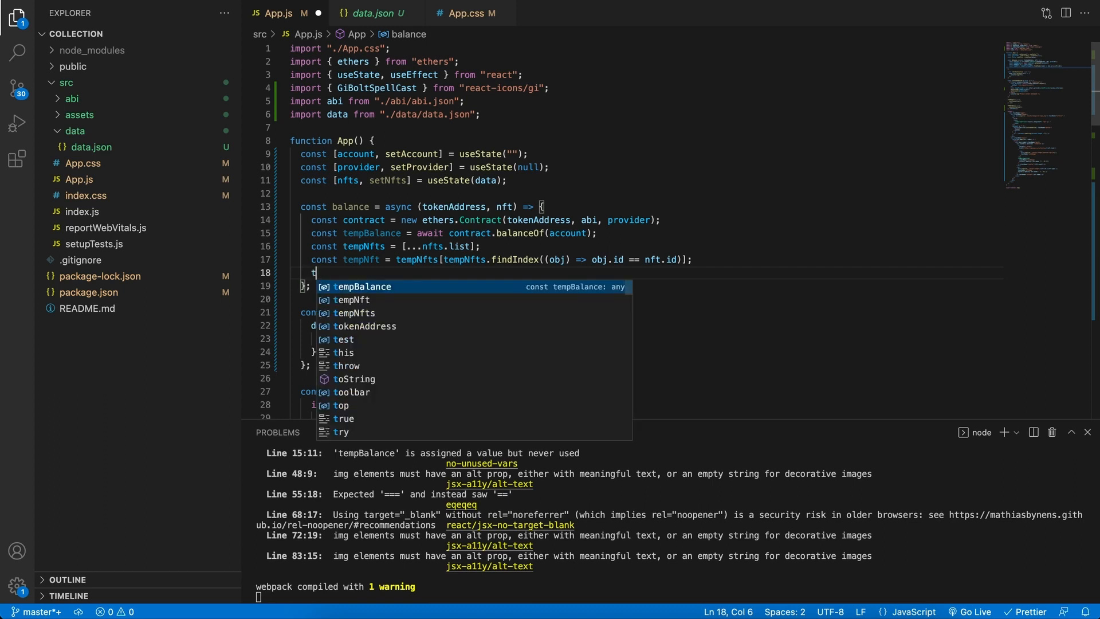
pyautogui.write('empNft')
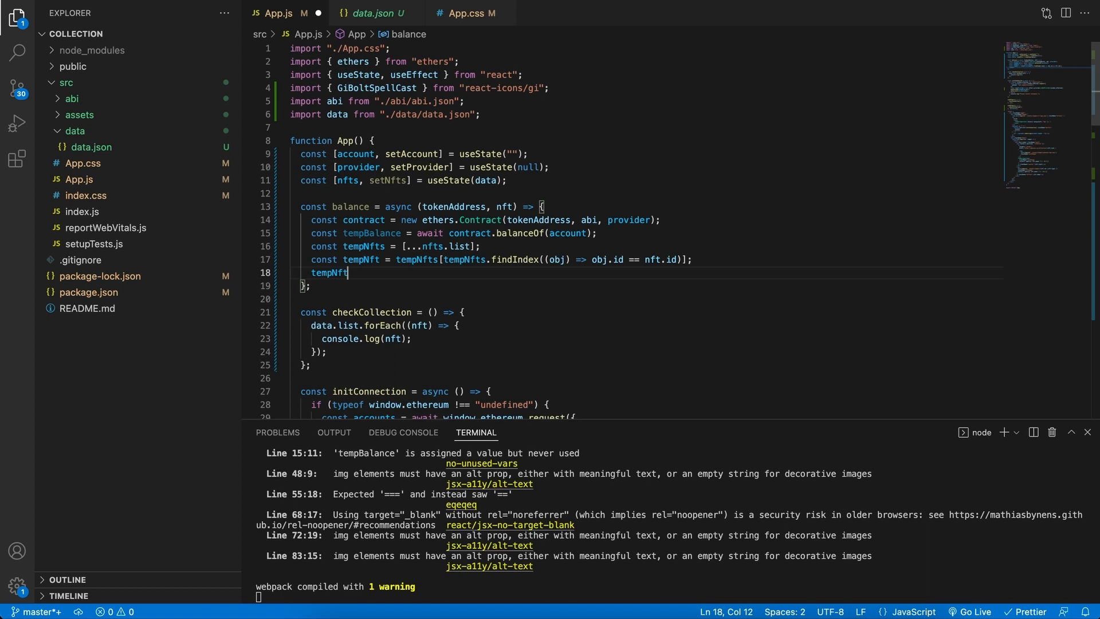
pyautogui.write('.owner')
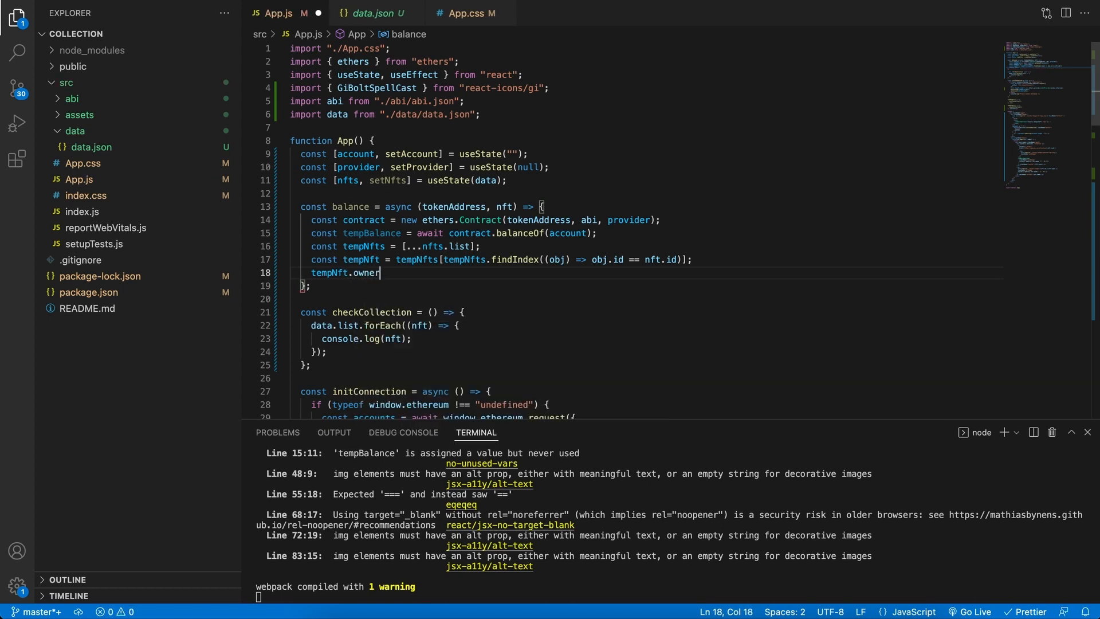
pyautogui.write('=')
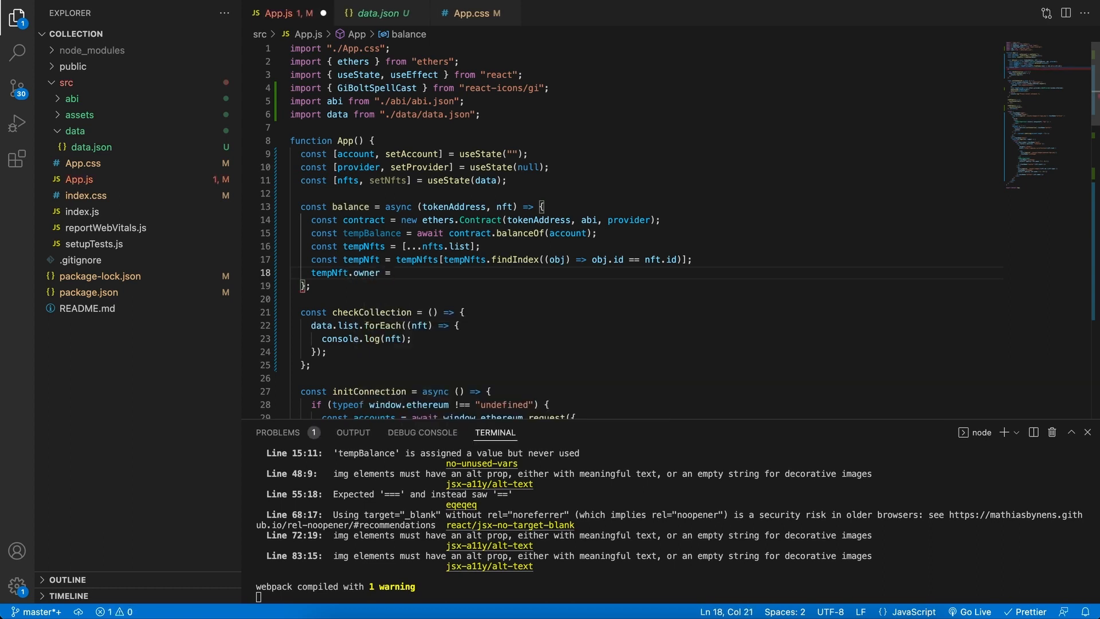
pyautogui.click(364, 233)
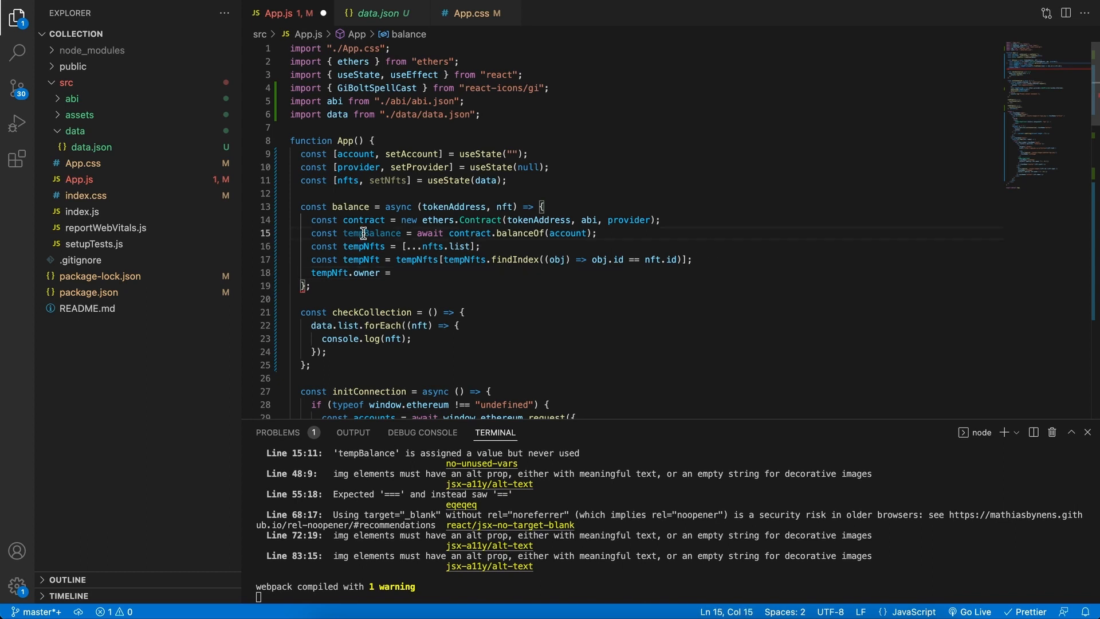
pyautogui.write('tempBalance')
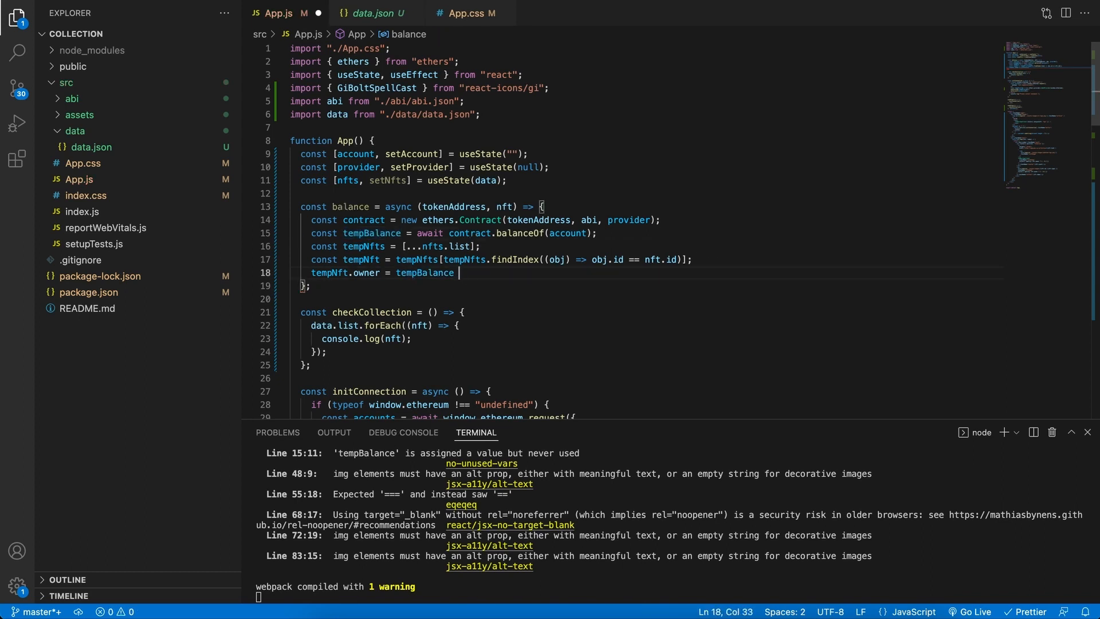
pyautogui.write('> 0;')
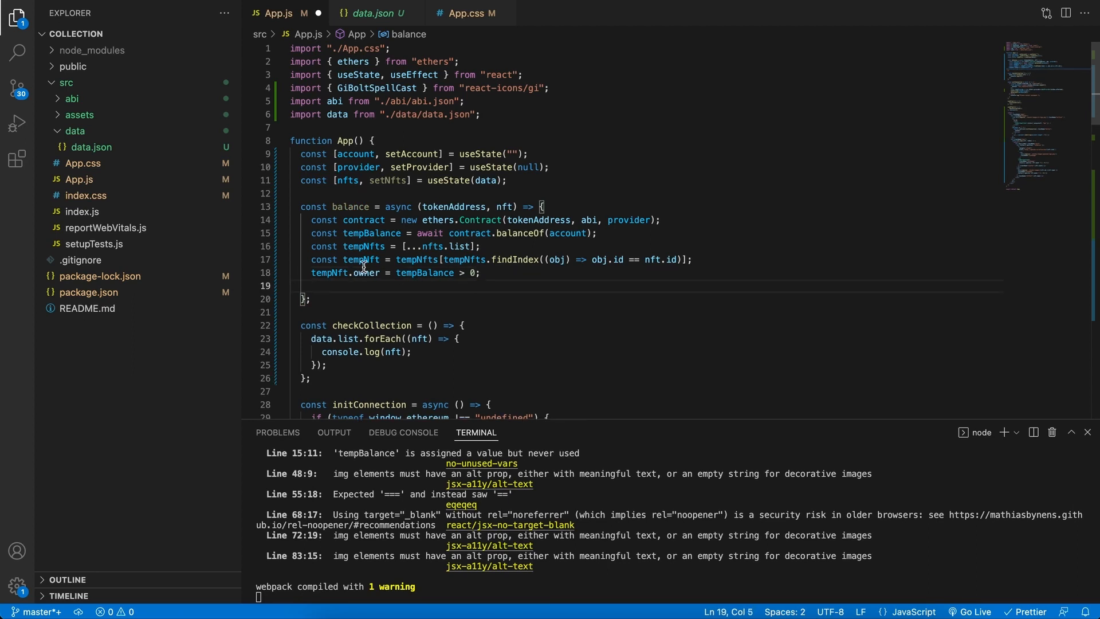
# Set tempNft.count to tempBalance.toString() and begin the setNfts call
pyautogui.doubleClick(367, 273)
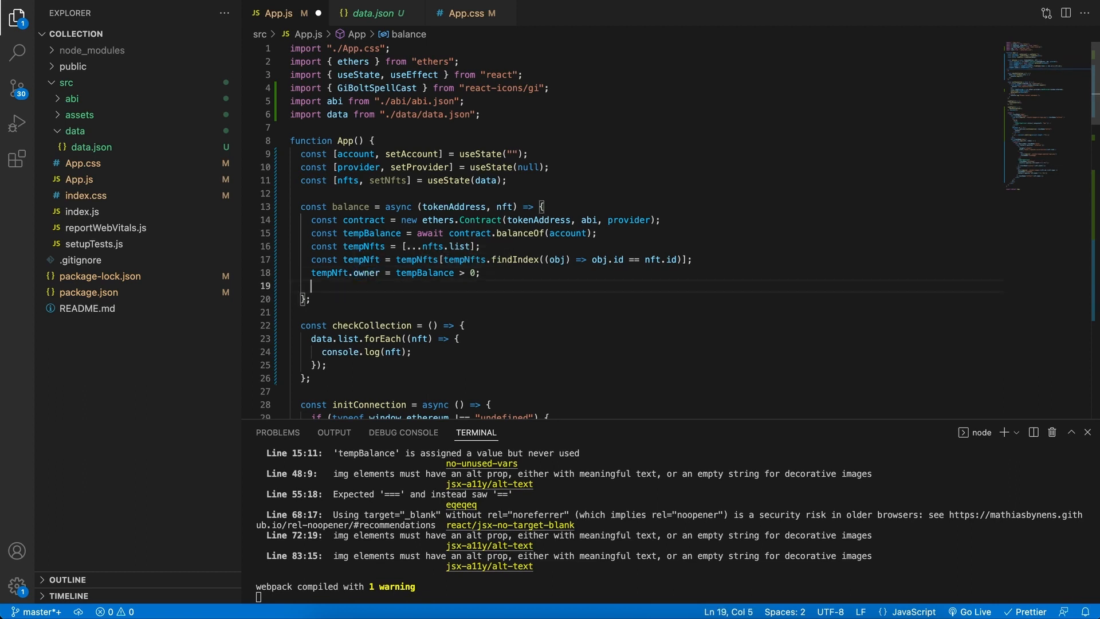
pyautogui.write('tempNft.count =')
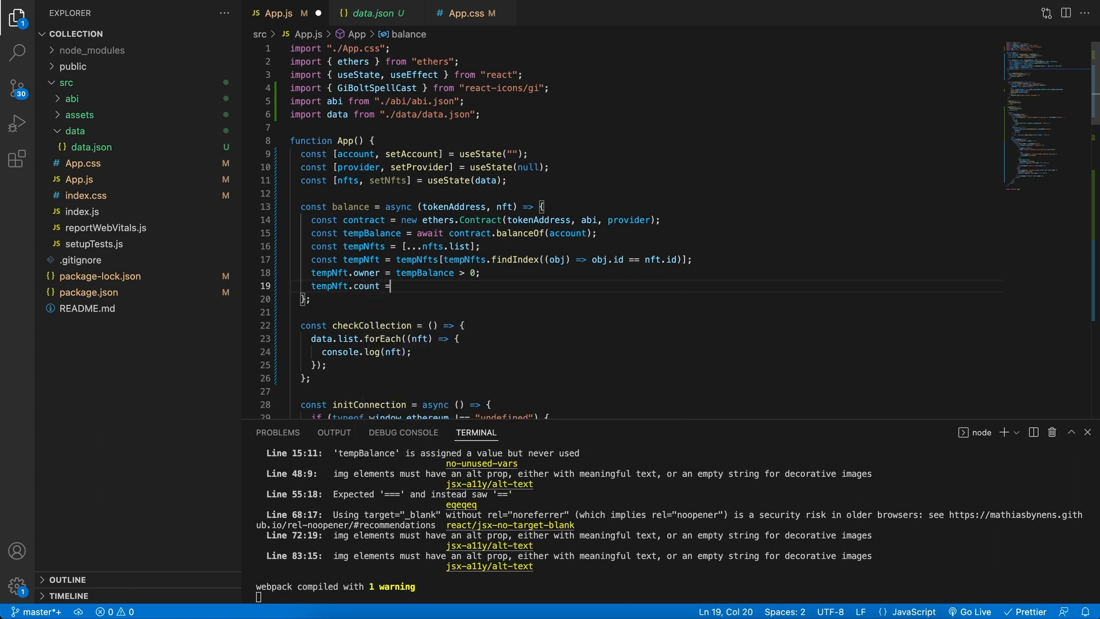
pyautogui.write('tempBalance')
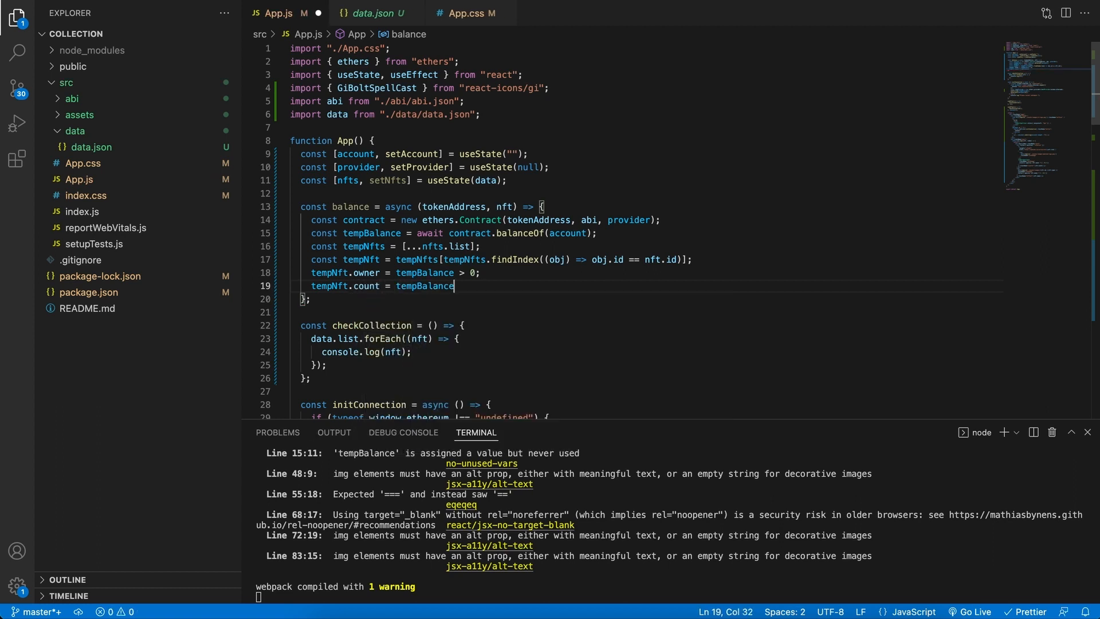
pyautogui.write('.toS')
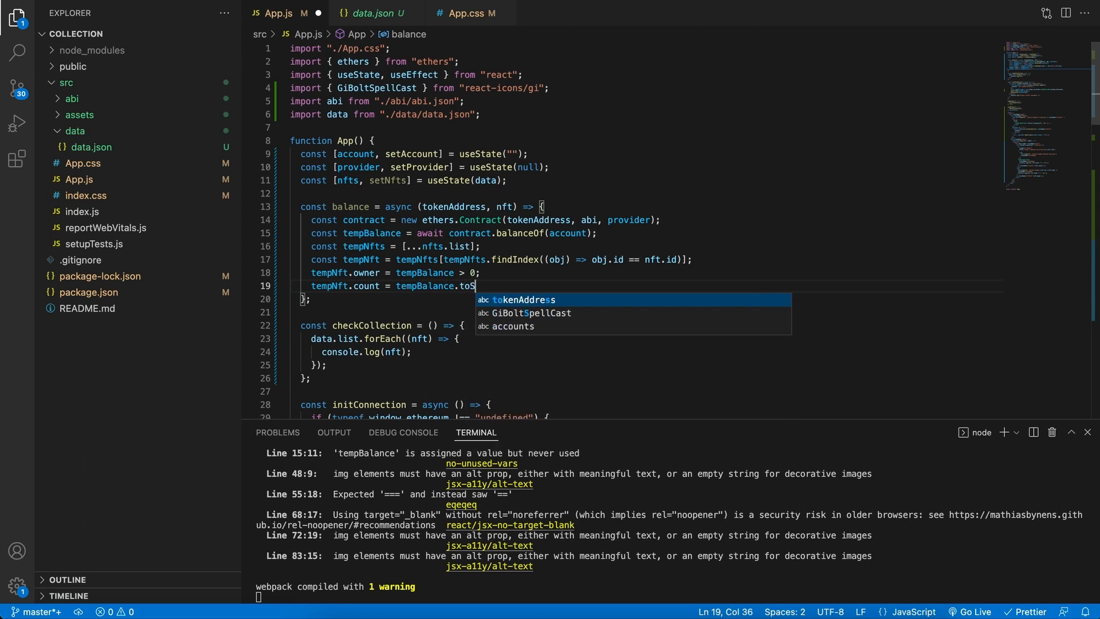
pyautogui.write('tring();')
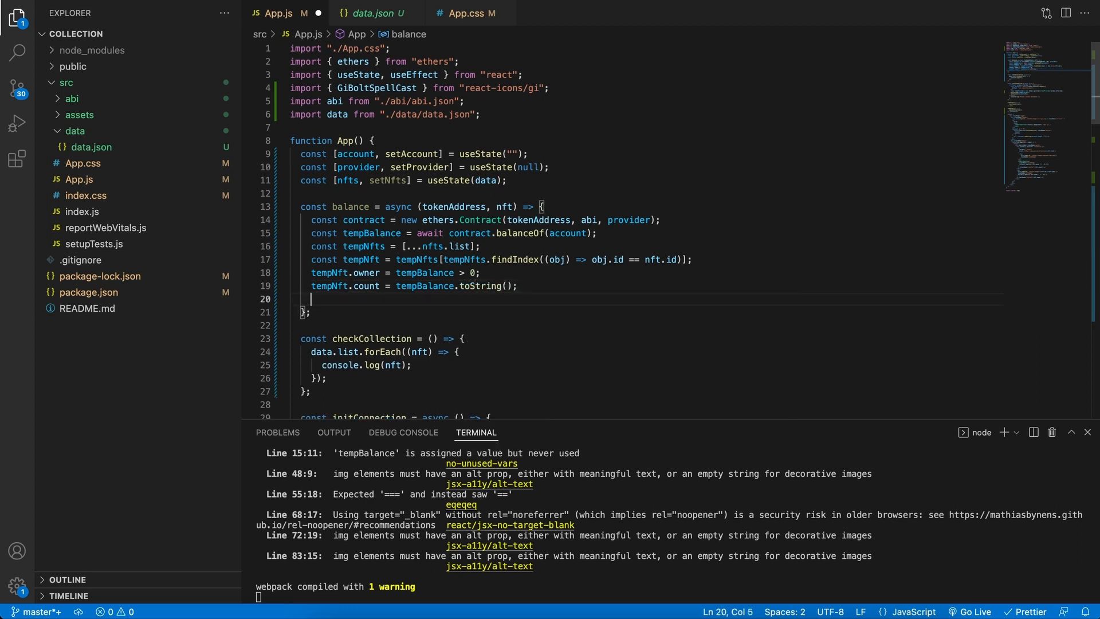
pyautogui.moveTo(473, 298)
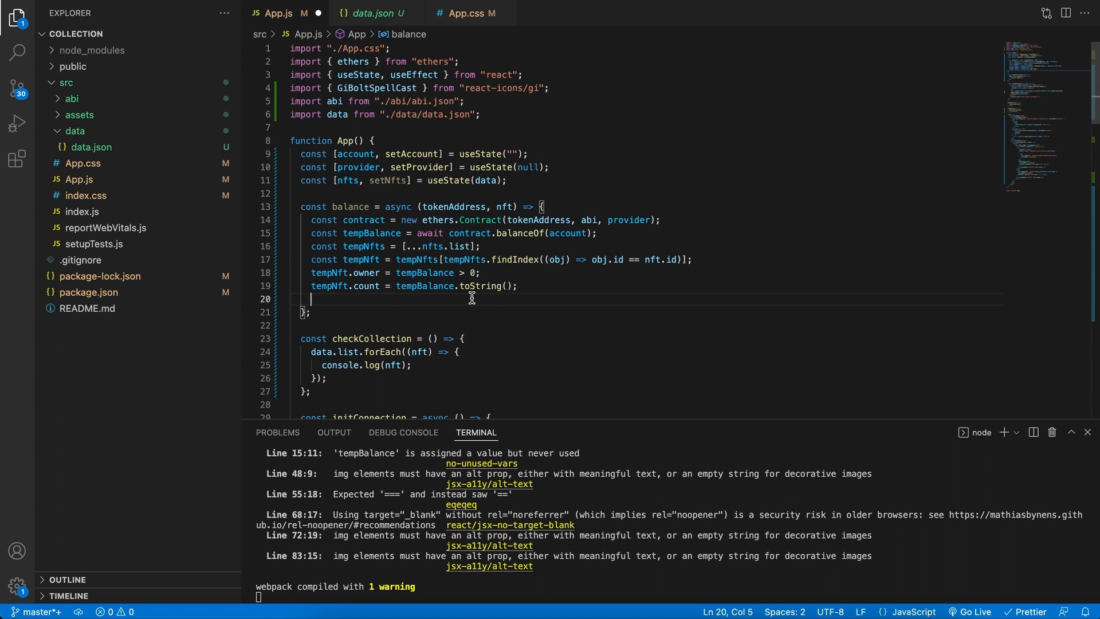
pyautogui.moveTo(401, 181)
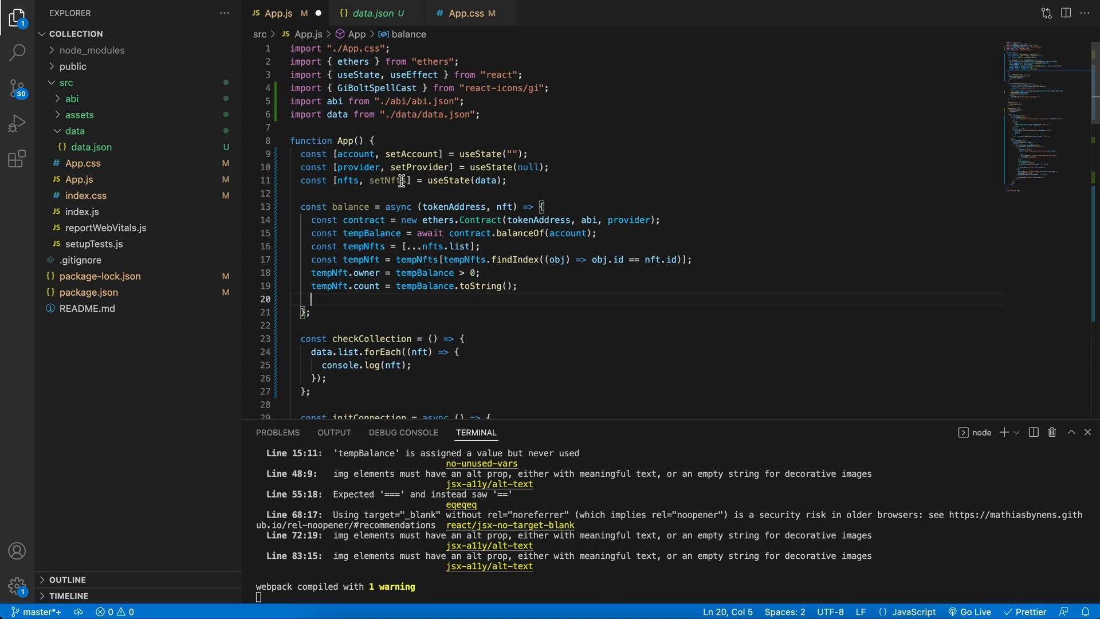
pyautogui.write('setNfts({')
pyautogui.write('"list":')
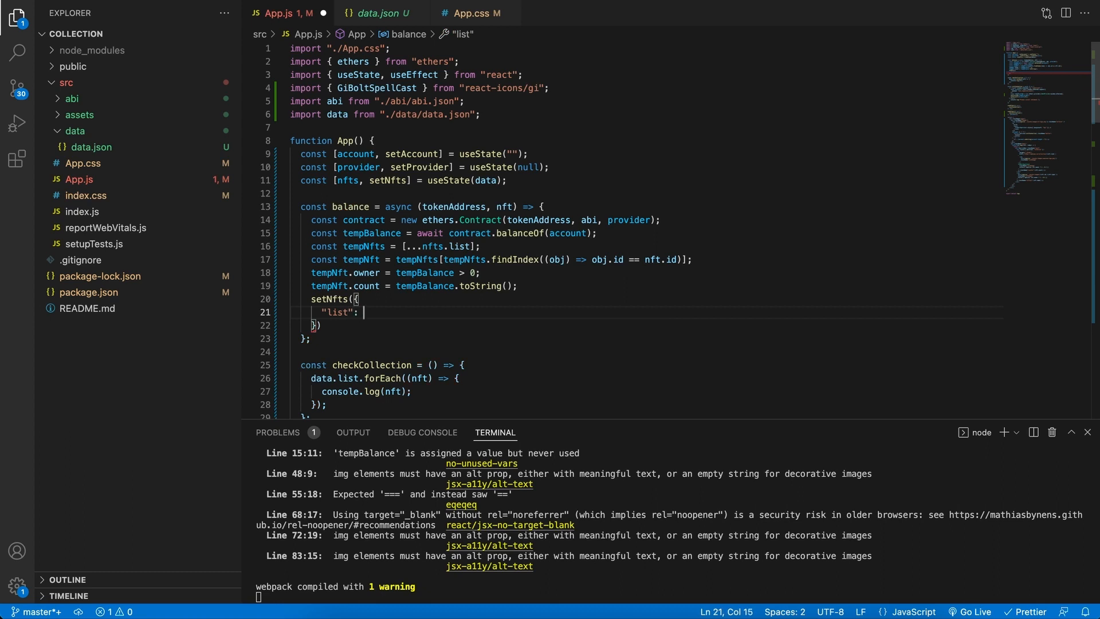
pyautogui.moveTo(346, 266)
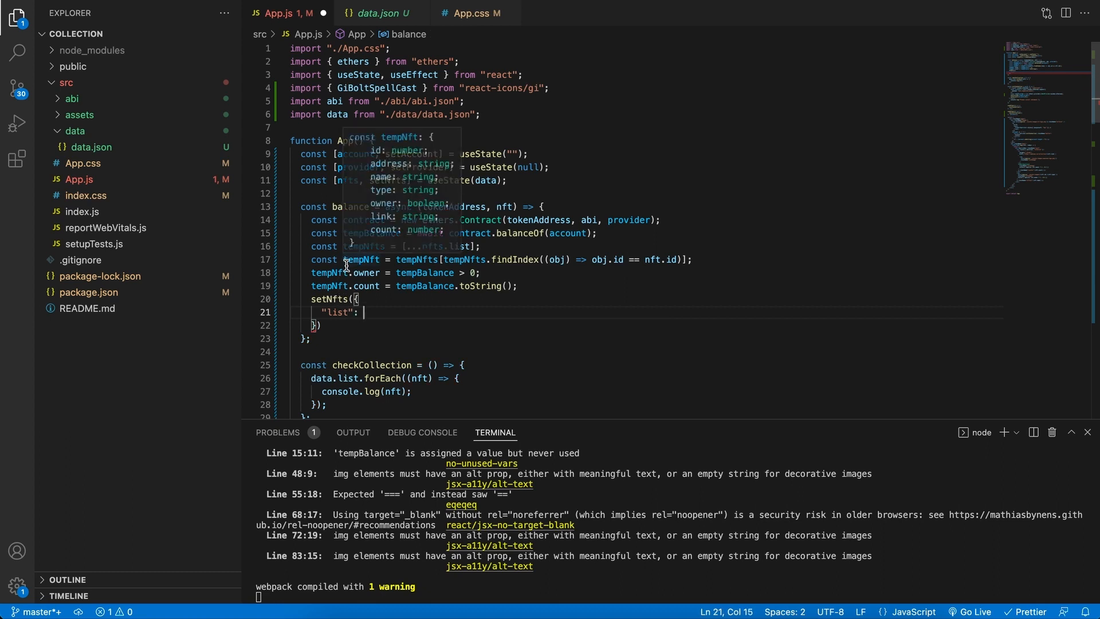
# Pass tempNfts as the setNfts list and read the contract address from nft.address
pyautogui.doubleClick(363, 245)
pyautogui.write(' tempNfts,')
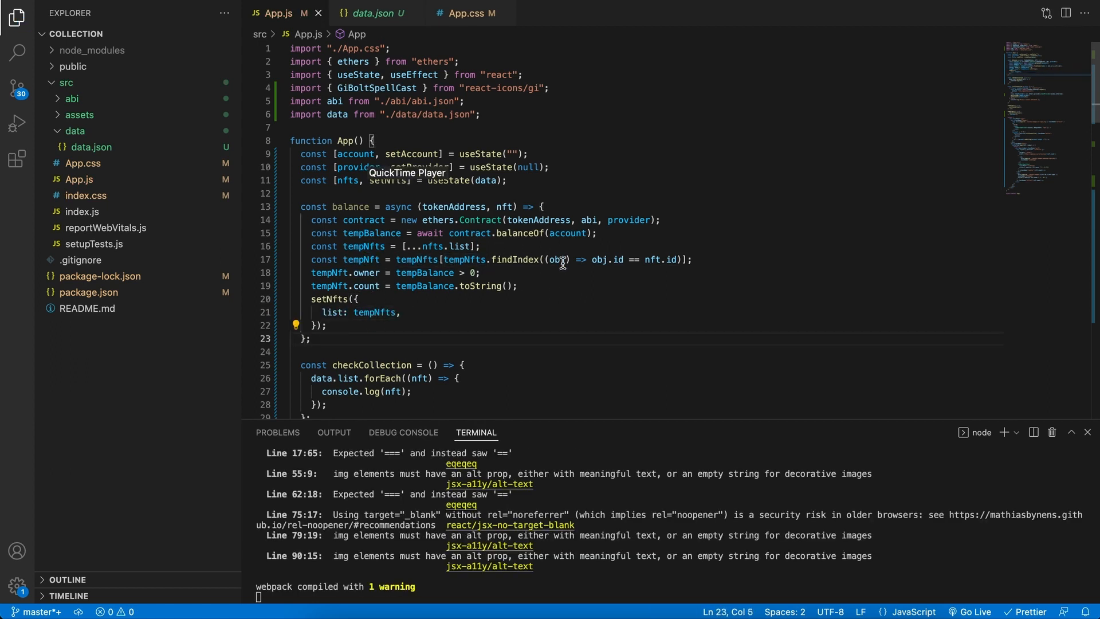
pyautogui.doubleClick(548, 220)
pyautogui.write('nf')
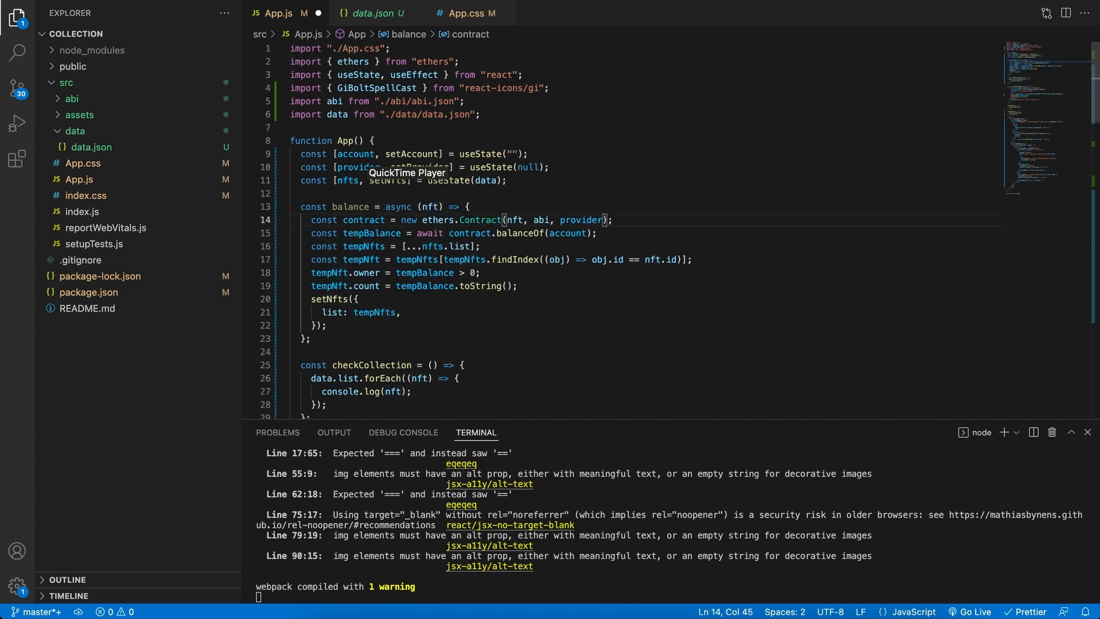
pyautogui.write('.addres')
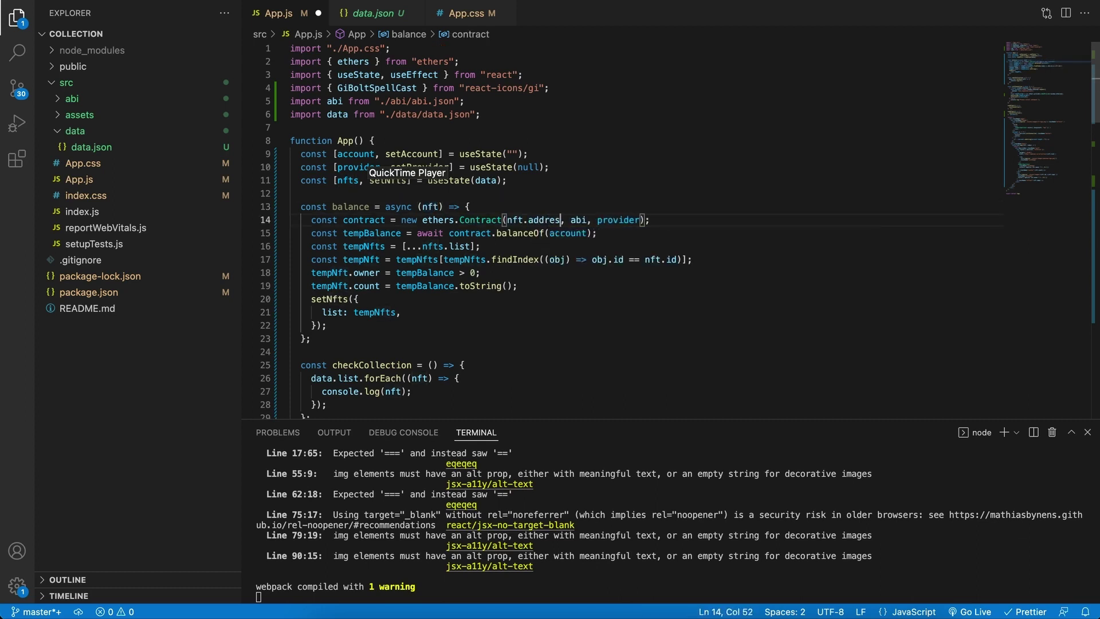
pyautogui.click(373, 12)
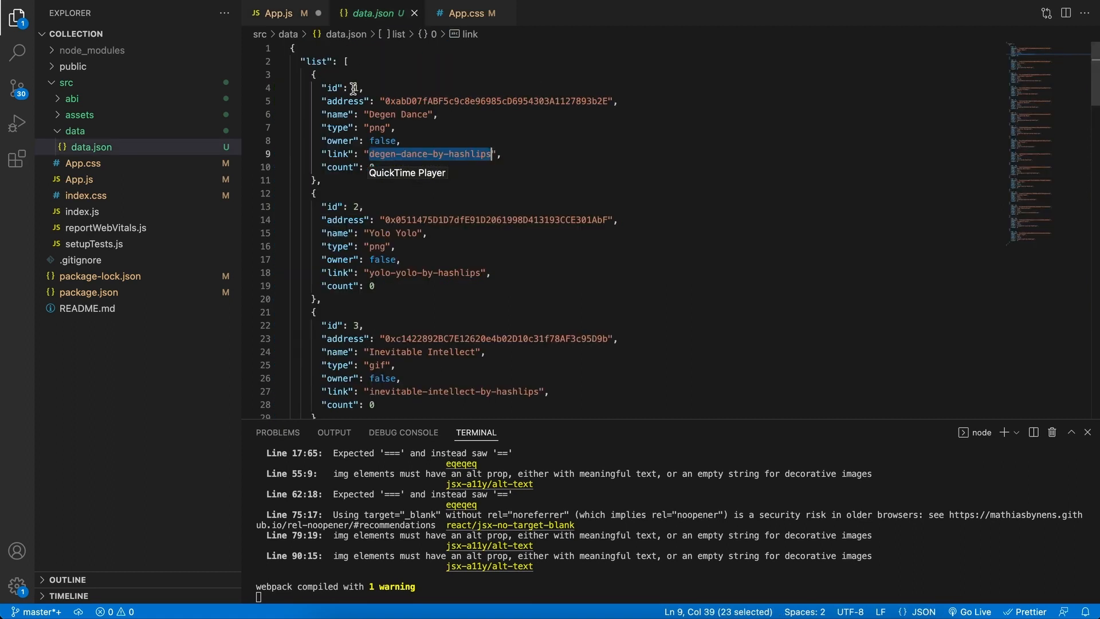
pyautogui.doubleClick(345, 101)
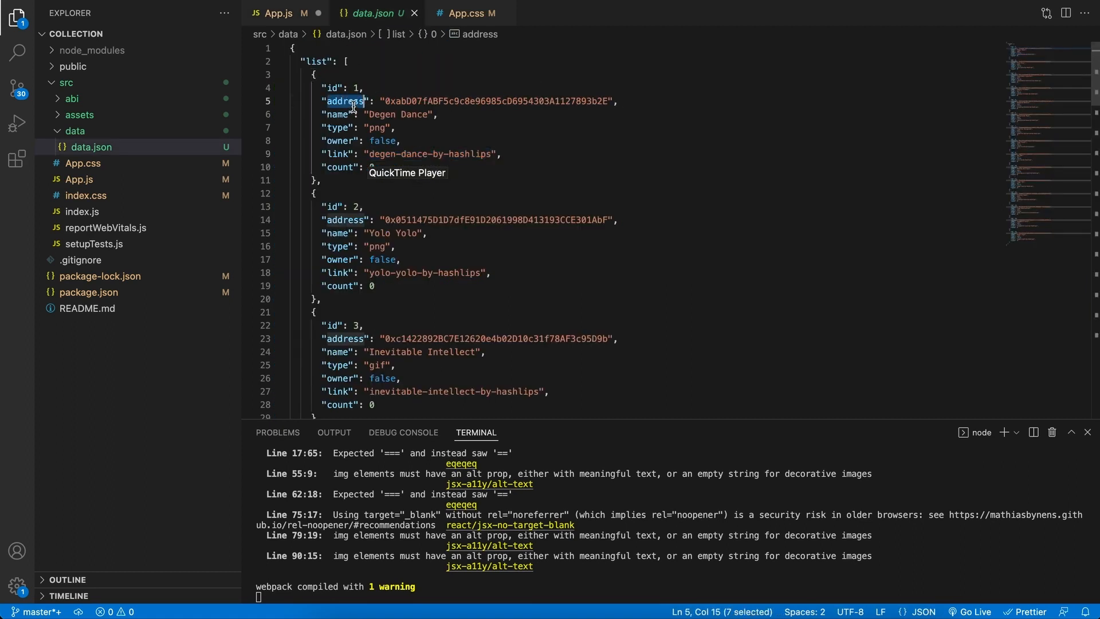
pyautogui.click(290, 13)
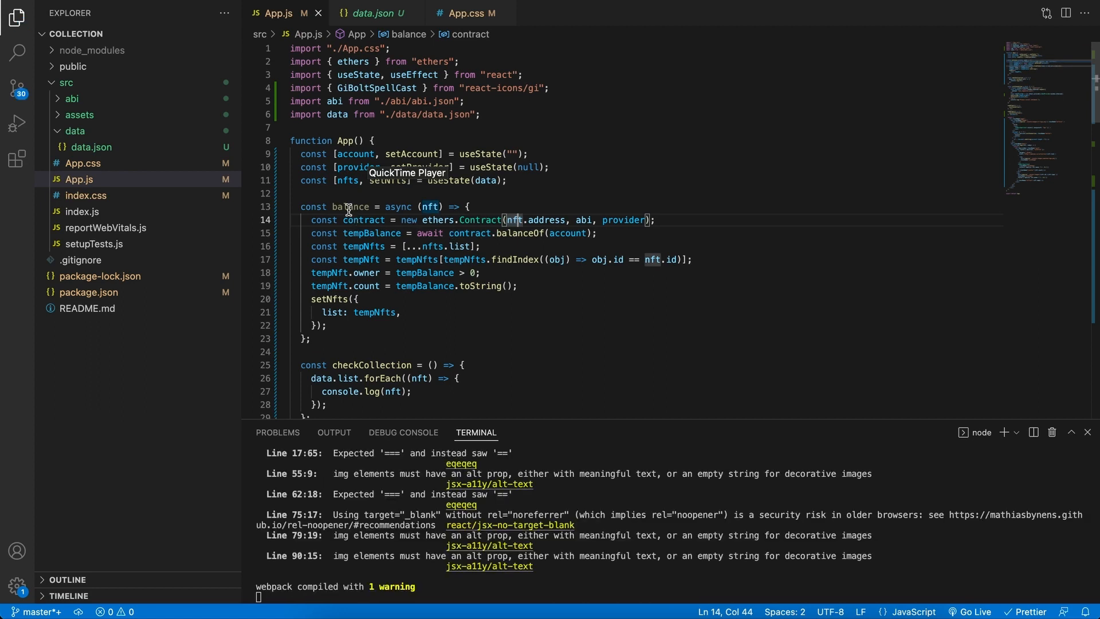
# Replace console.log(nft) in checkCollection with a balance(nft) call
pyautogui.doubleClick(351, 207)
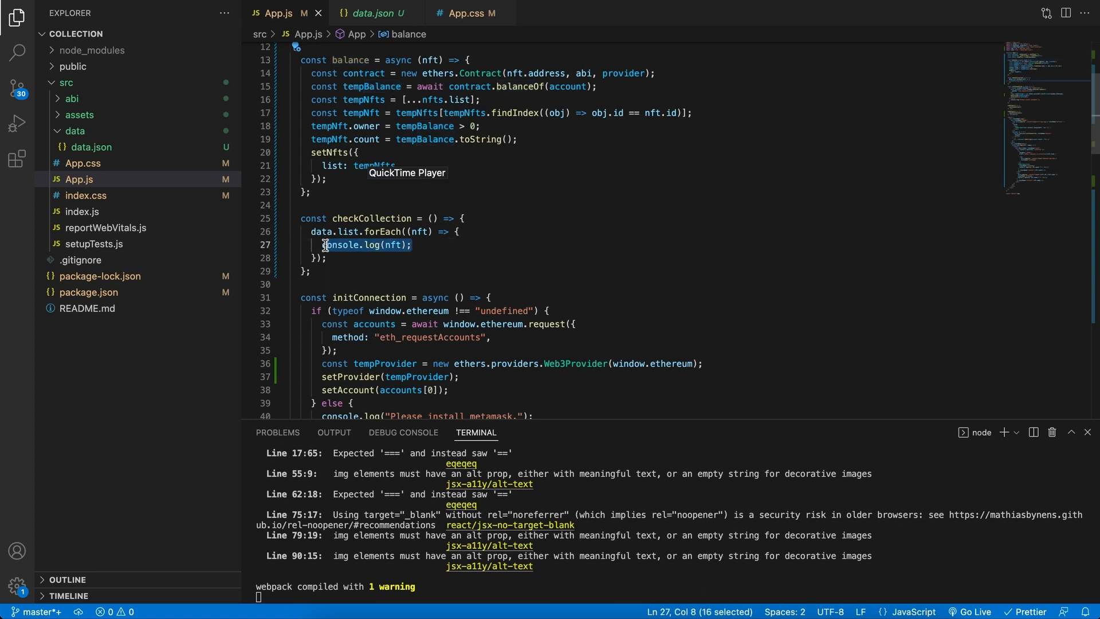
pyautogui.write('balance()')
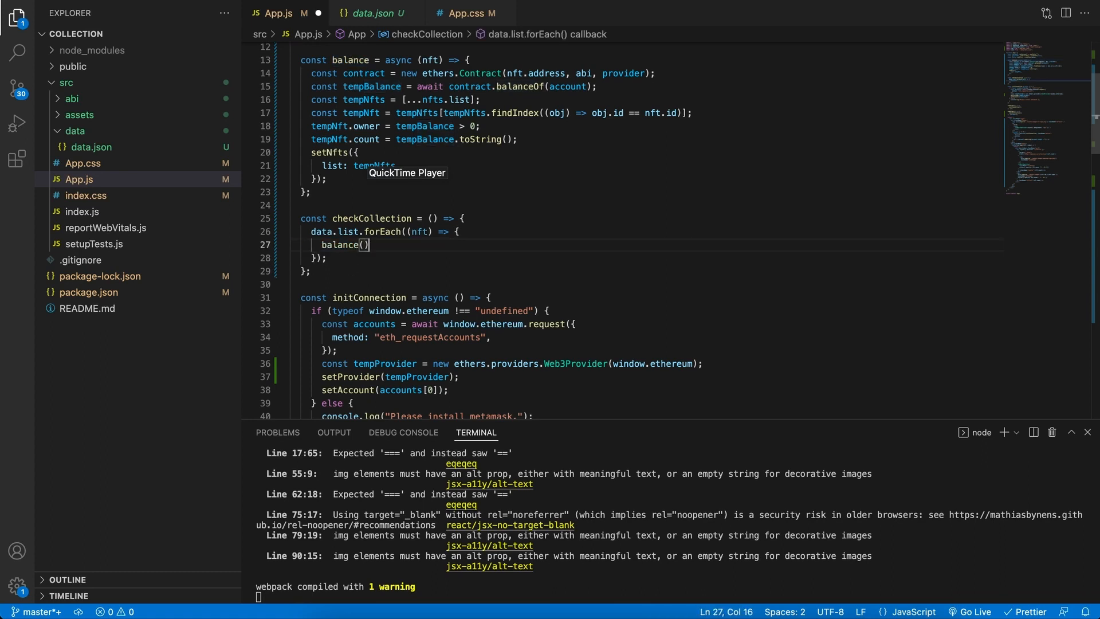
pyautogui.write('nft;')
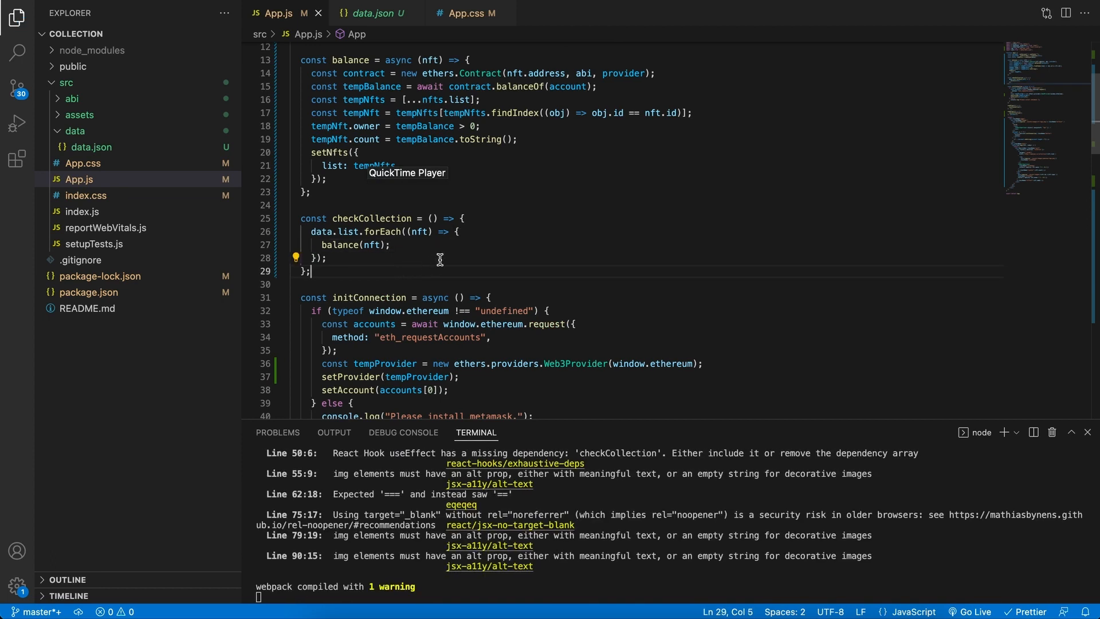
pyautogui.moveTo(554, 251)
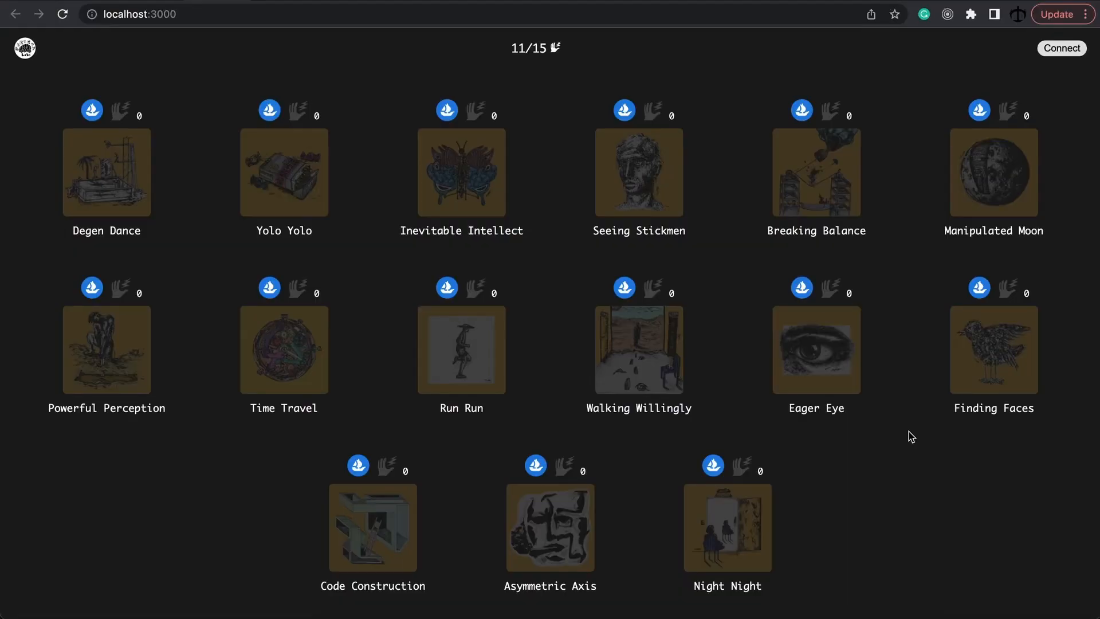
pyautogui.moveTo(995, 114)
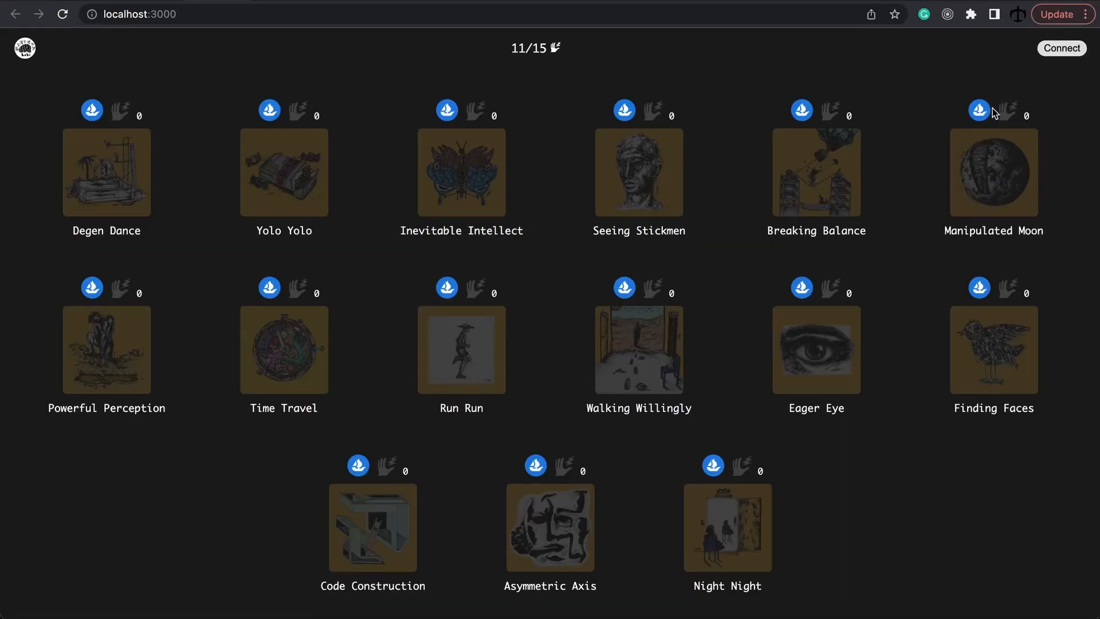
# Connect the MetaMask account so the gallery brightens owned NFTs with counts
pyautogui.click(1062, 48)
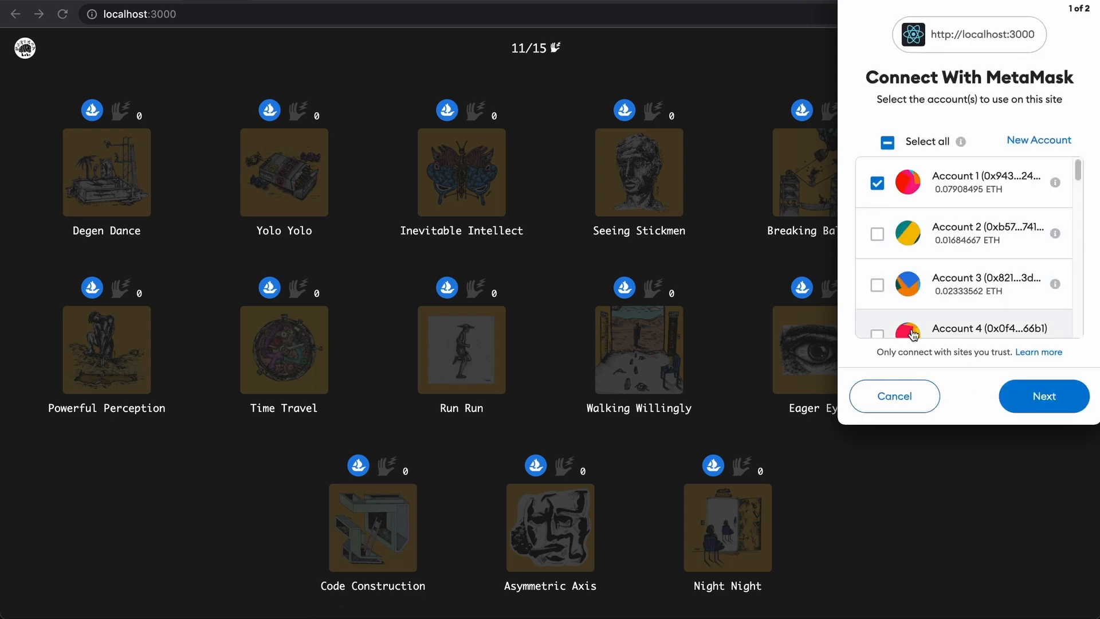
pyautogui.click(894, 395)
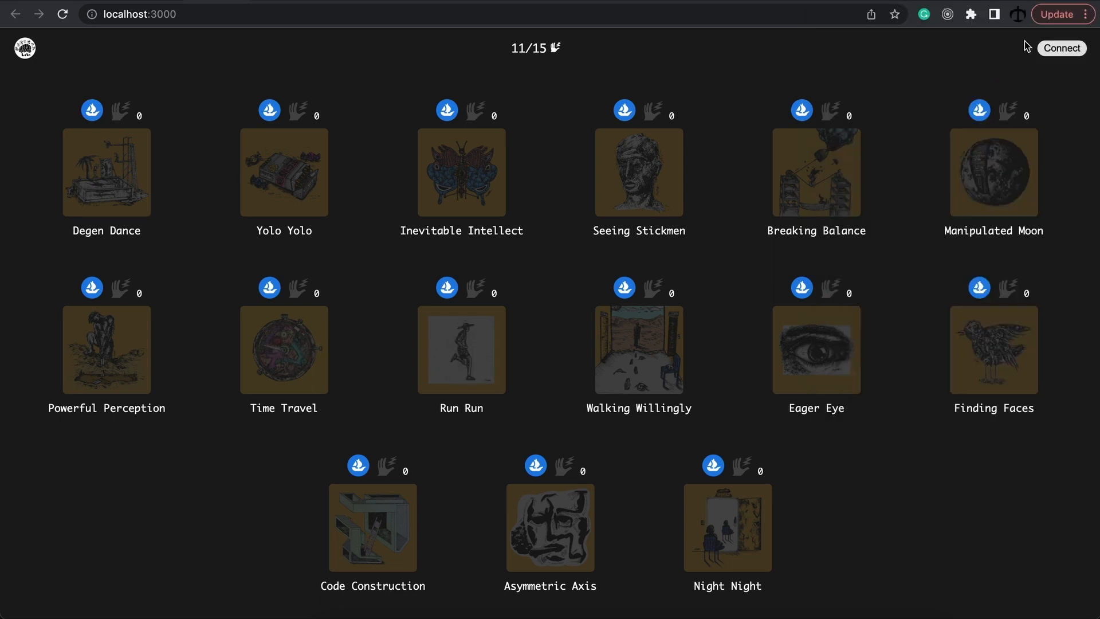
pyautogui.click(1077, 49)
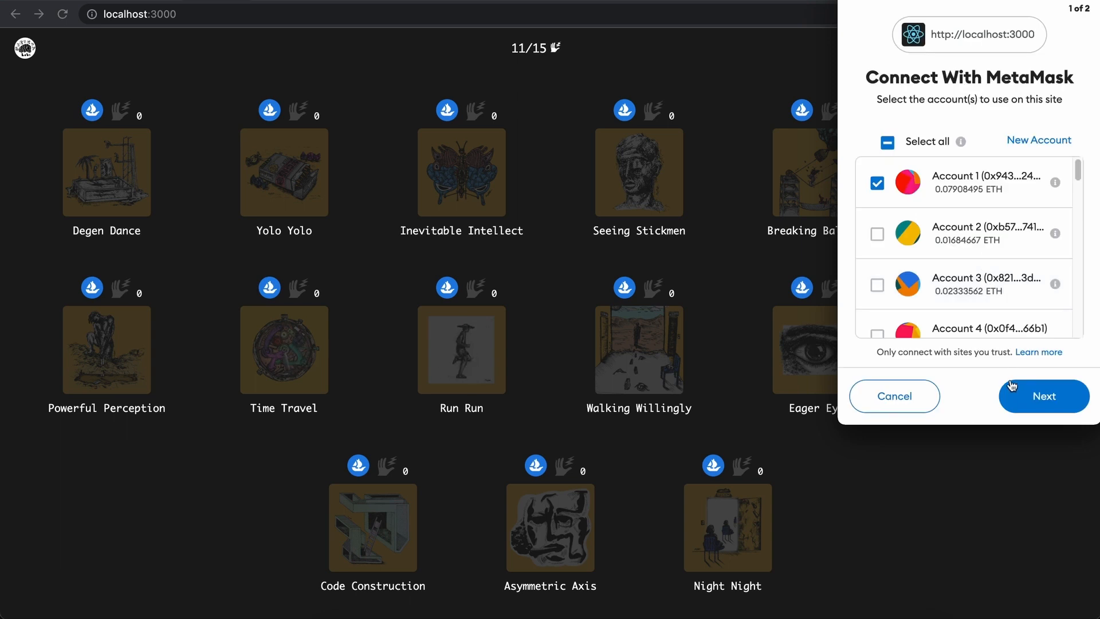
pyautogui.click(1044, 395)
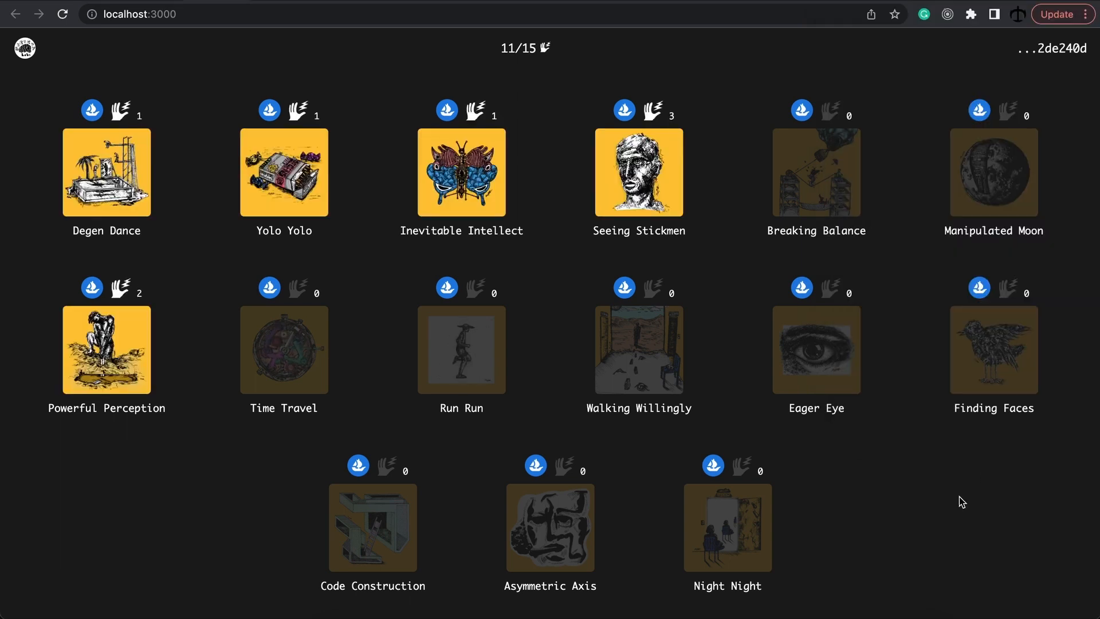
pyautogui.moveTo(606, 165)
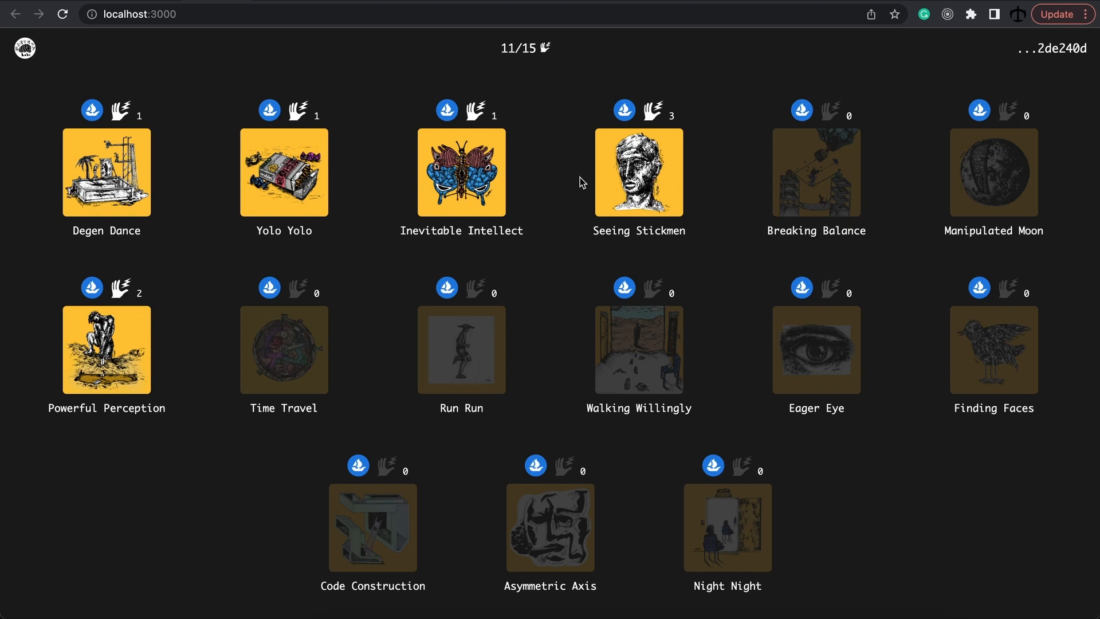
pyautogui.moveTo(733, 290)
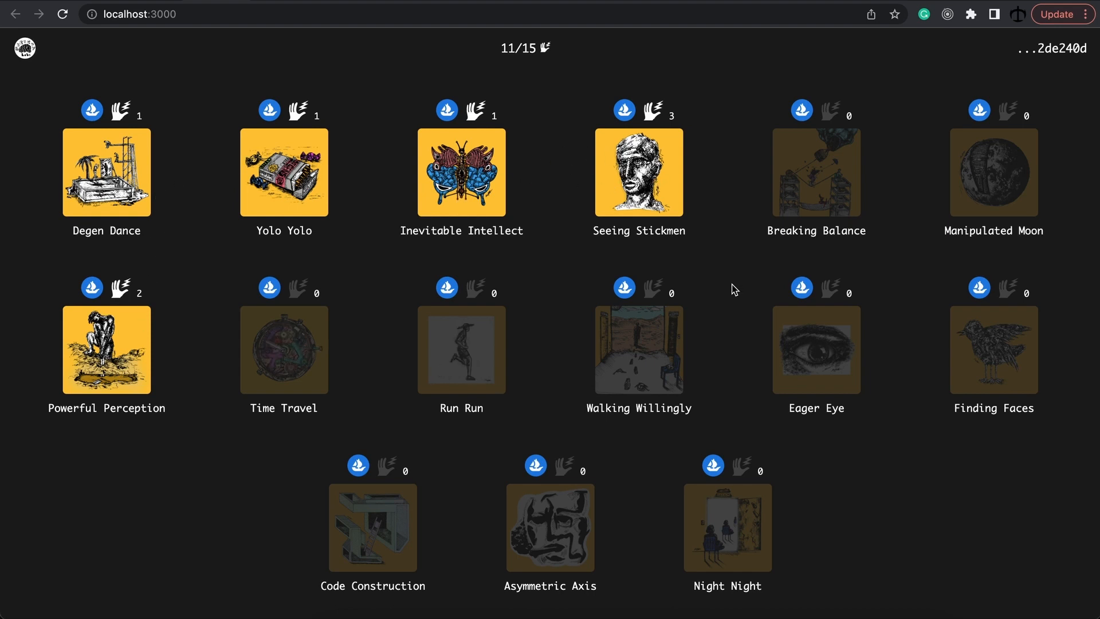
pyautogui.moveTo(905, 298)
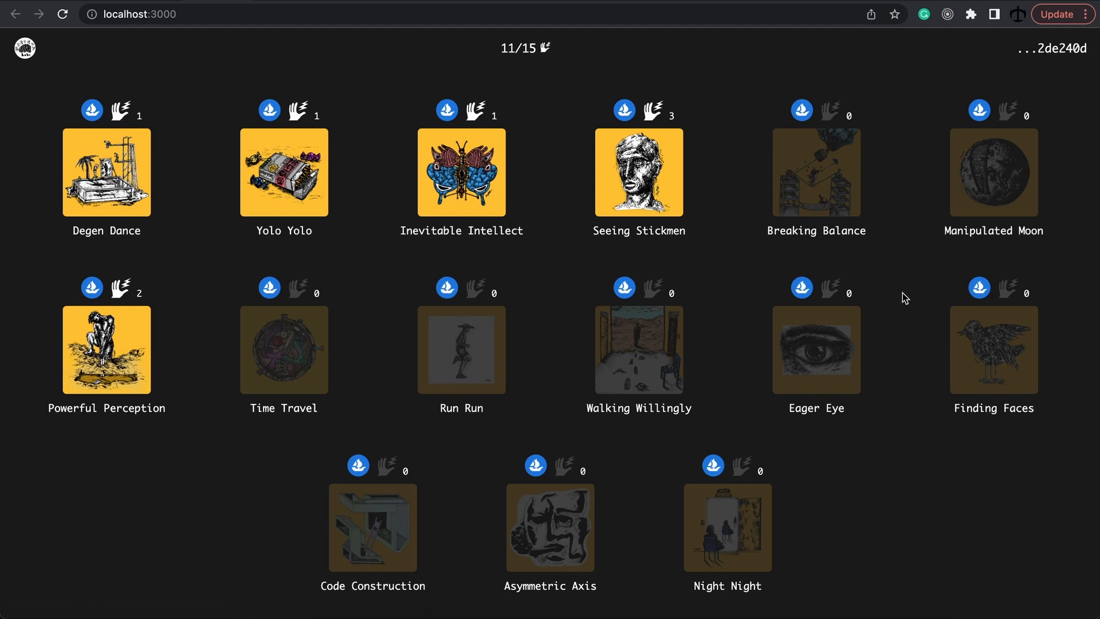
pyautogui.moveTo(677, 312)
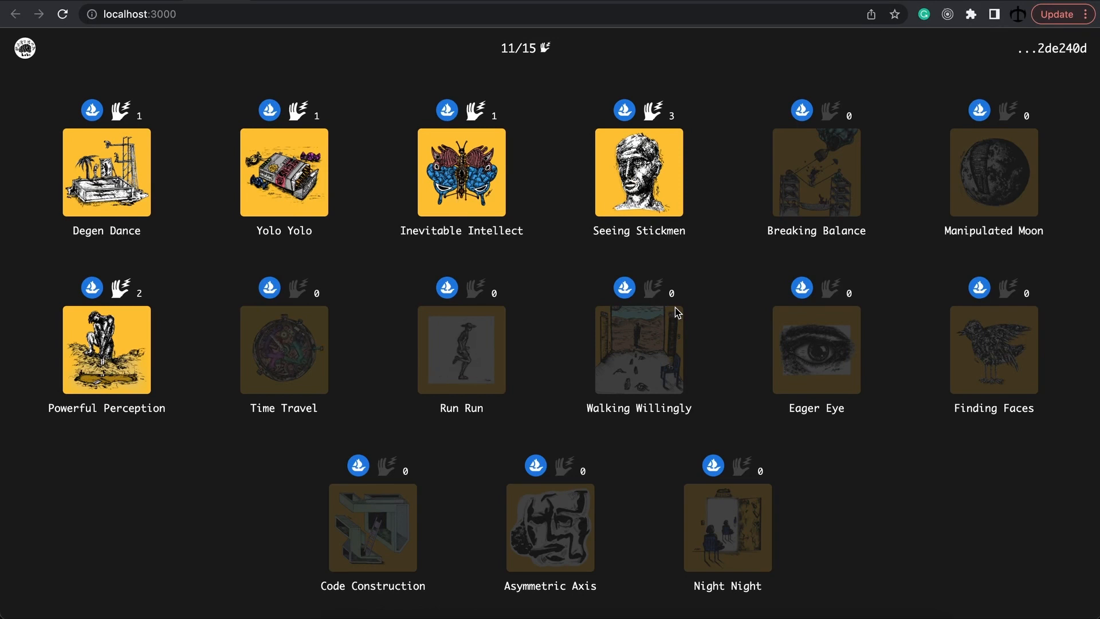
pyautogui.moveTo(662, 453)
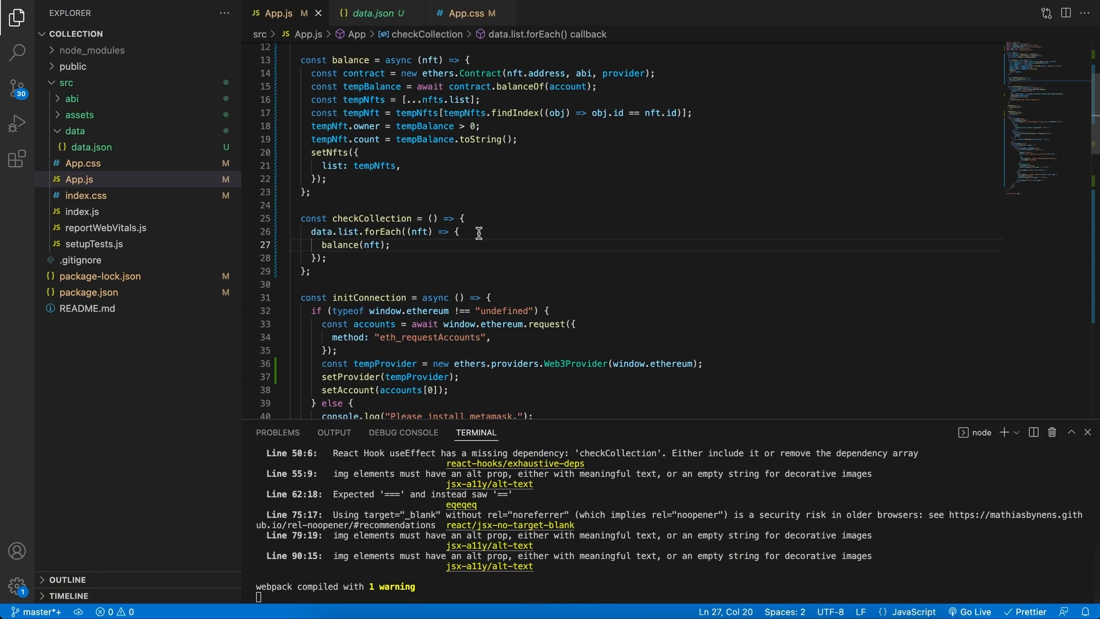
pyautogui.moveTo(109, 95)
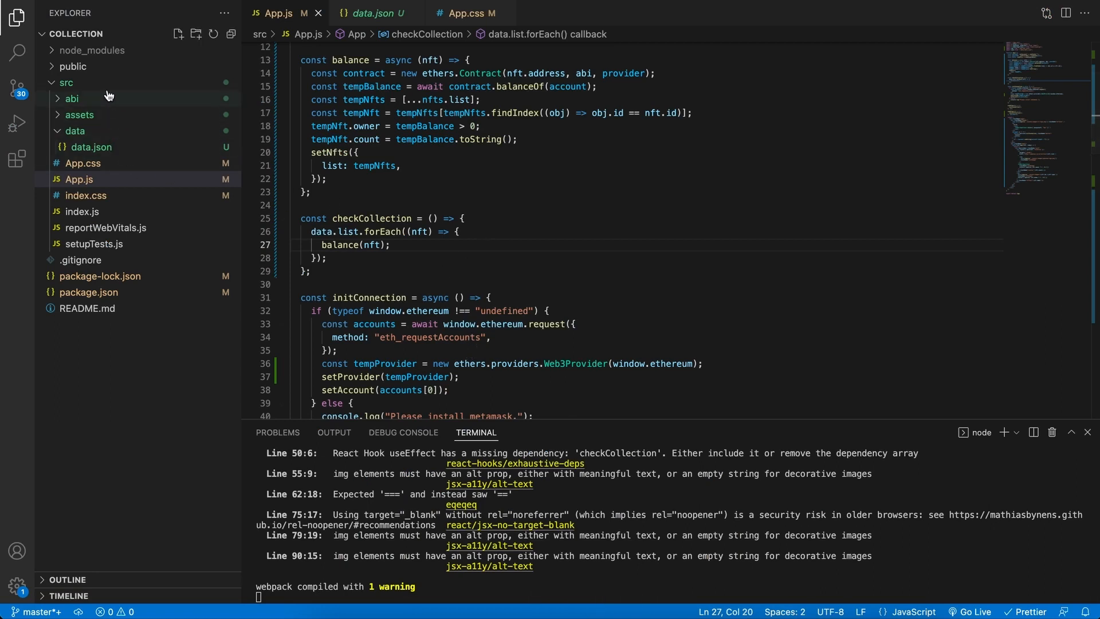
# Inspect index.html in the public folder and its React App page title
pyautogui.click(71, 66)
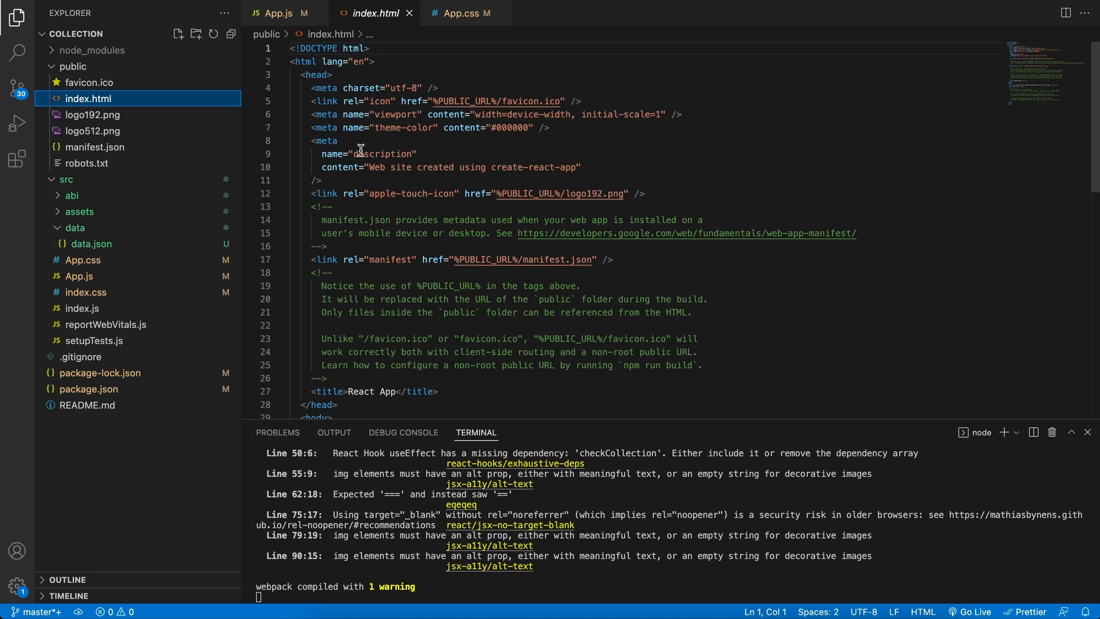
pyautogui.click(361, 154)
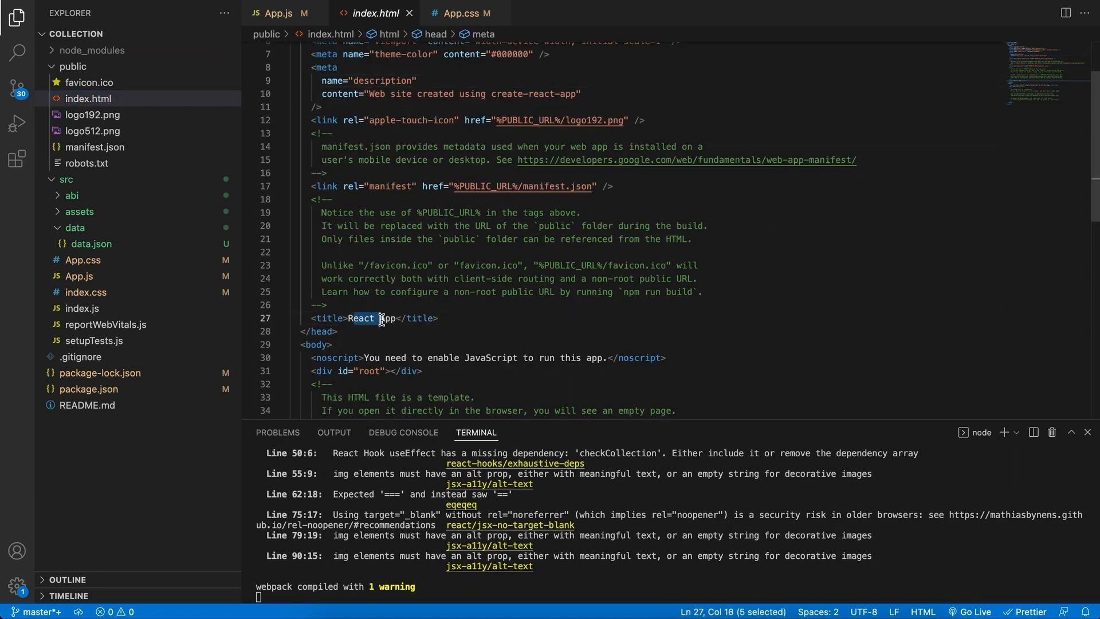
pyautogui.moveTo(380, 318); pyautogui.dragTo(407, 317)
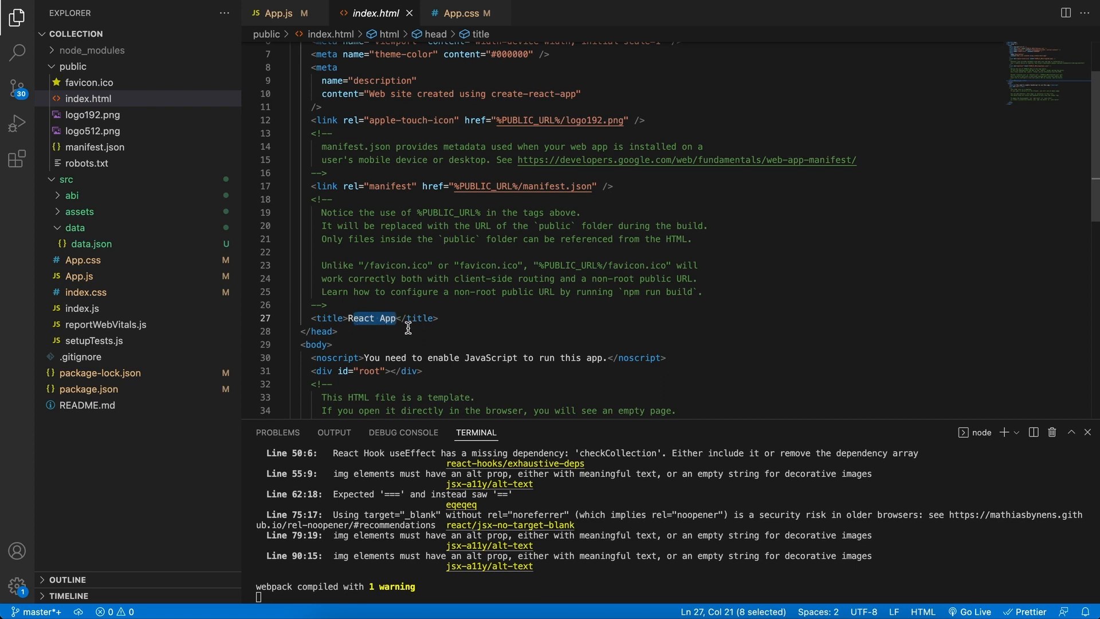
pyautogui.click(440, 318)
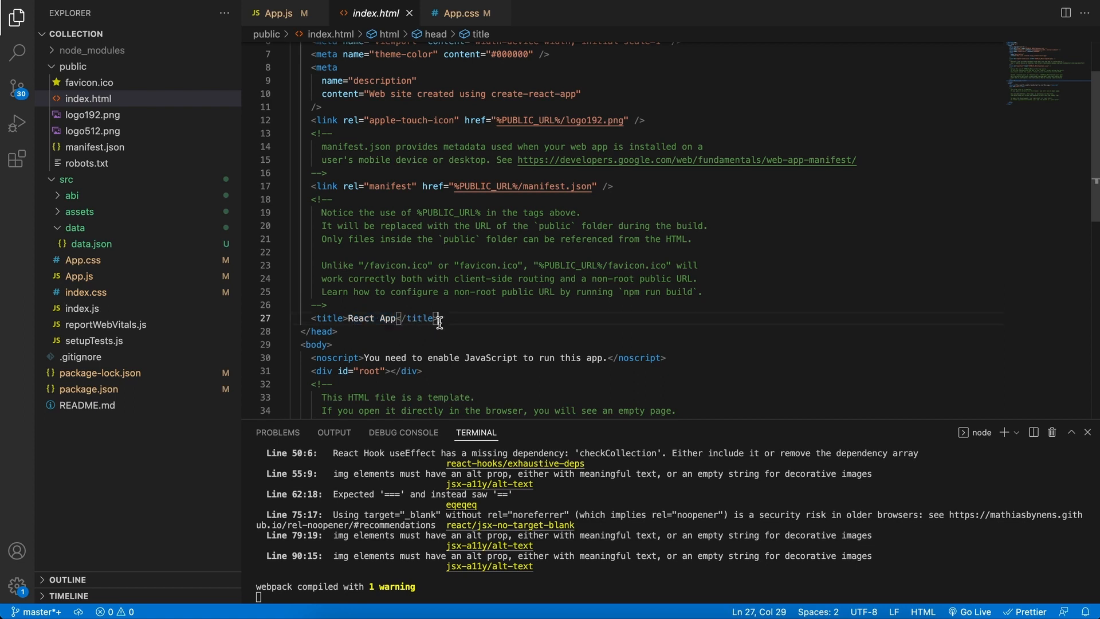
# Preview logo192.png and favicon.ico, then return to App.js
pyautogui.click(90, 115)
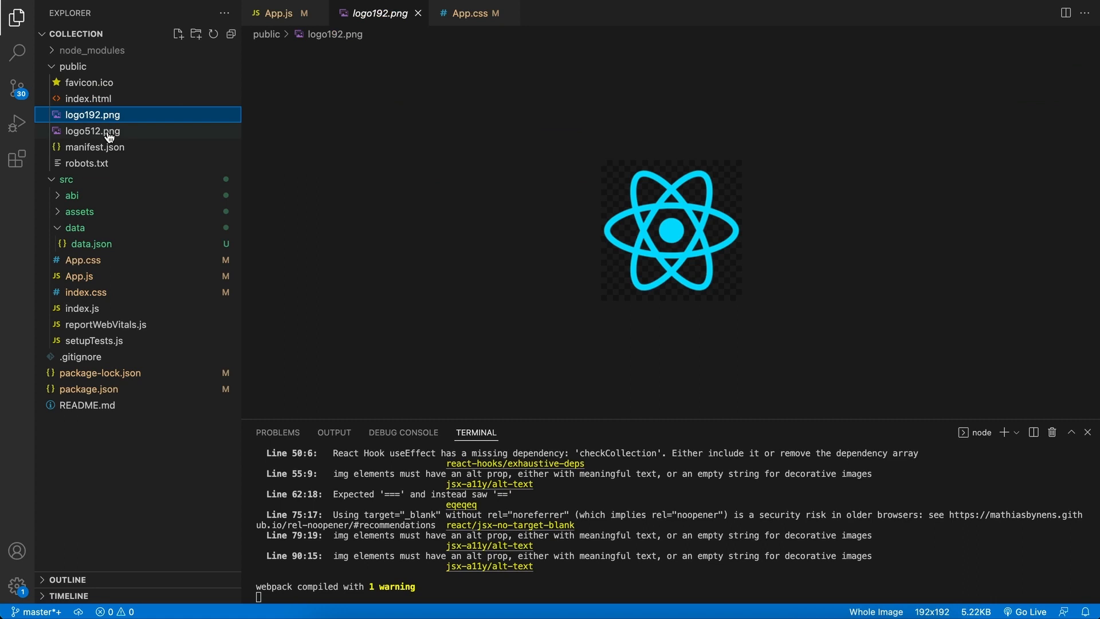
pyautogui.click(82, 82)
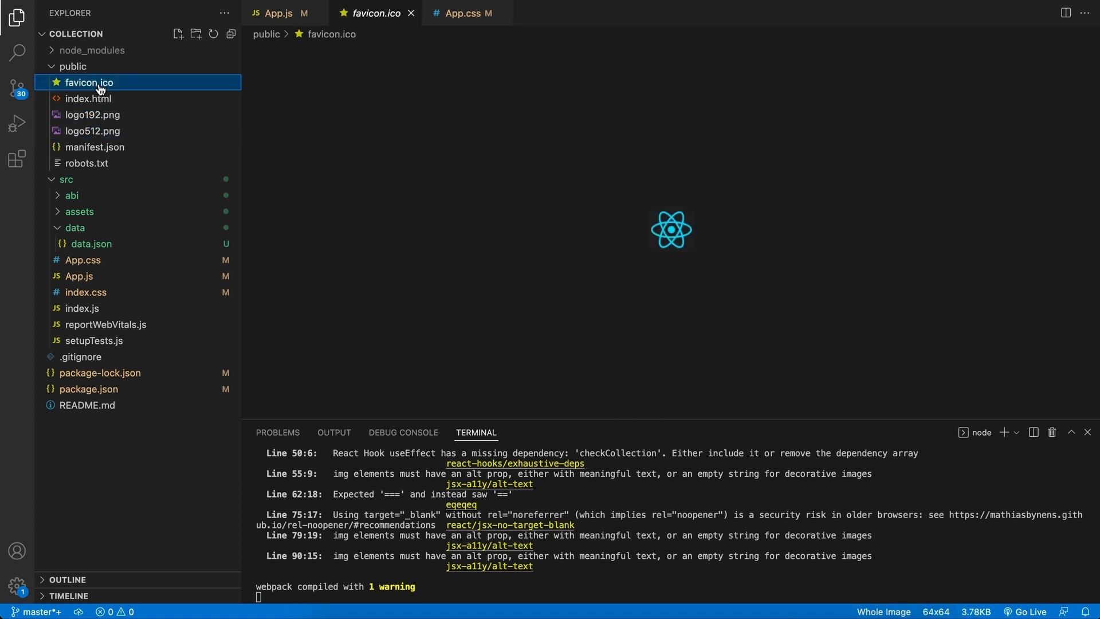
pyautogui.moveTo(117, 96)
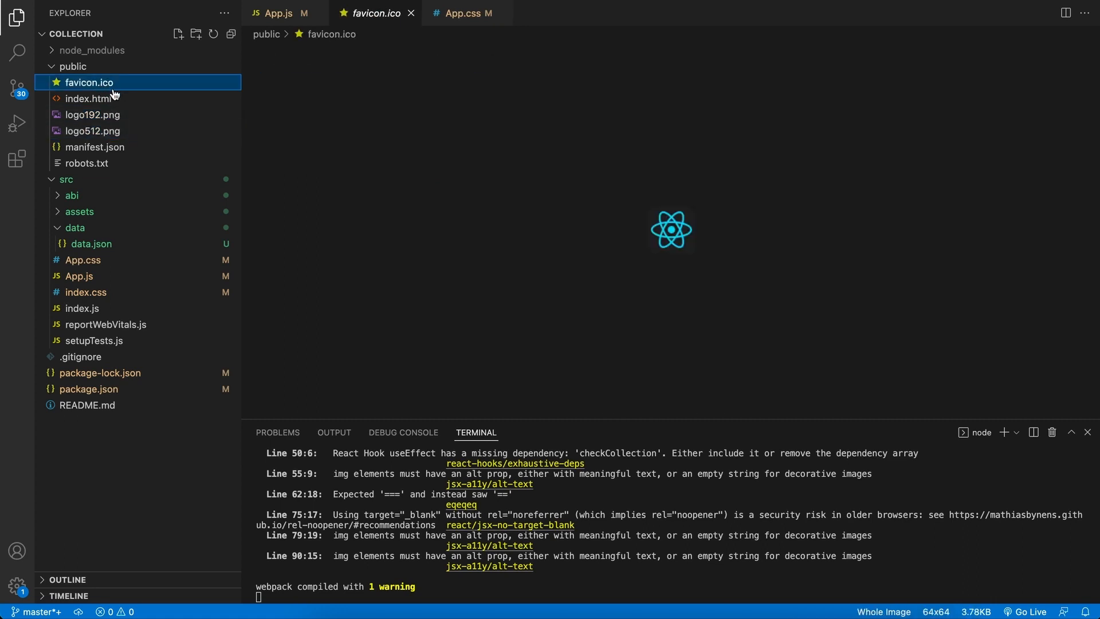
pyautogui.click(67, 66)
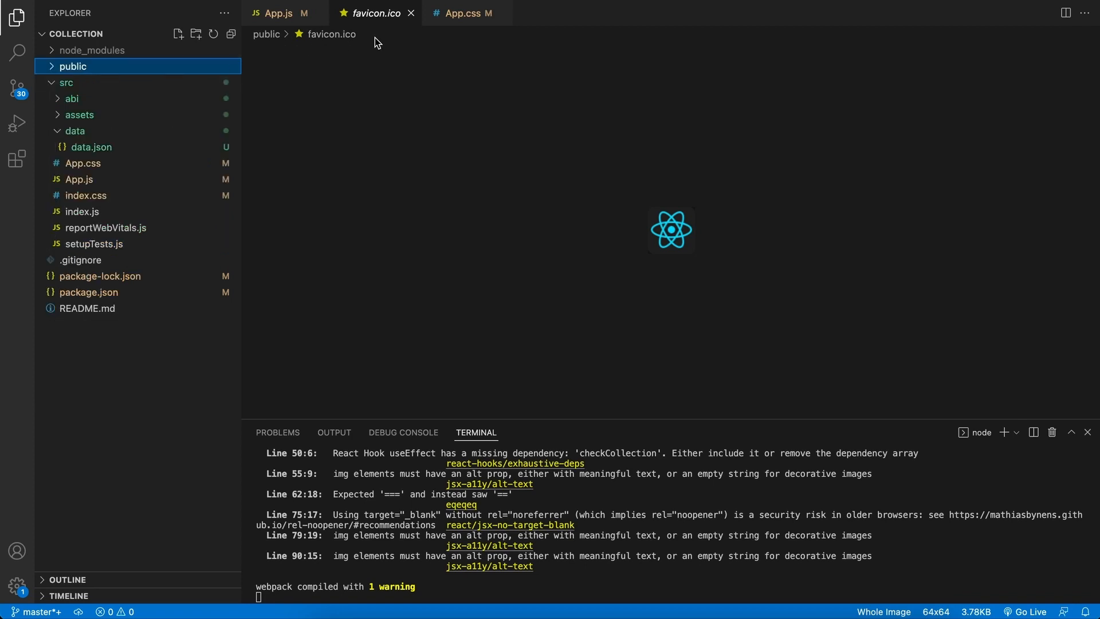
pyautogui.click(283, 13)
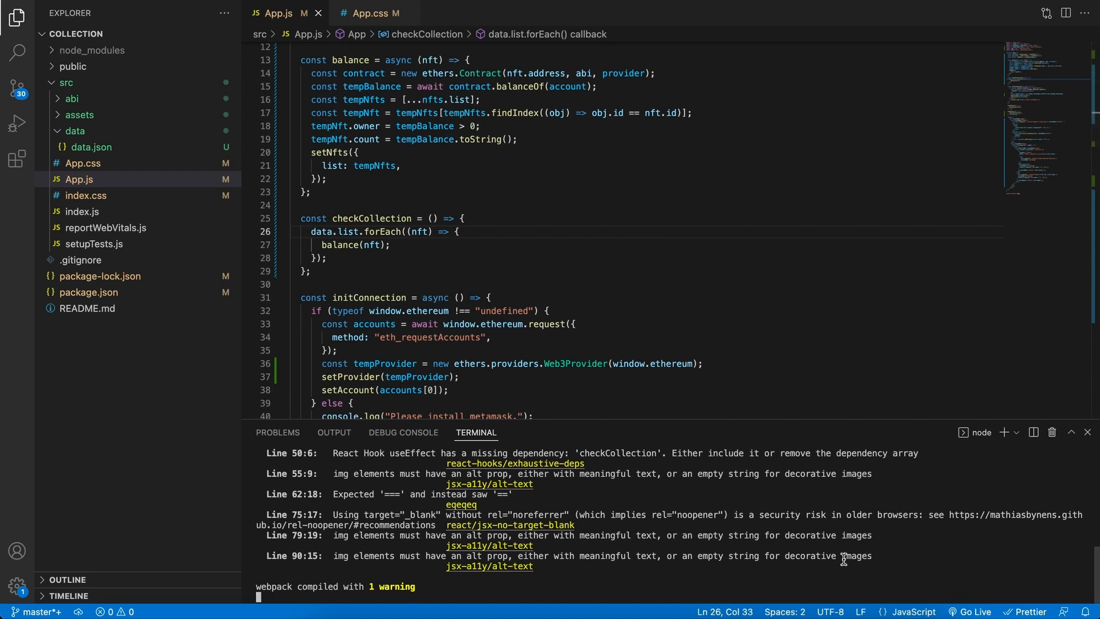
# Stop the dev server with Ctrl+C and run npm run build
pyautogui.press('Ctrl+c')
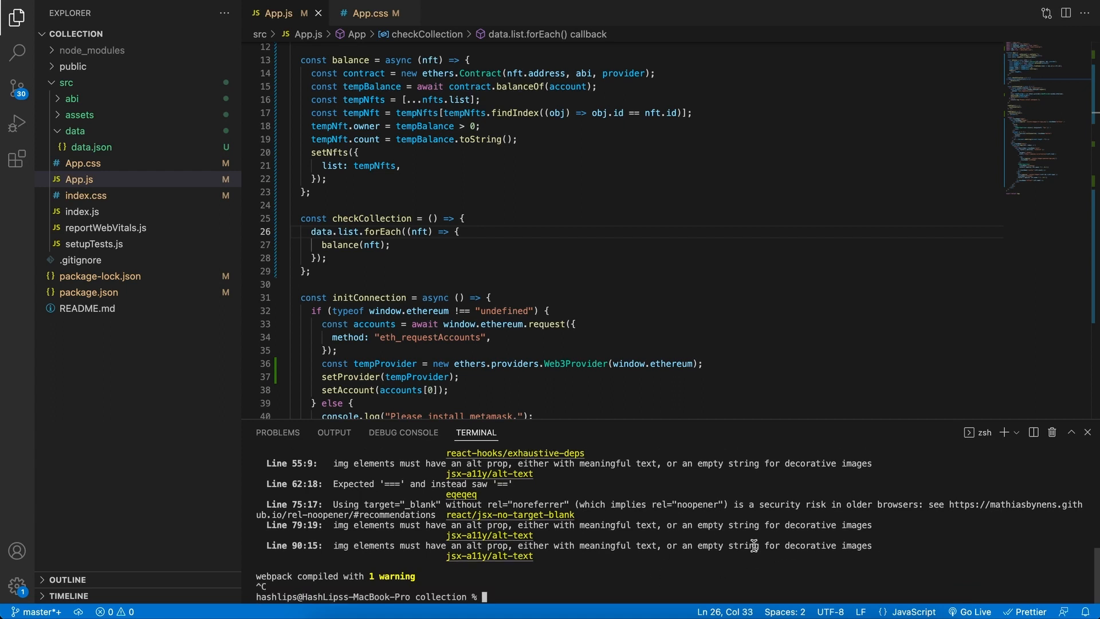
pyautogui.moveTo(735, 573)
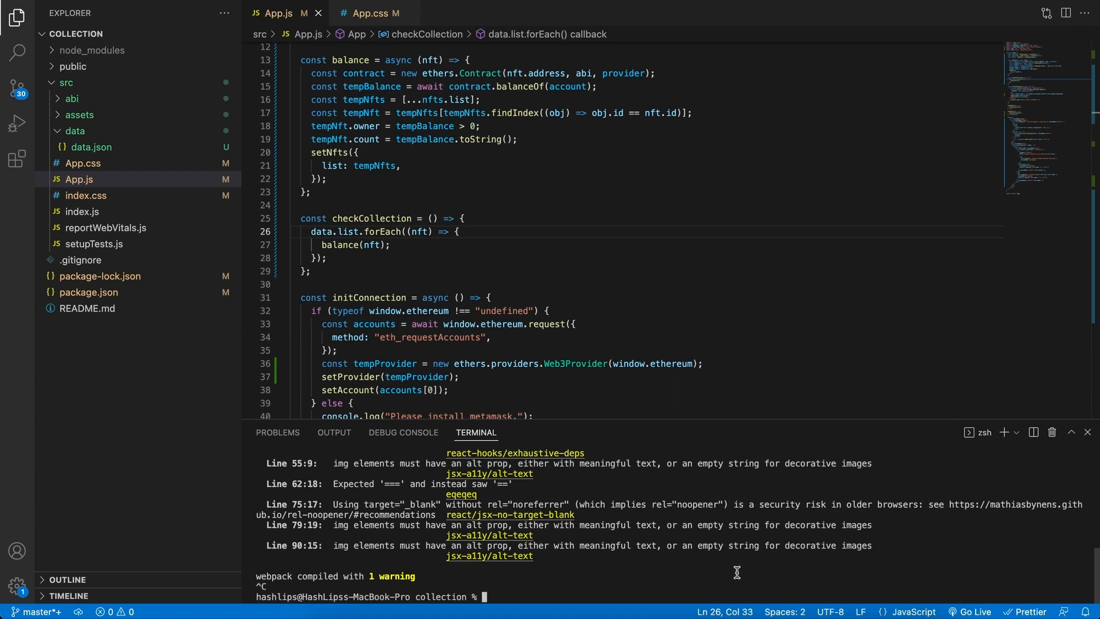
pyautogui.write('npm')
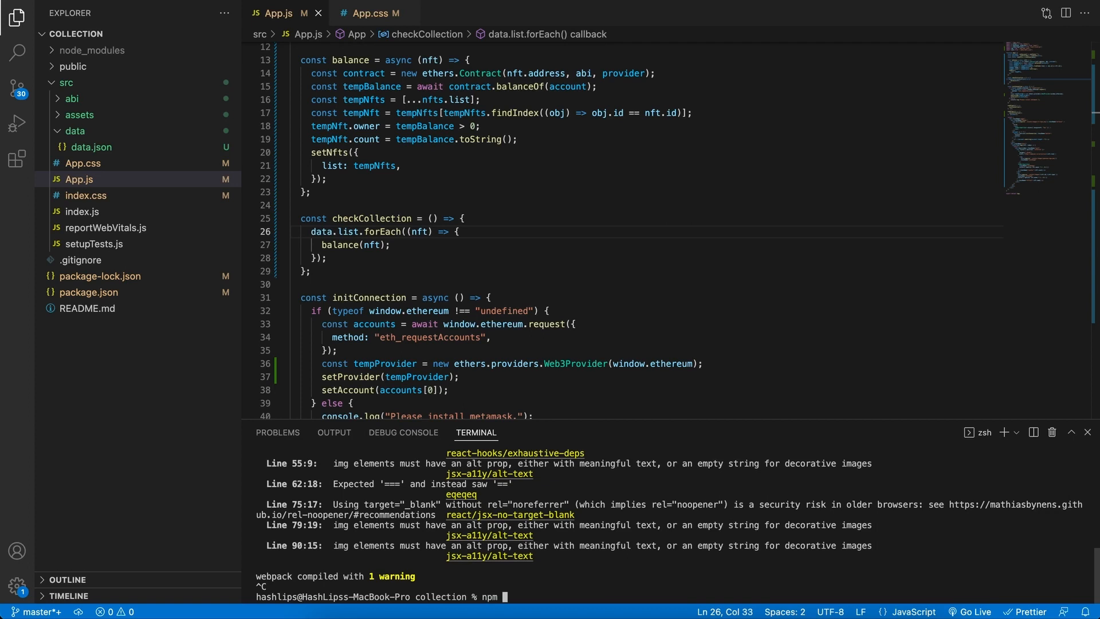
pyautogui.write('run bui')
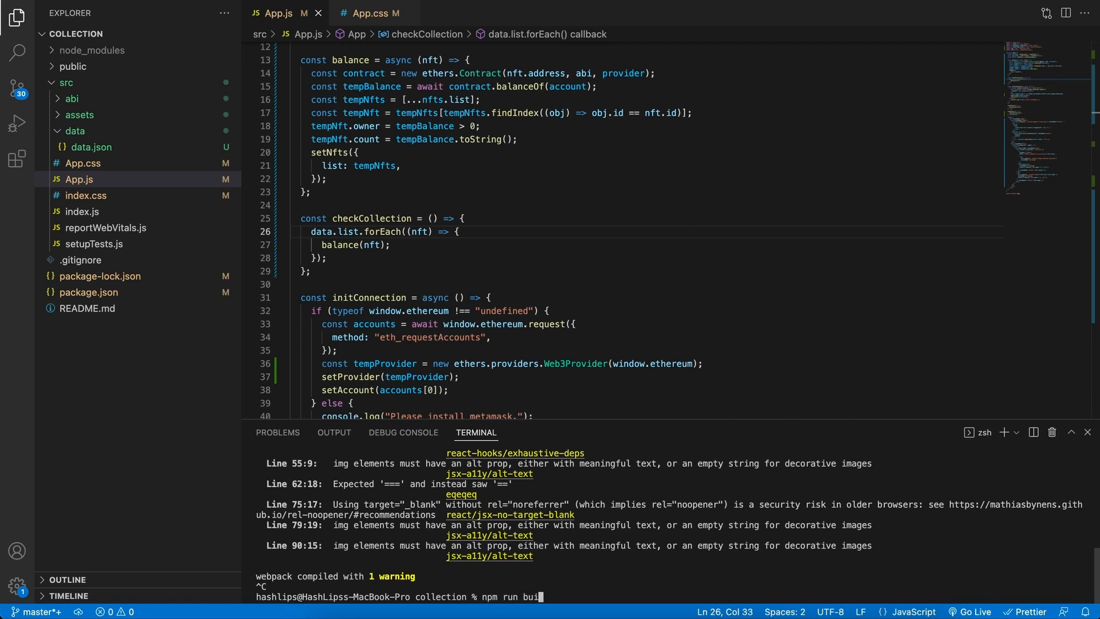
pyautogui.press('Enter')
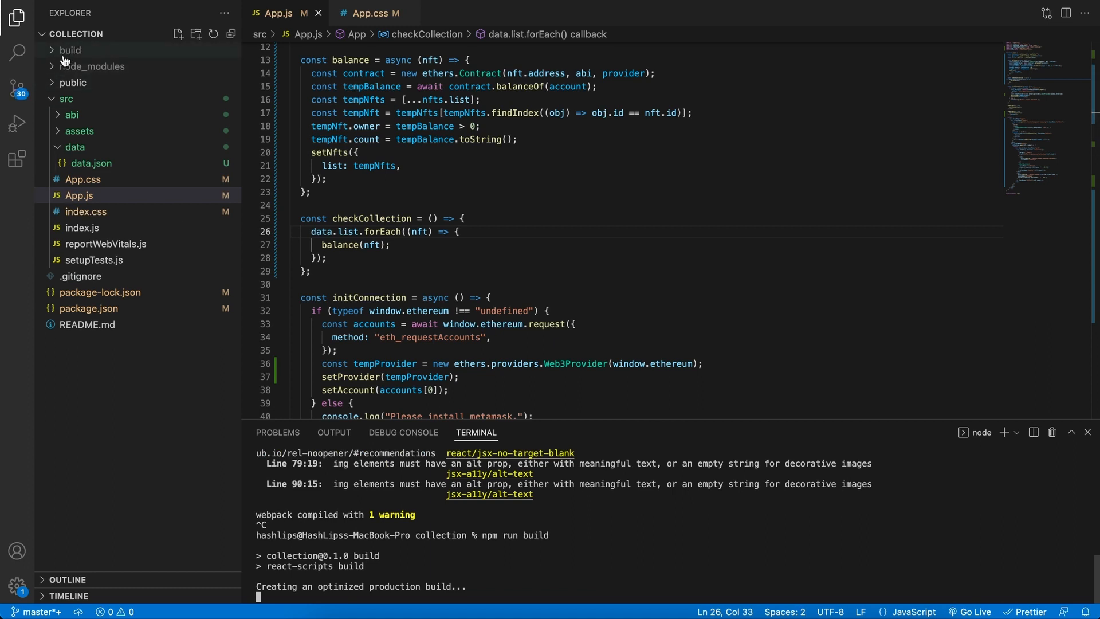
# Expand the newly created build folder in the Explorer to view its output
pyautogui.click(68, 49)
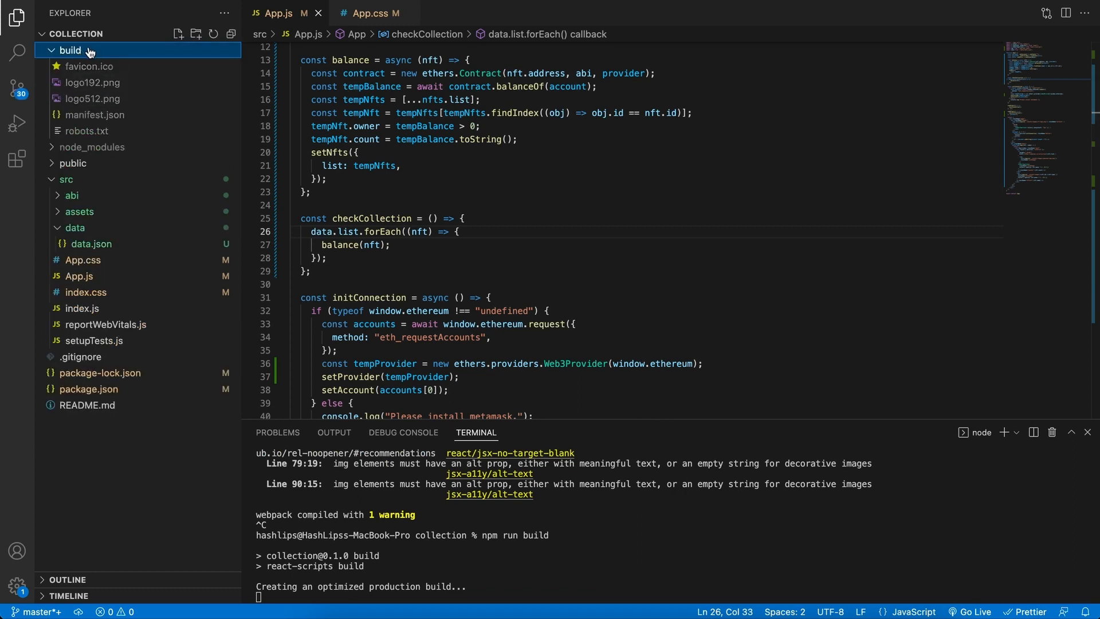
pyautogui.click(68, 49)
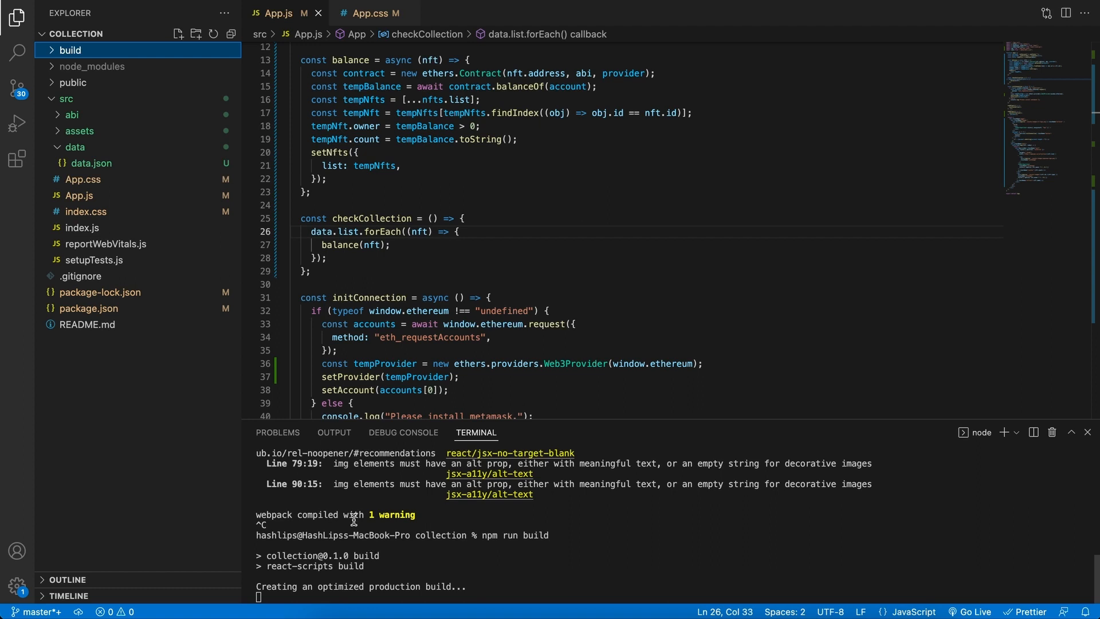
pyautogui.click(65, 49)
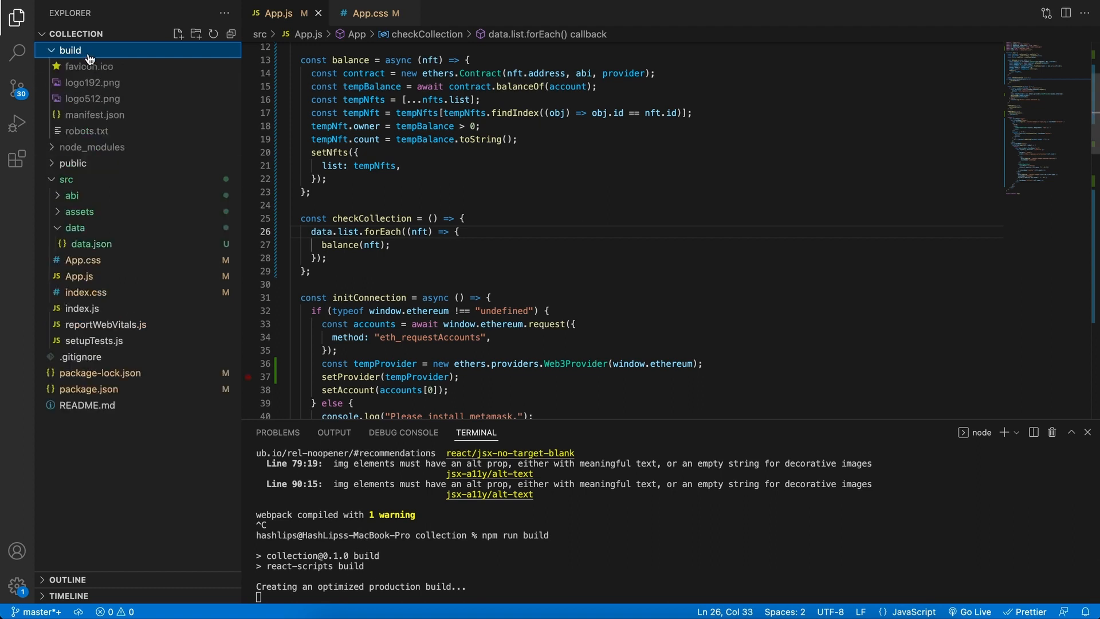
pyautogui.moveTo(88, 140)
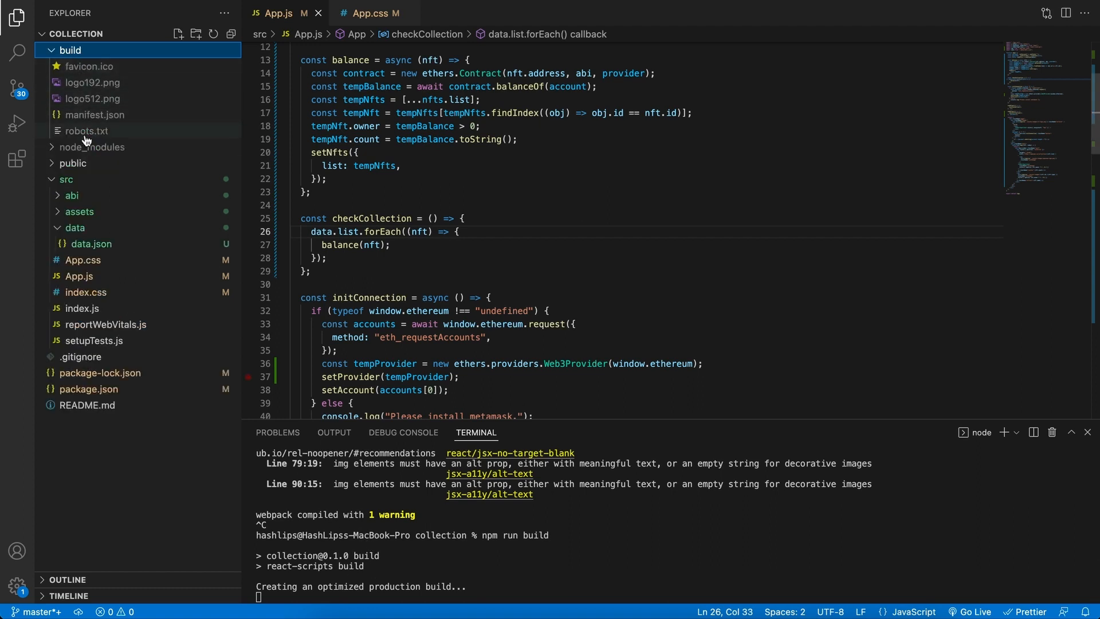
pyautogui.moveTo(81, 149)
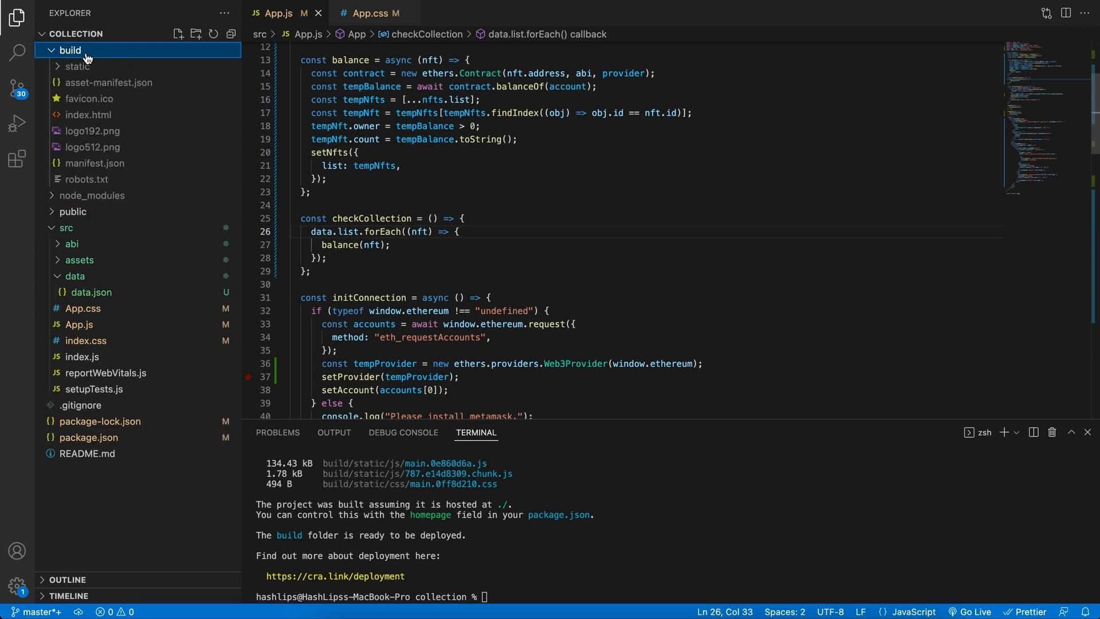
pyautogui.moveTo(85, 52)
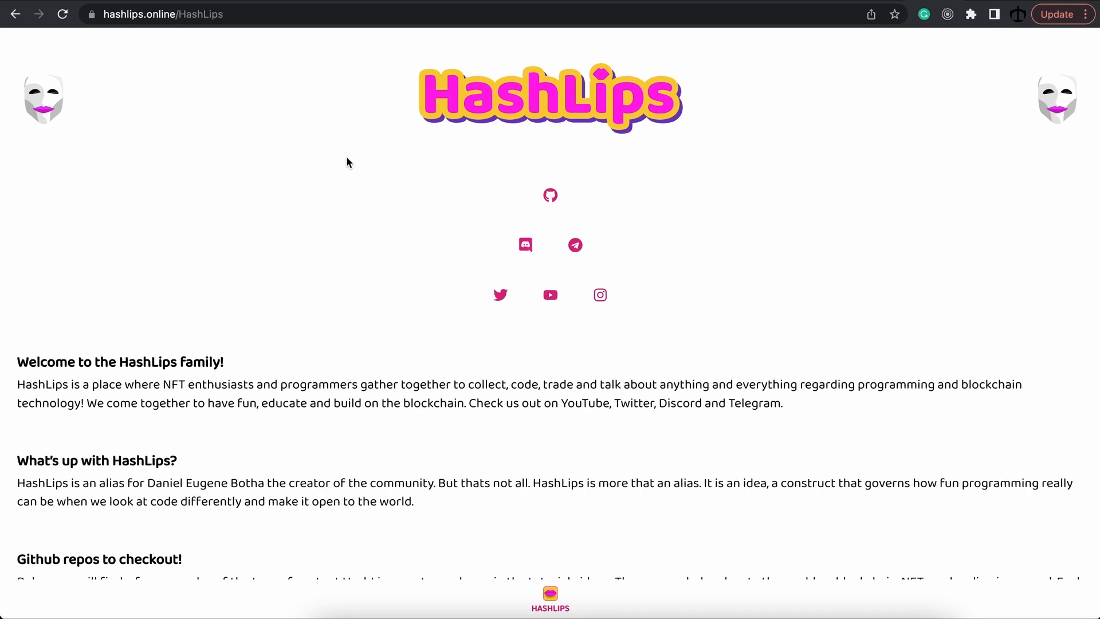
pyautogui.moveTo(352, 160)
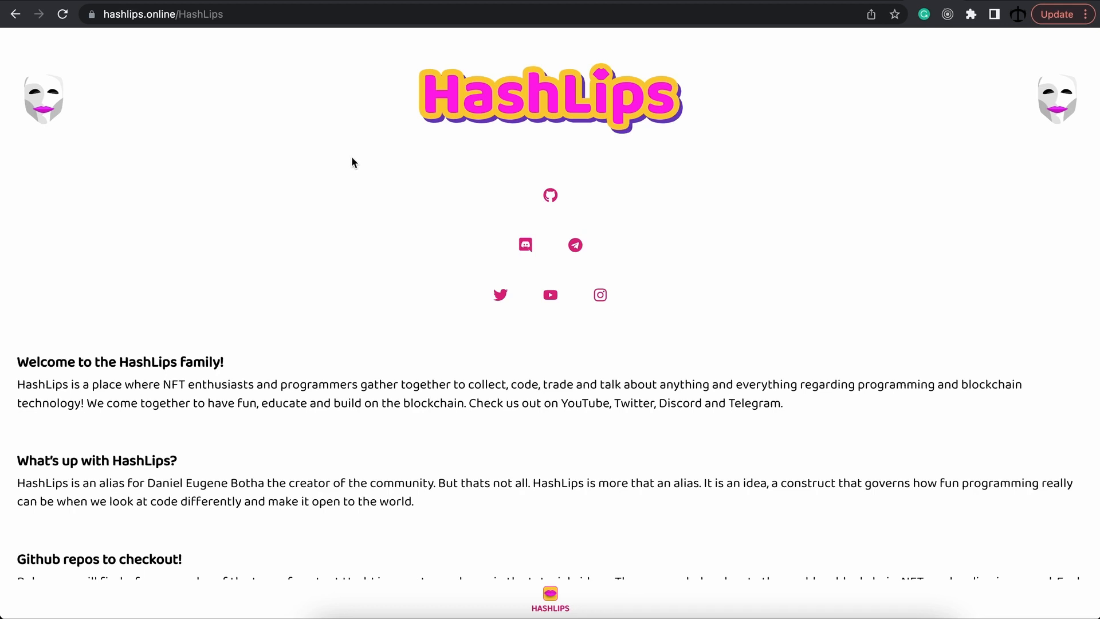
pyautogui.moveTo(216, 63)
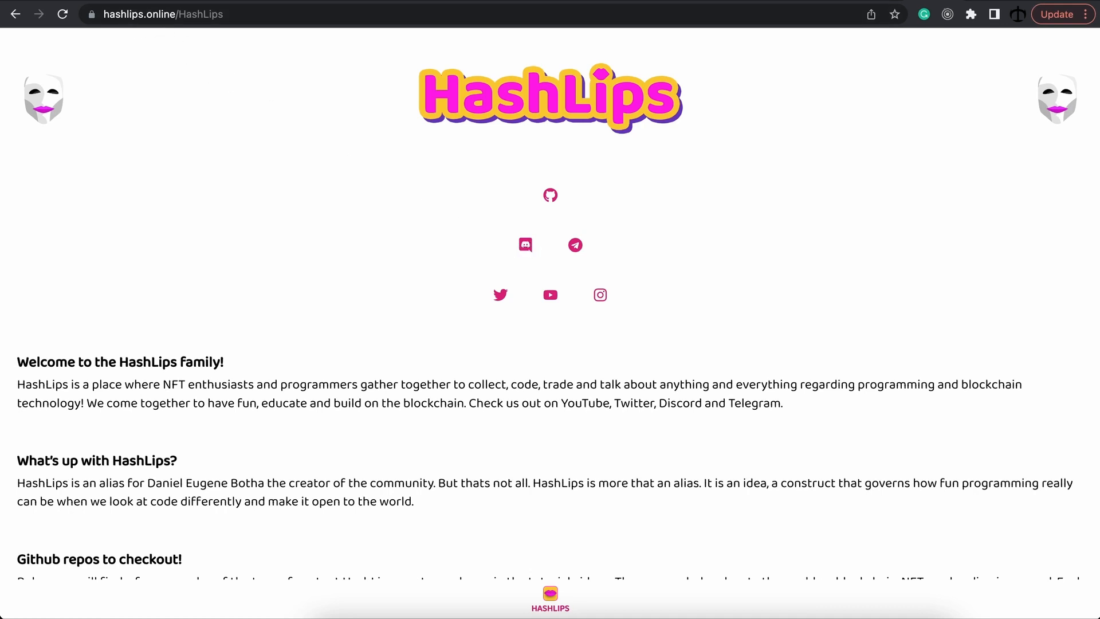
# Follow the Discord icon on hashlips.online to the HashLips invite page
pyautogui.click(525, 246)
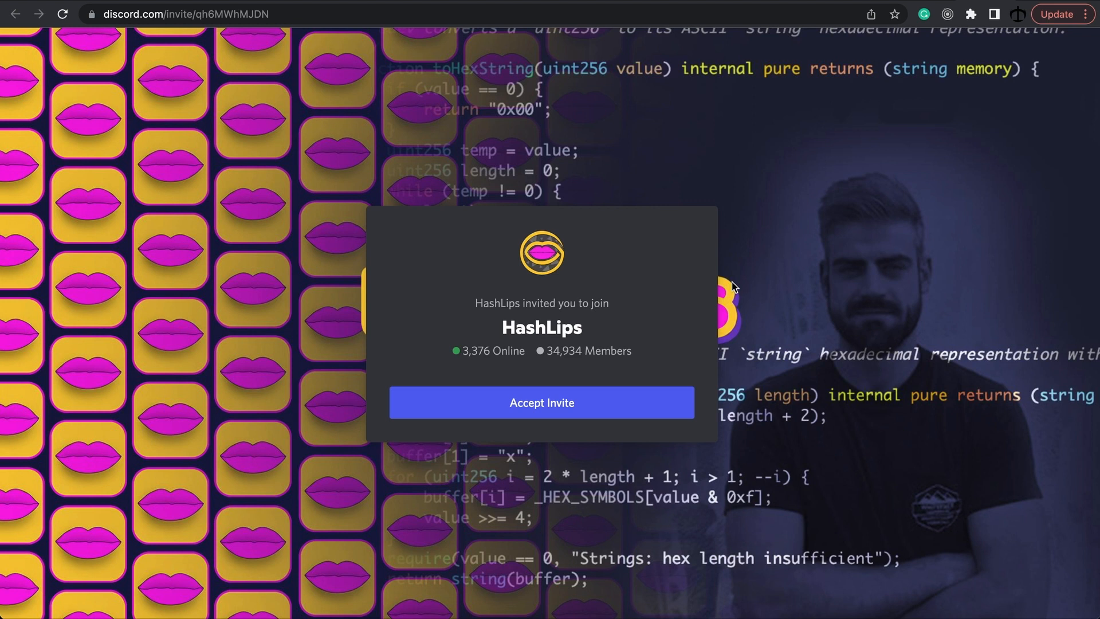
pyautogui.moveTo(724, 275)
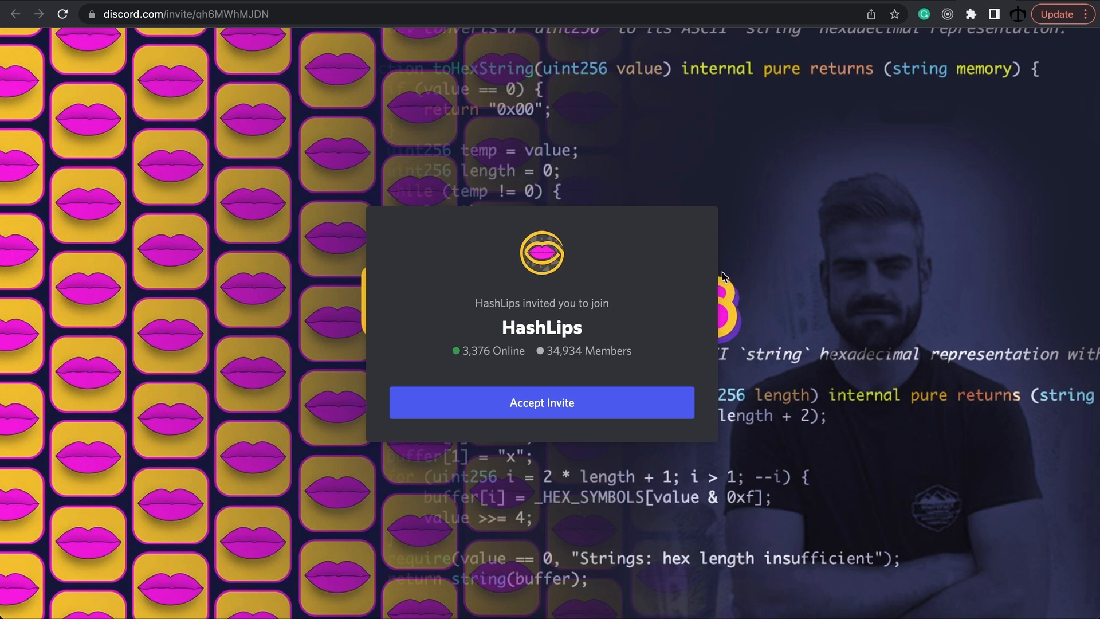